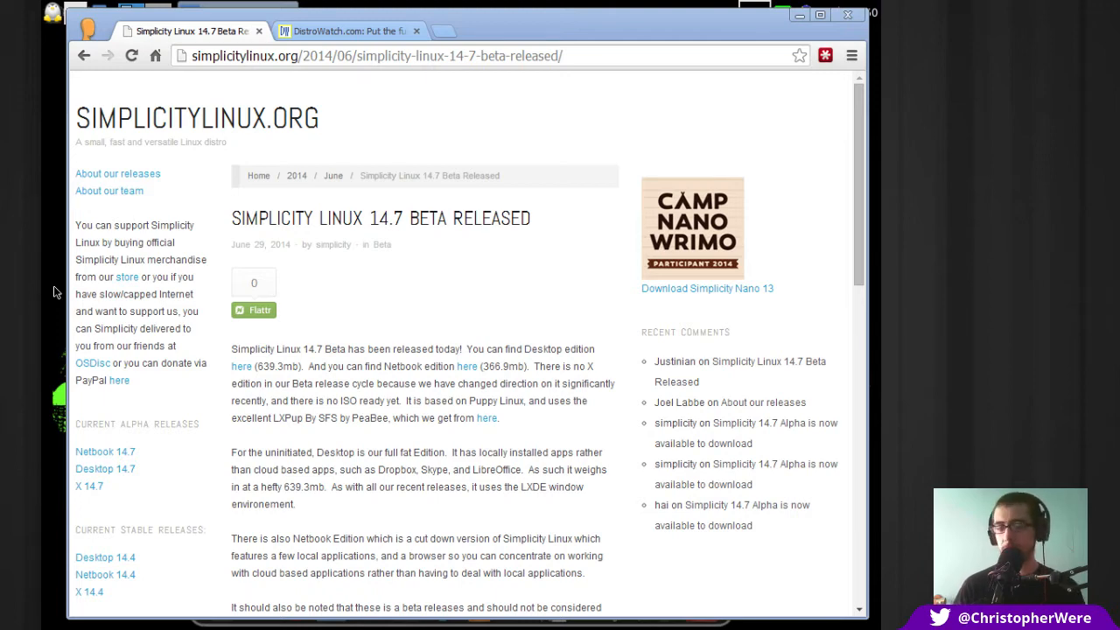
{"action": "mouse_move", "coordinate": [354, 96]}
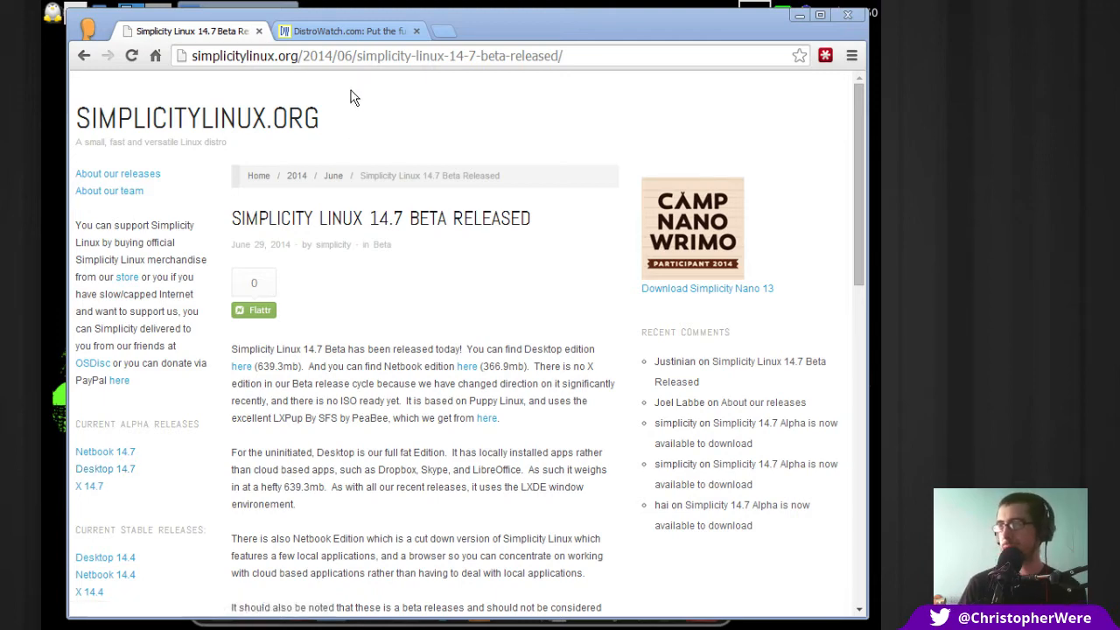
Switch Chrome from the Simplicity beta announcement to the DistroWatch rankings tab
{"action": "left_click", "coordinate": [350, 31]}
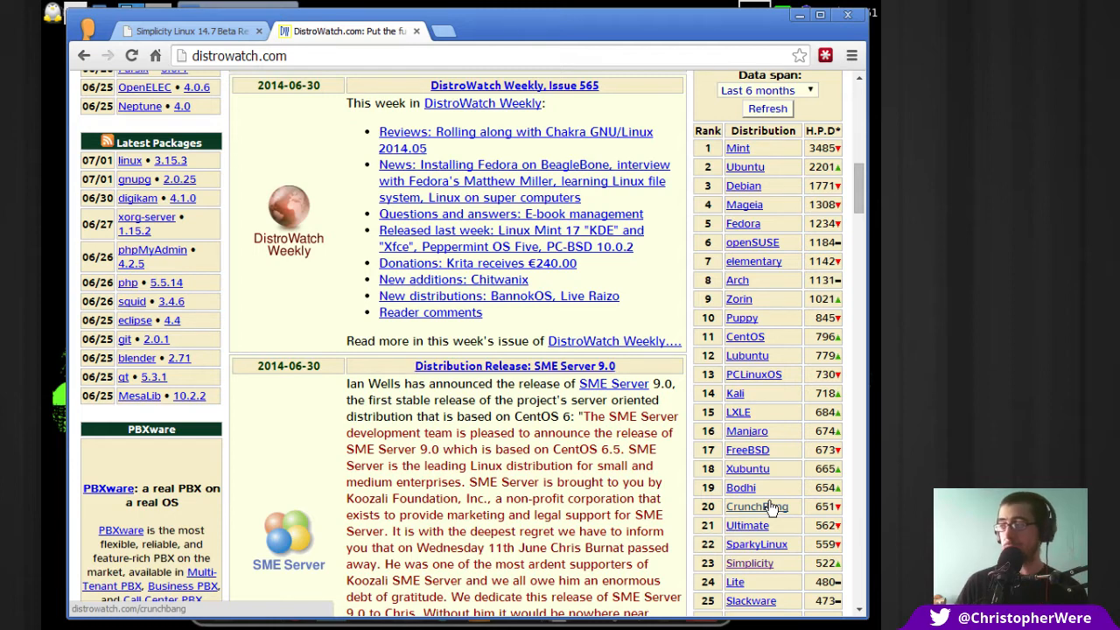
{"action": "mouse_move", "coordinate": [751, 601]}
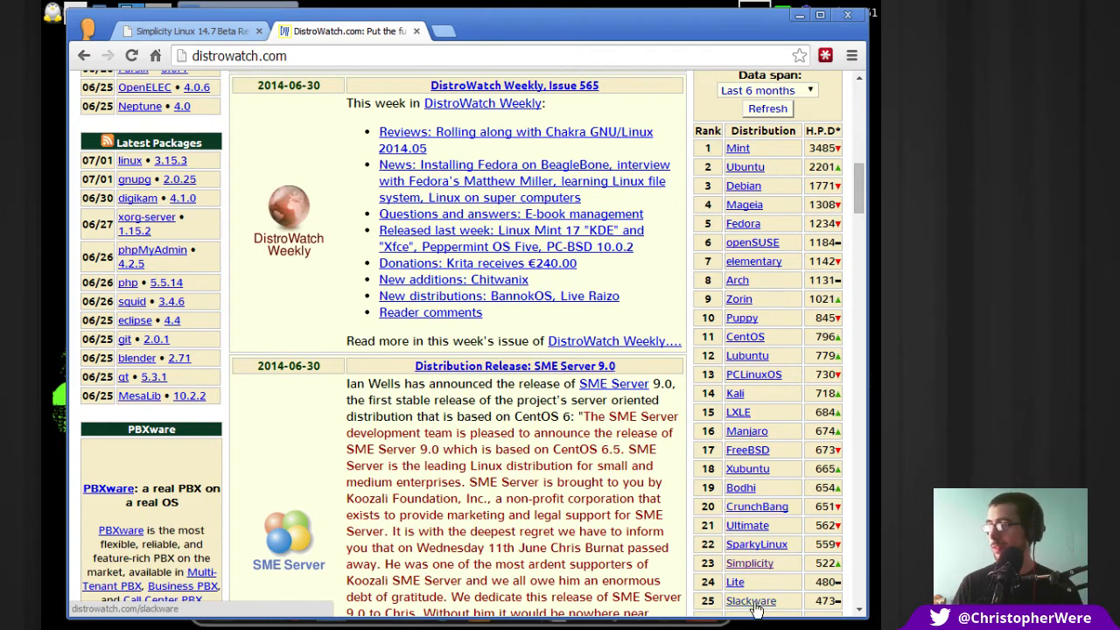
{"action": "mouse_move", "coordinate": [754, 374]}
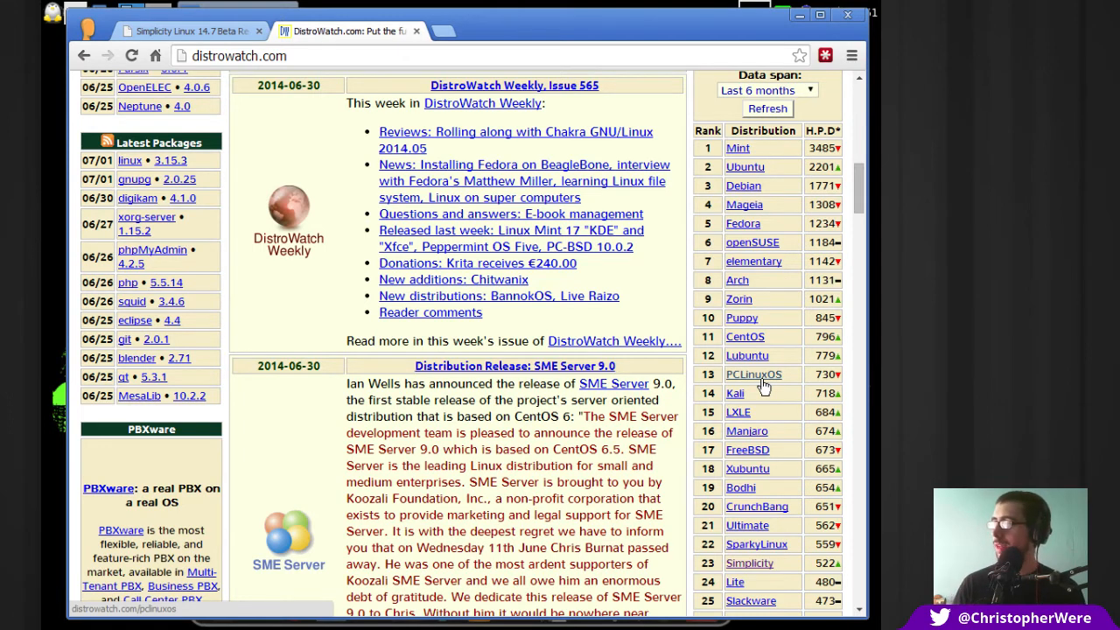
{"action": "mouse_move", "coordinate": [764, 302]}
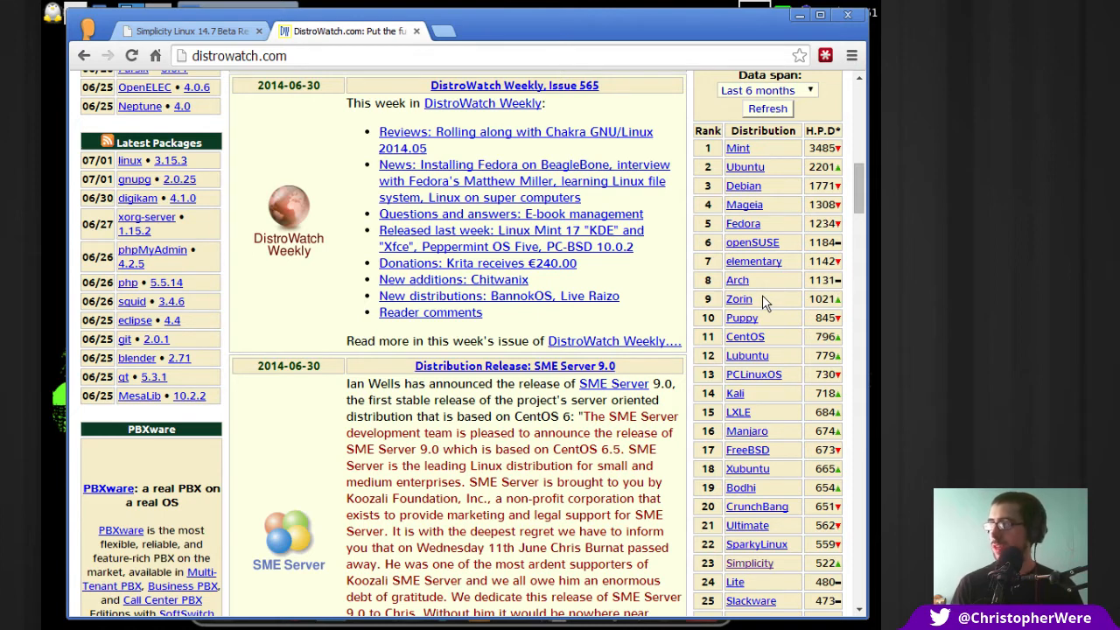
{"action": "mouse_move", "coordinate": [805, 33]}
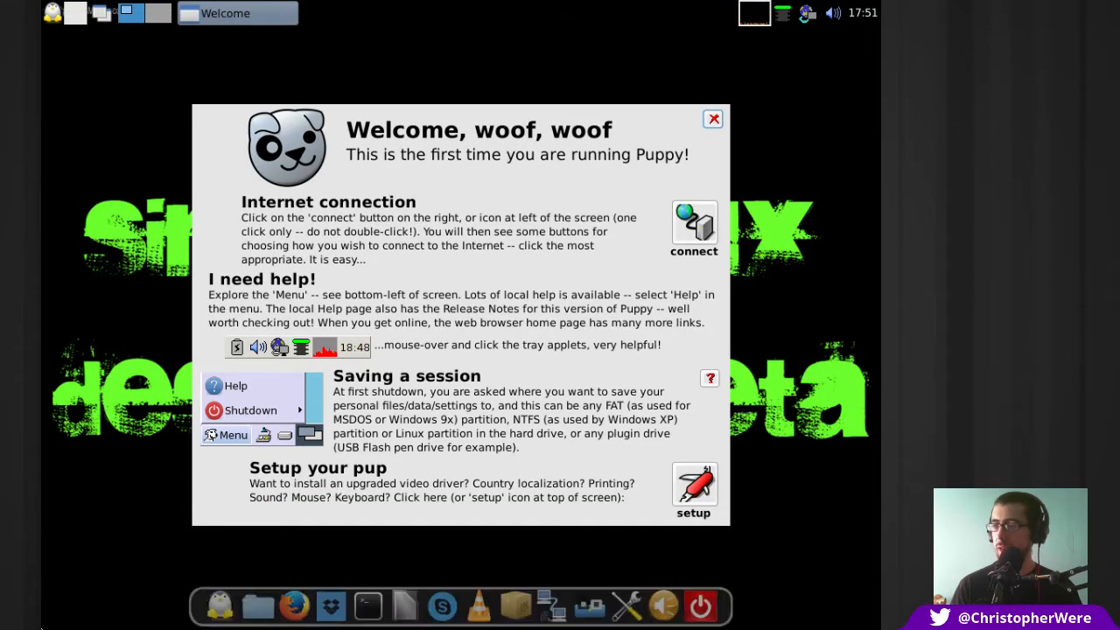
{"action": "mouse_move", "coordinate": [516, 261]}
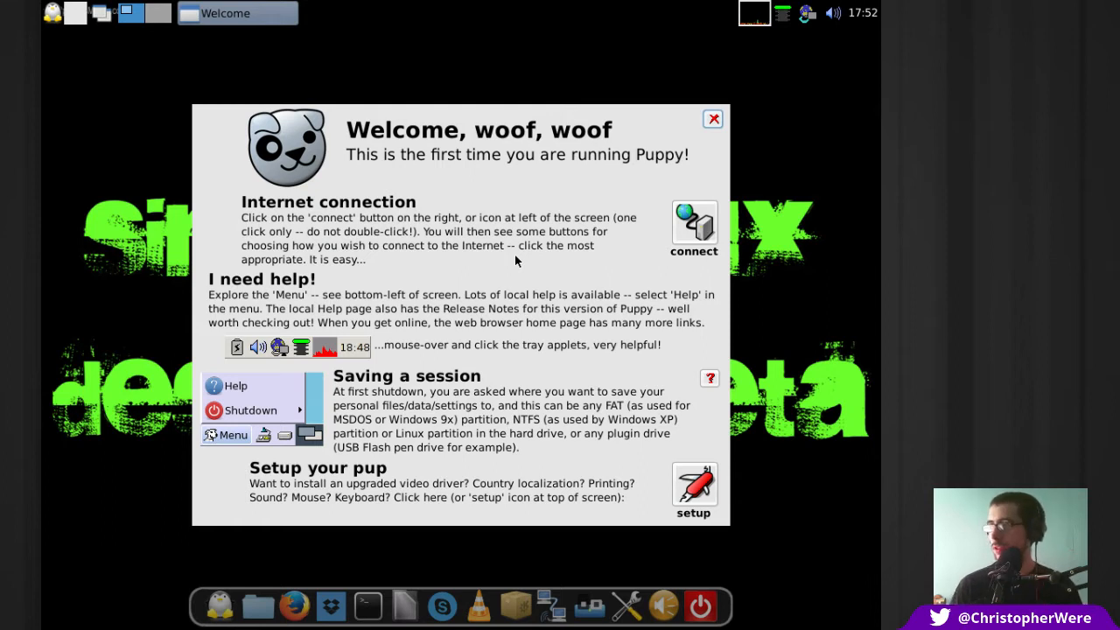
Choose Simple Network Setup in the Internet Connection Wizard and confirm it
{"action": "left_click", "coordinate": [693, 227]}
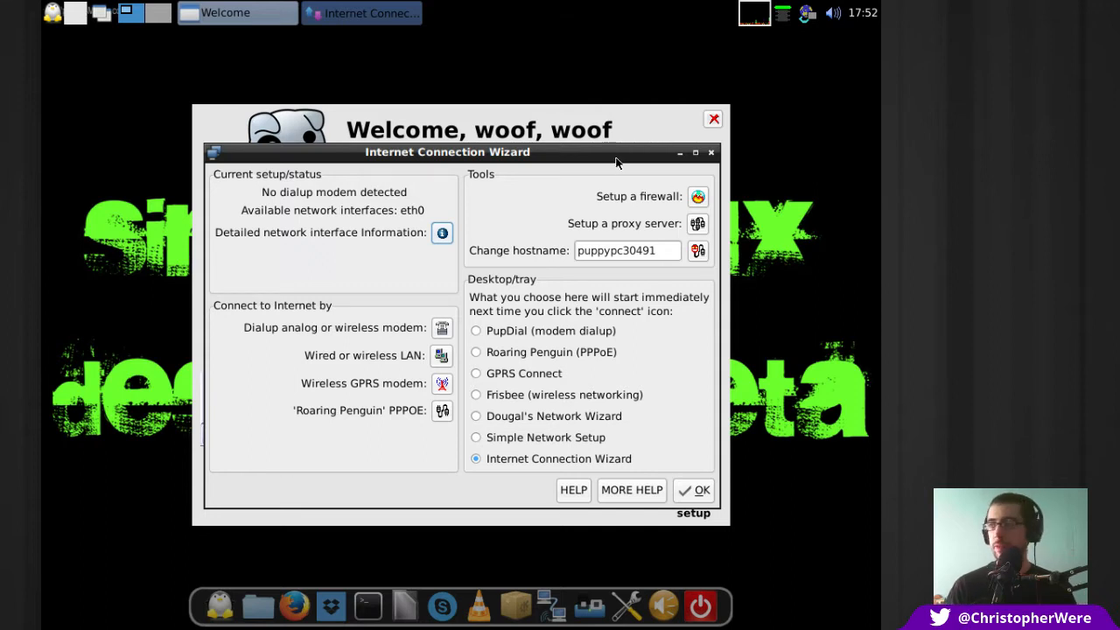
{"action": "mouse_move", "coordinate": [543, 442]}
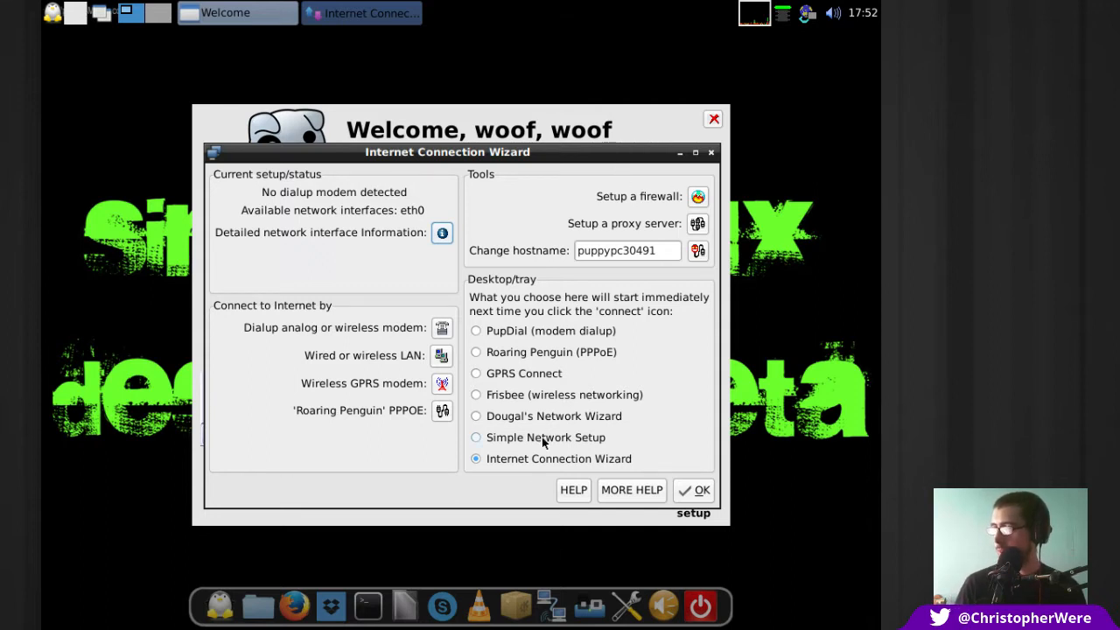
{"action": "left_click", "coordinate": [477, 438]}
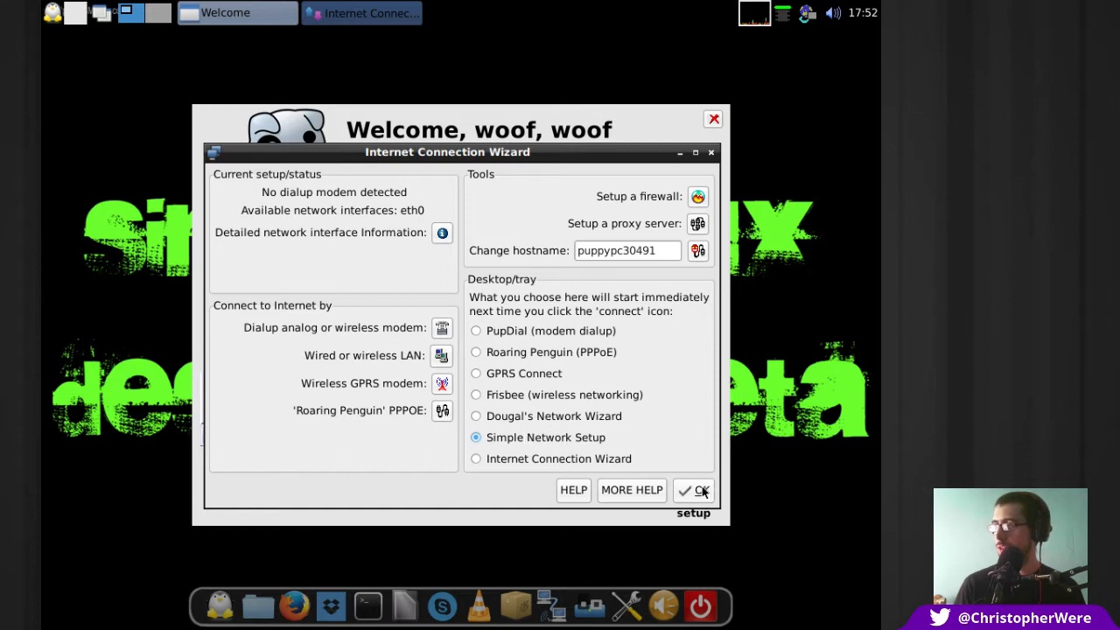
{"action": "left_click", "coordinate": [700, 491]}
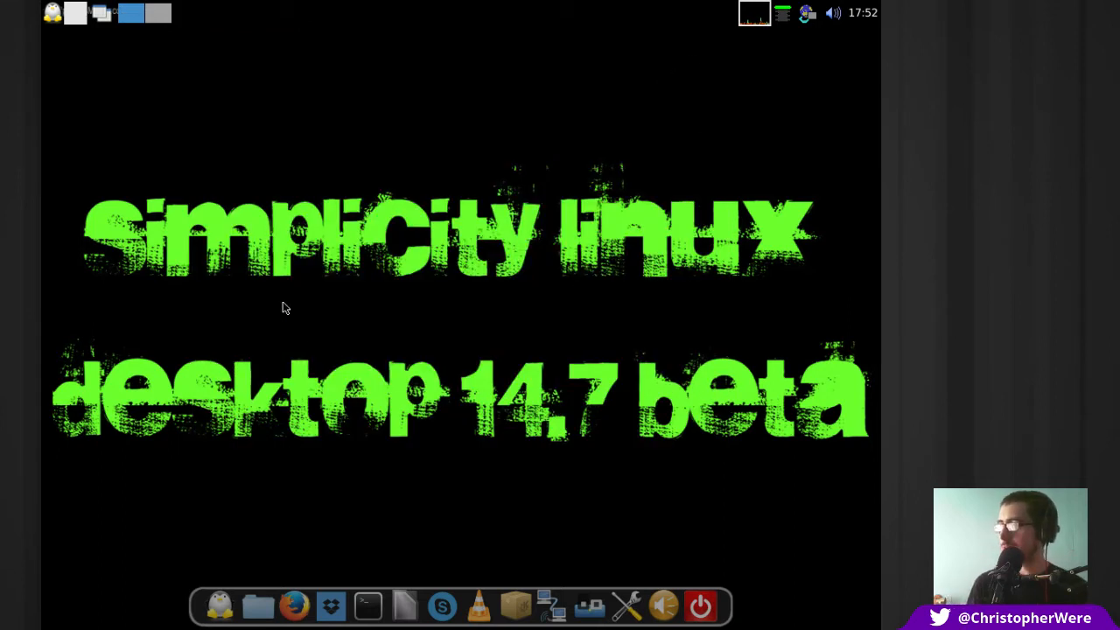
{"action": "mouse_move", "coordinate": [525, 606]}
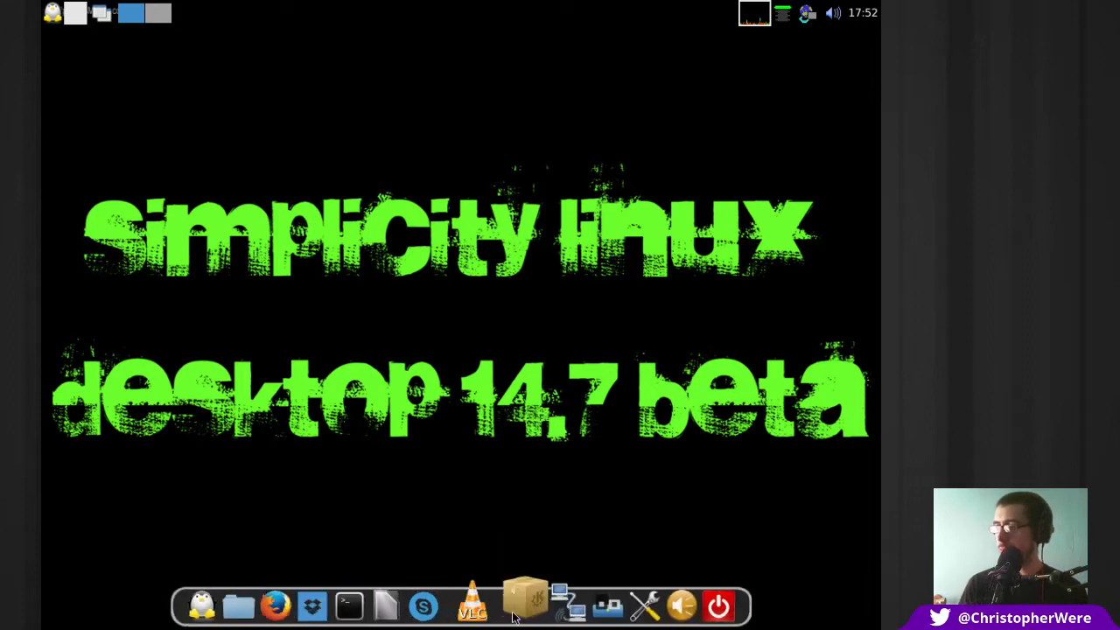
Close the Welcome window, leaving only the empty desktop and dock
{"action": "left_click", "coordinate": [52, 12]}
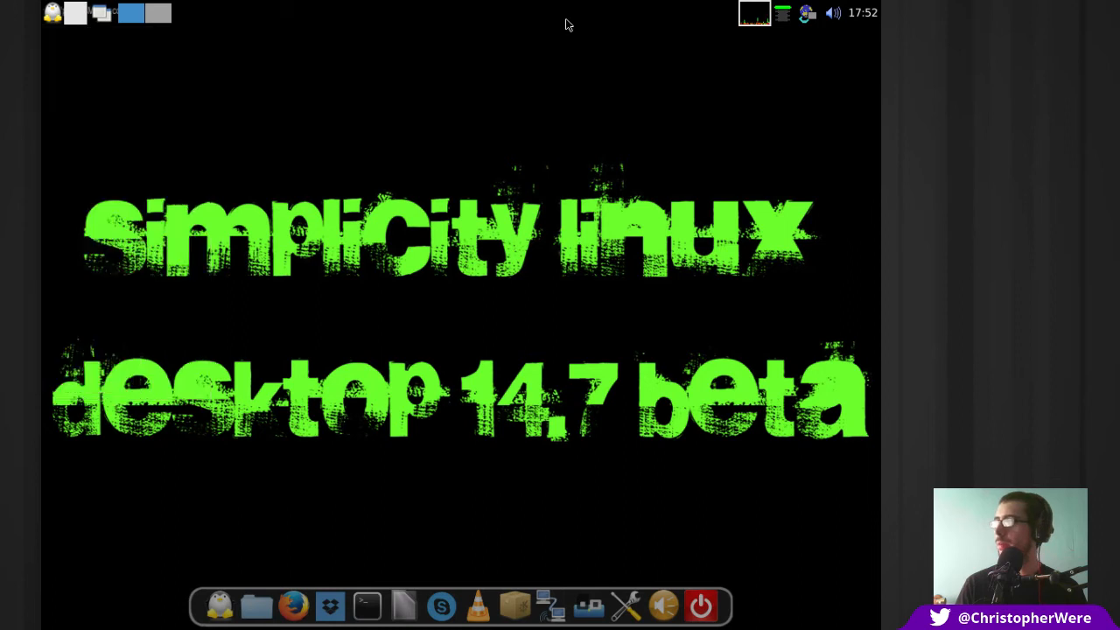
{"action": "mouse_move", "coordinate": [464, 290]}
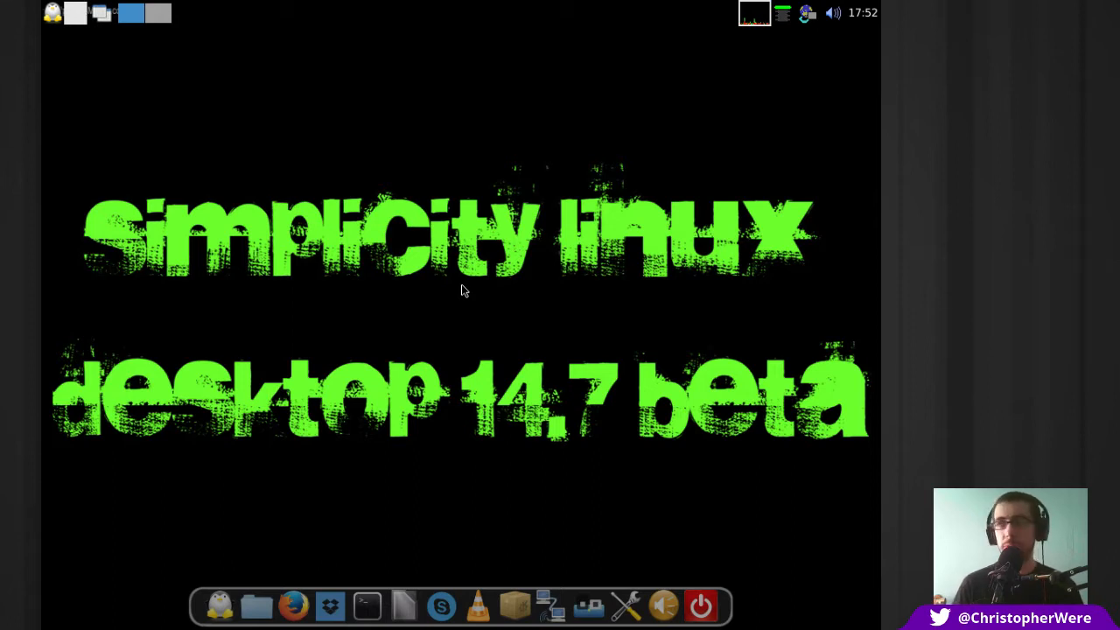
{"action": "mouse_move", "coordinate": [458, 263]}
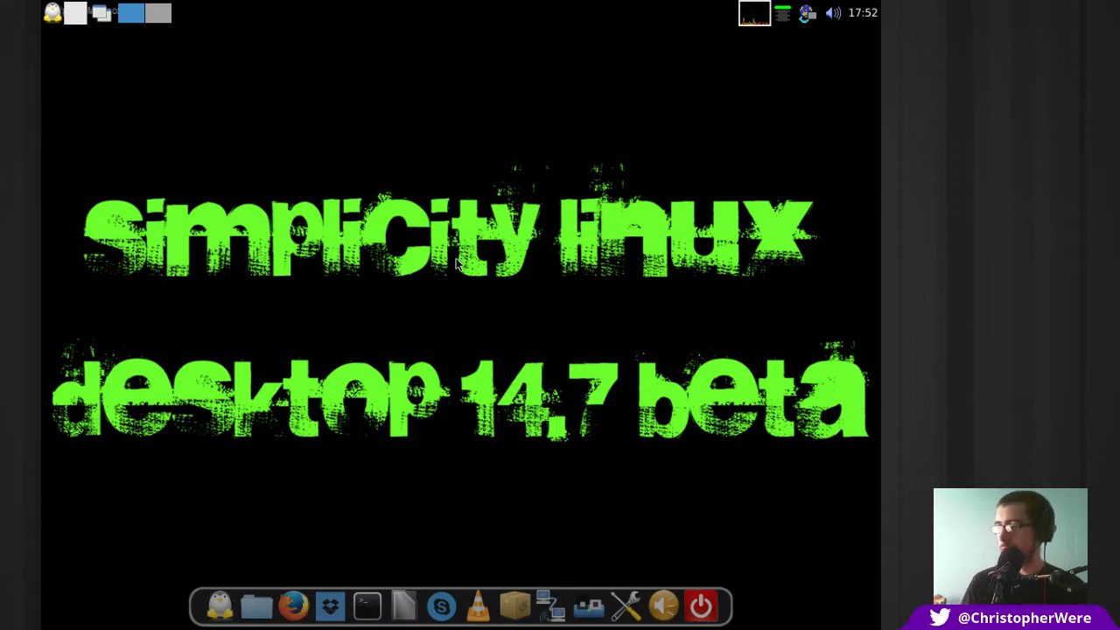
Open the main application menu listing System, Setup, Network and Internet categories
{"action": "left_click", "coordinate": [53, 12]}
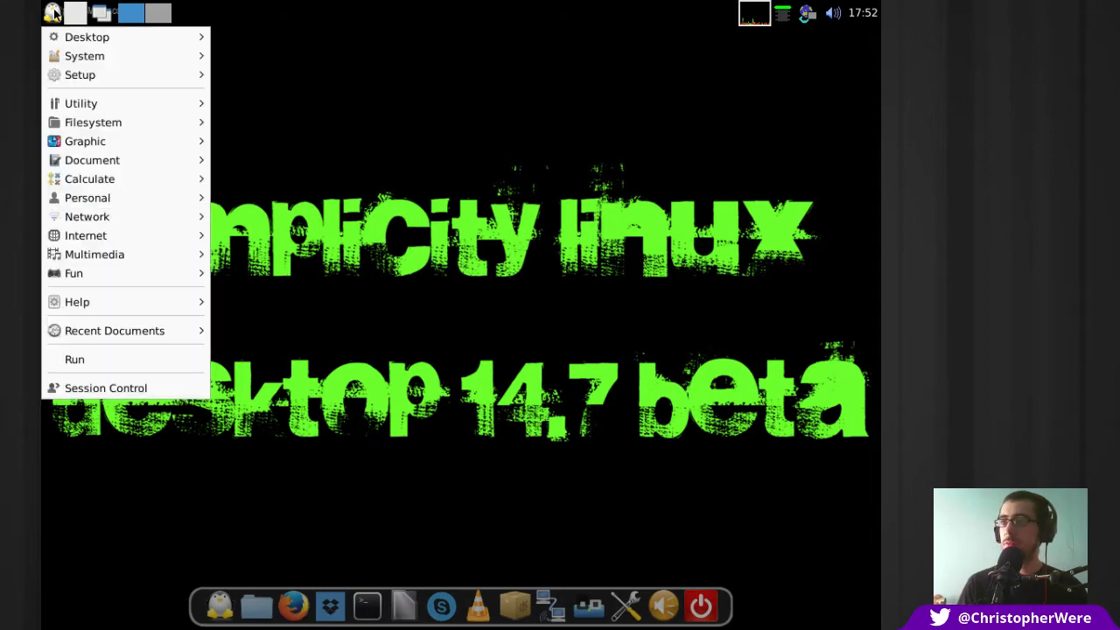
{"action": "mouse_move", "coordinate": [87, 37]}
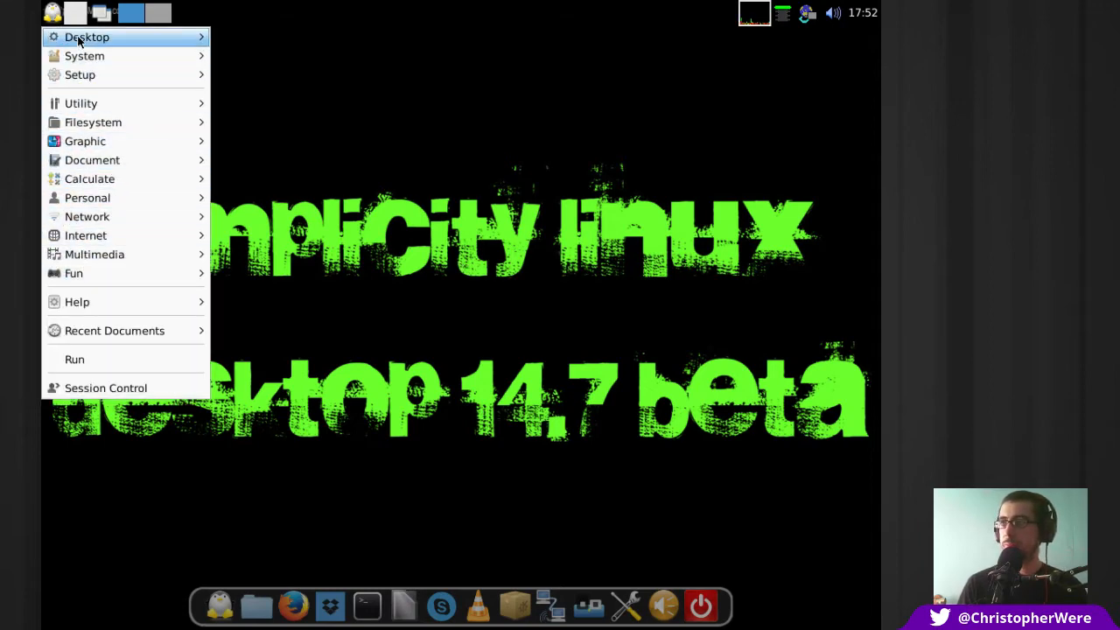
{"action": "mouse_move", "coordinate": [94, 122]}
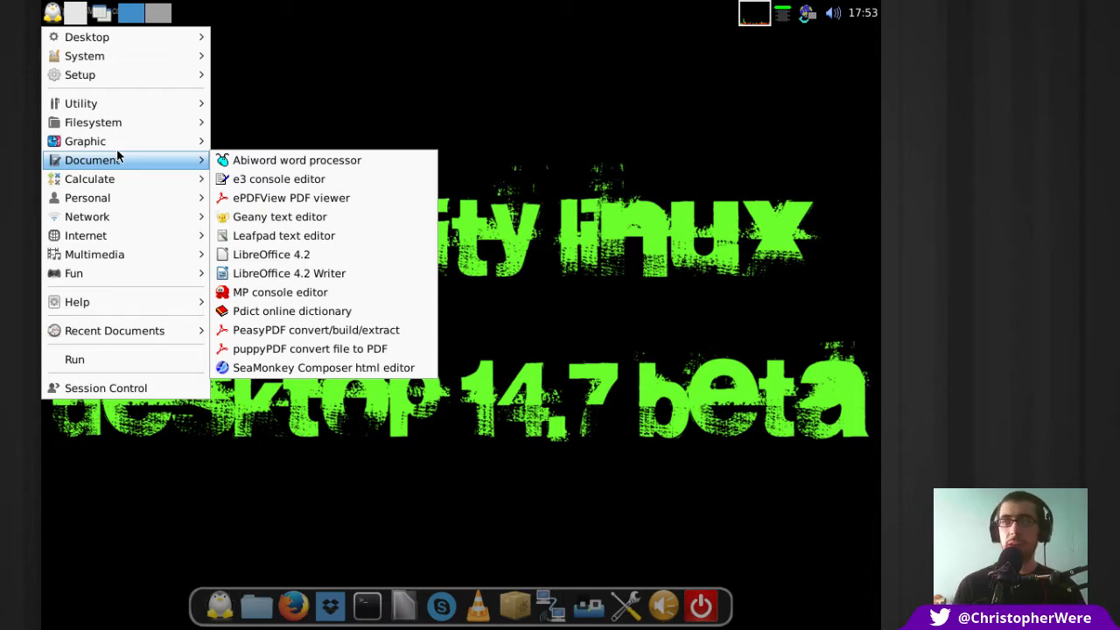
{"action": "mouse_move", "coordinate": [122, 160]}
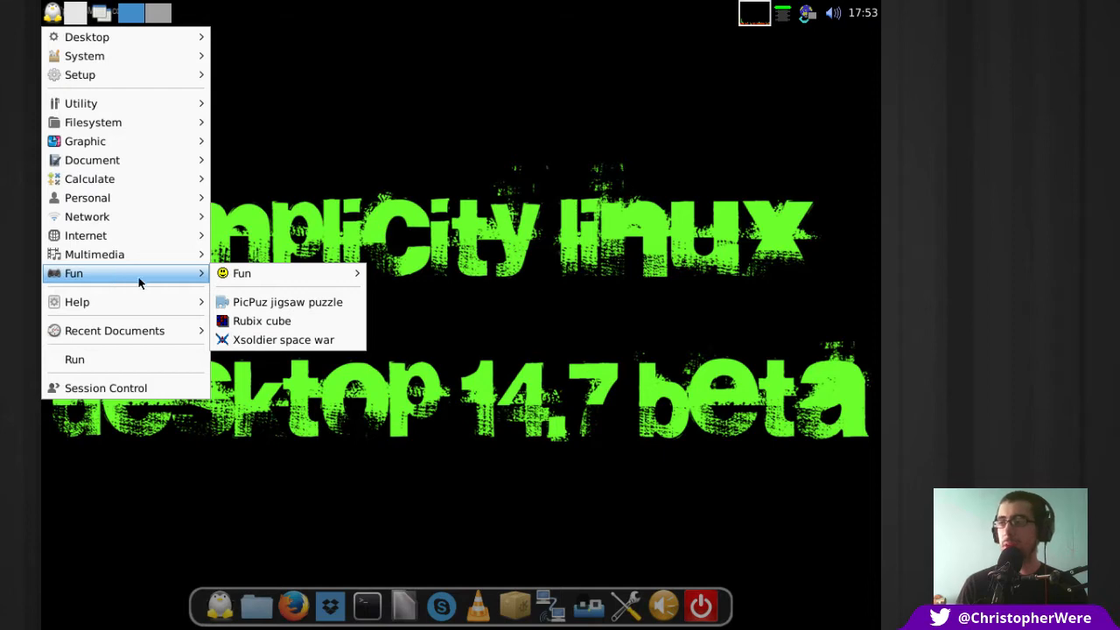
{"action": "mouse_move", "coordinate": [287, 302]}
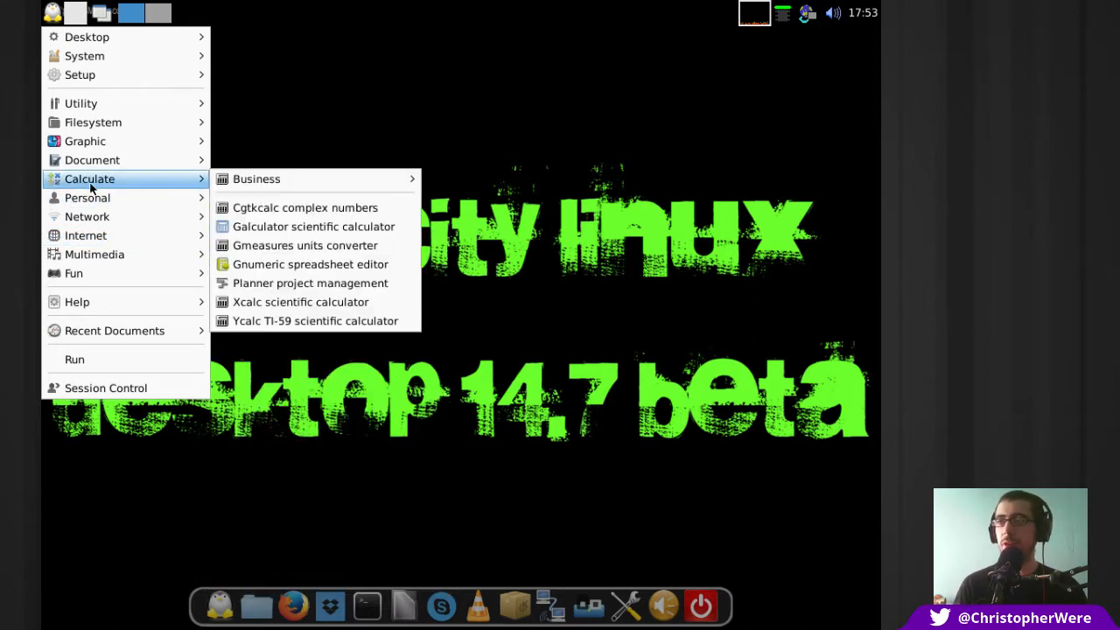
{"action": "mouse_move", "coordinate": [87, 216]}
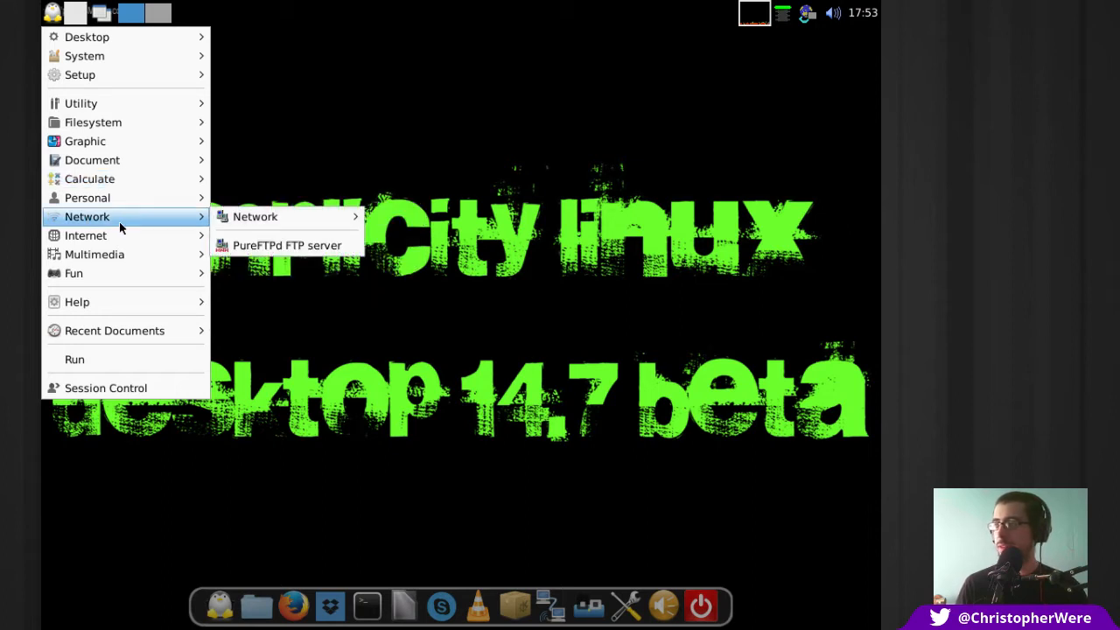
{"action": "mouse_move", "coordinate": [88, 198]}
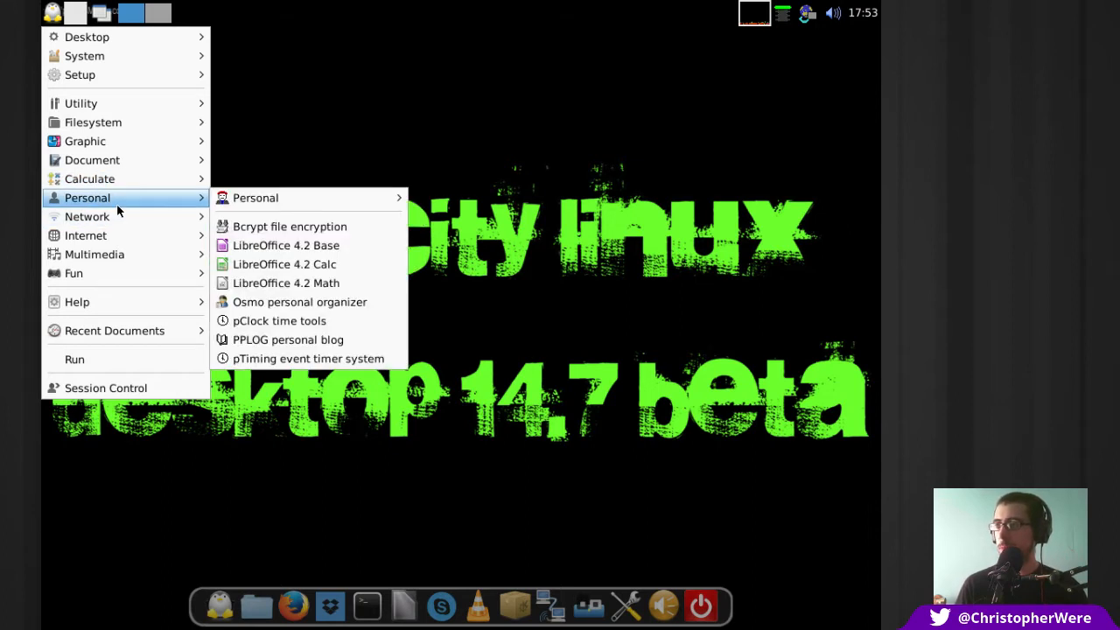
{"action": "mouse_move", "coordinate": [286, 245]}
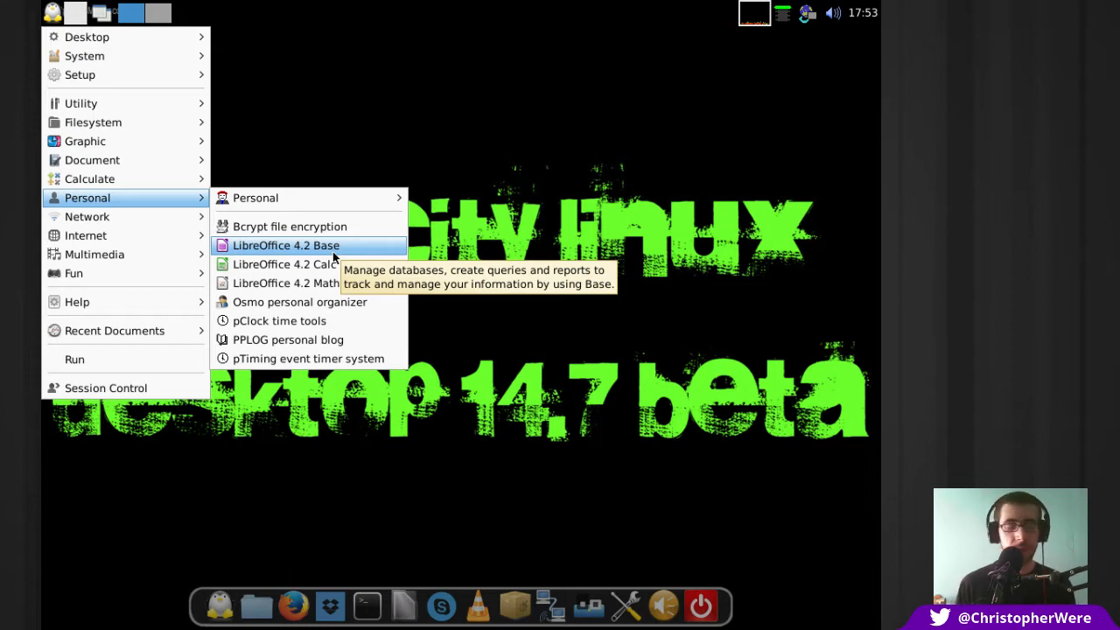
{"action": "mouse_move", "coordinate": [284, 265]}
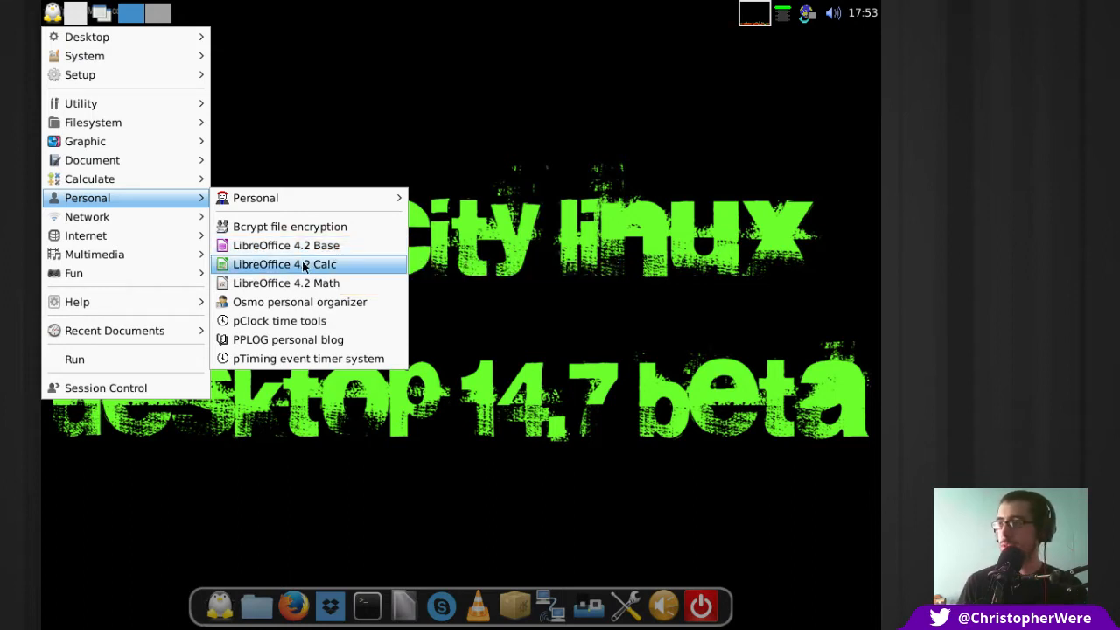
{"action": "mouse_move", "coordinate": [285, 264]}
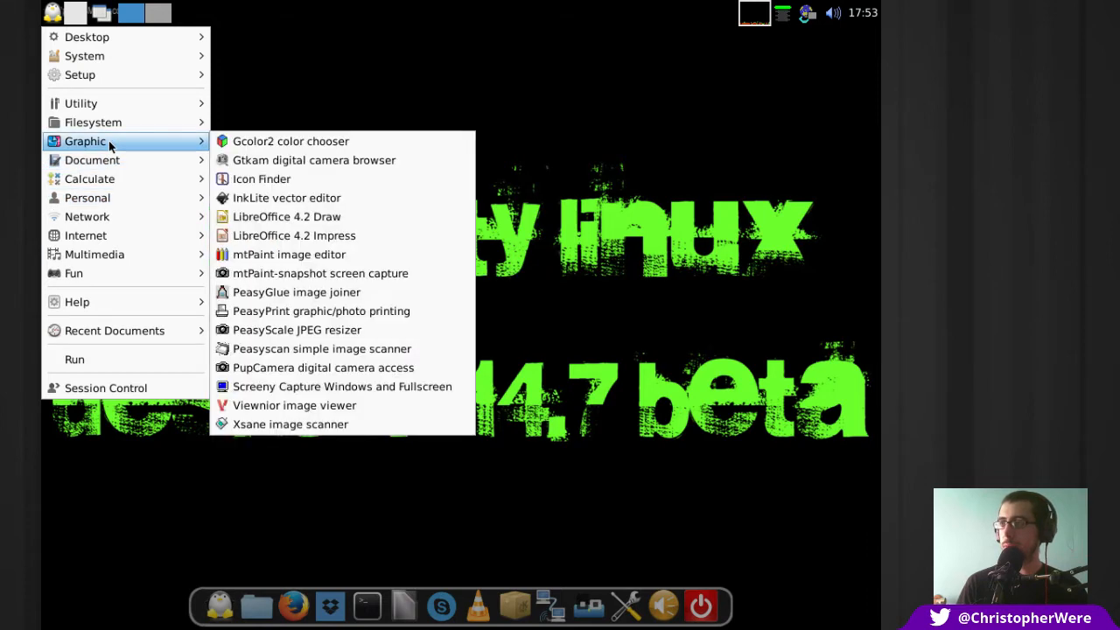
{"action": "mouse_move", "coordinate": [381, 178]}
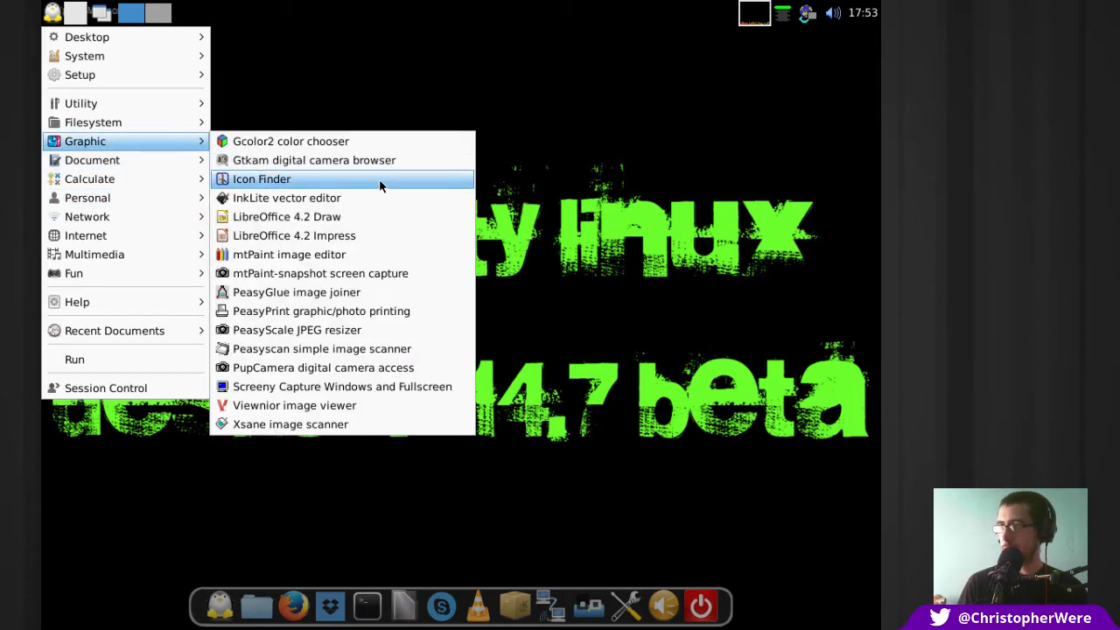
{"action": "mouse_move", "coordinate": [341, 160]}
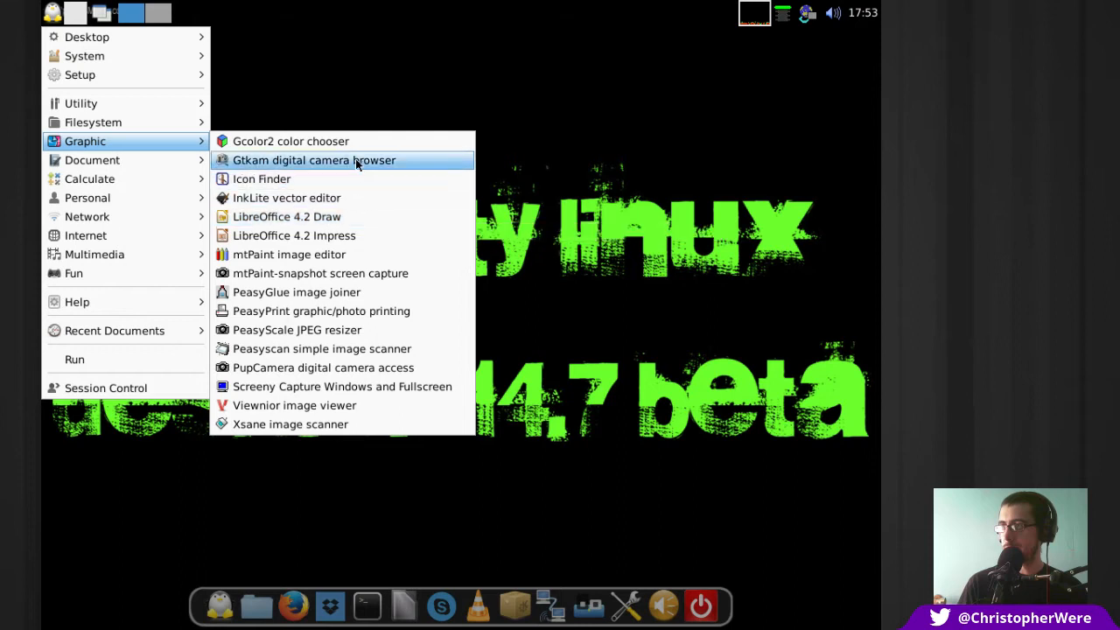
{"action": "mouse_move", "coordinate": [286, 198]}
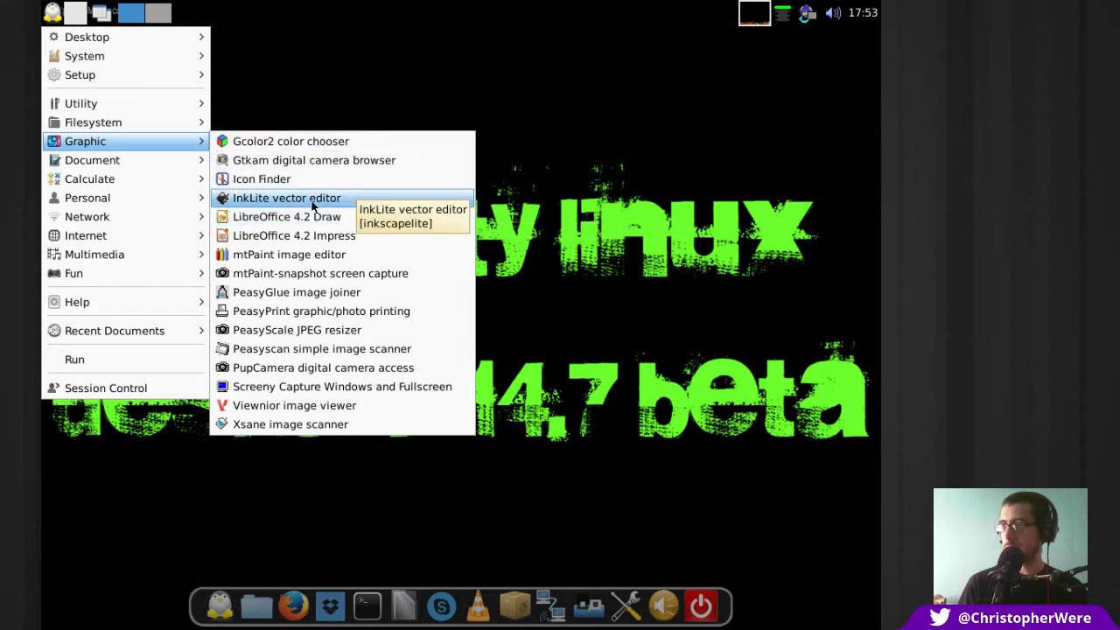
{"action": "mouse_move", "coordinate": [341, 425]}
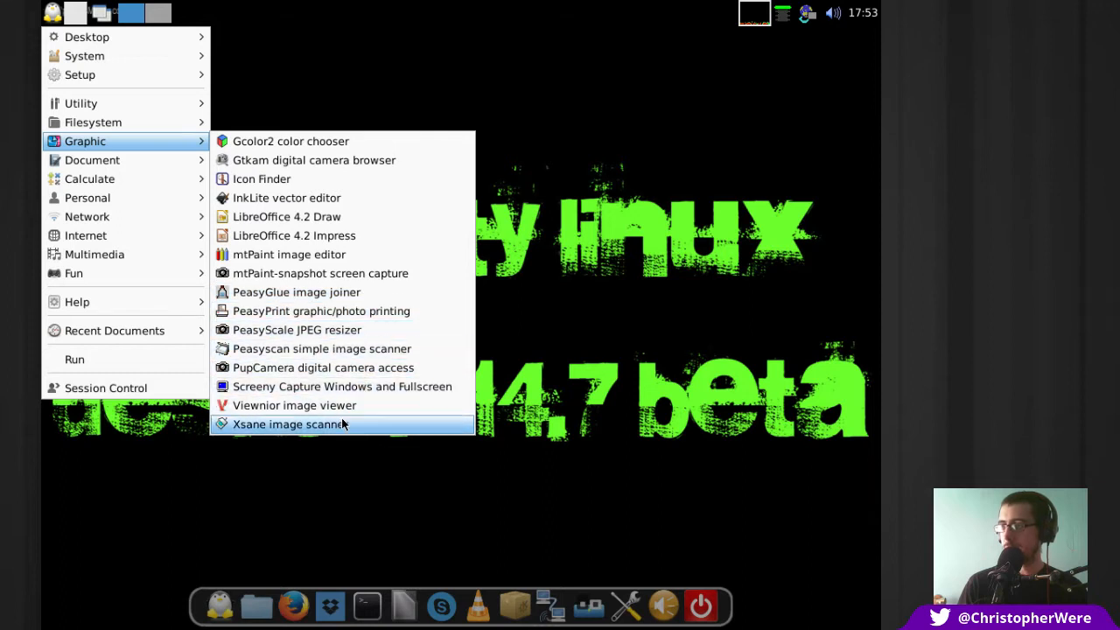
{"action": "mouse_move", "coordinate": [350, 273]}
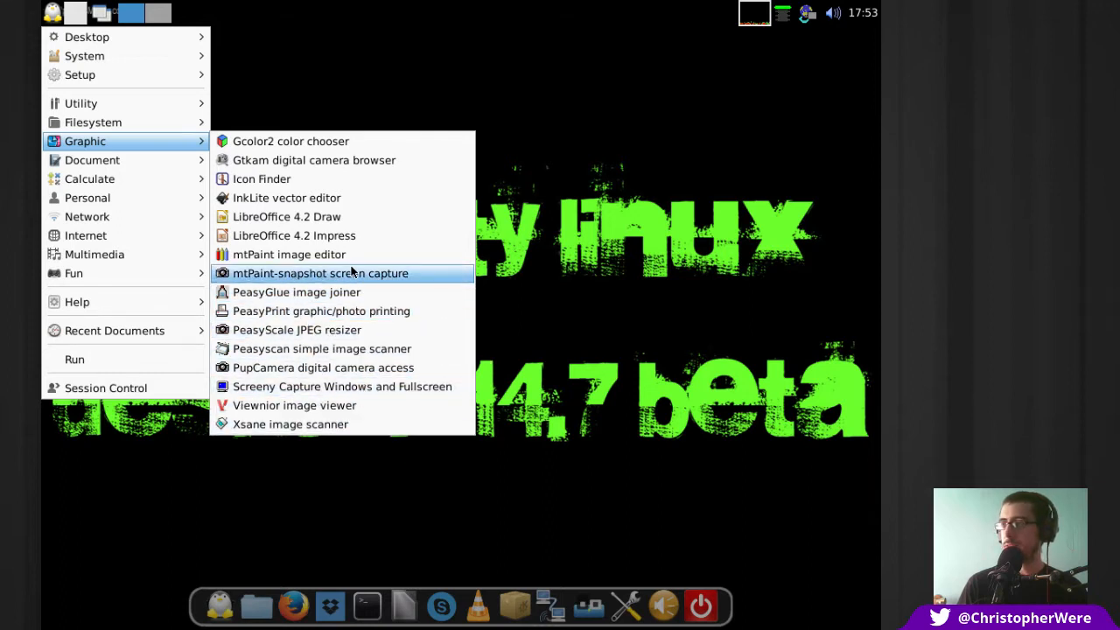
{"action": "mouse_move", "coordinate": [287, 217]}
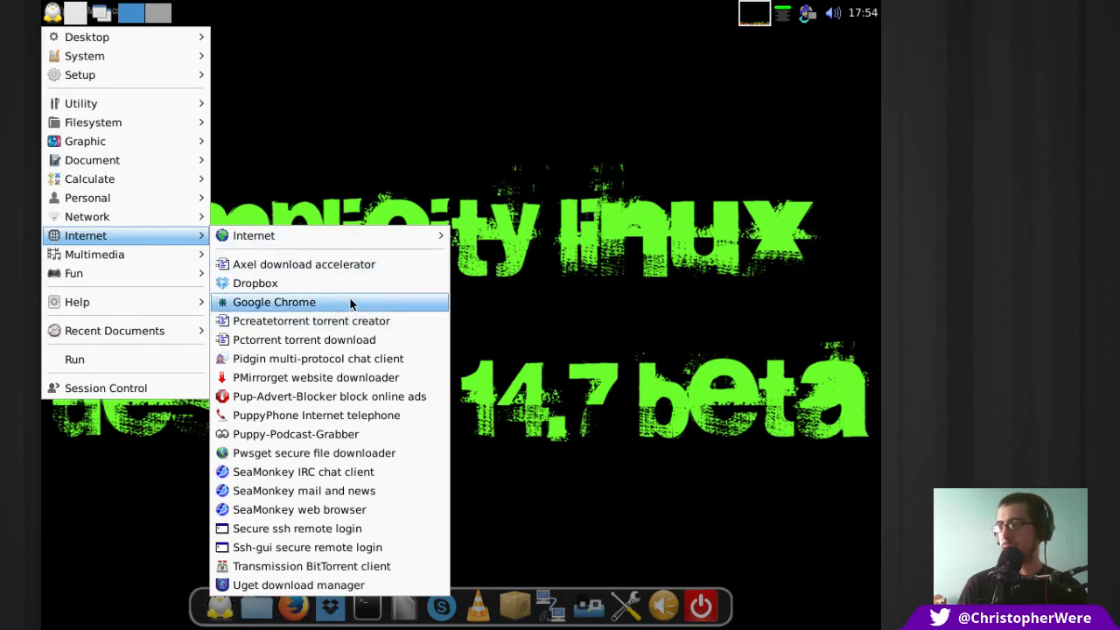
{"action": "mouse_move", "coordinate": [342, 283]}
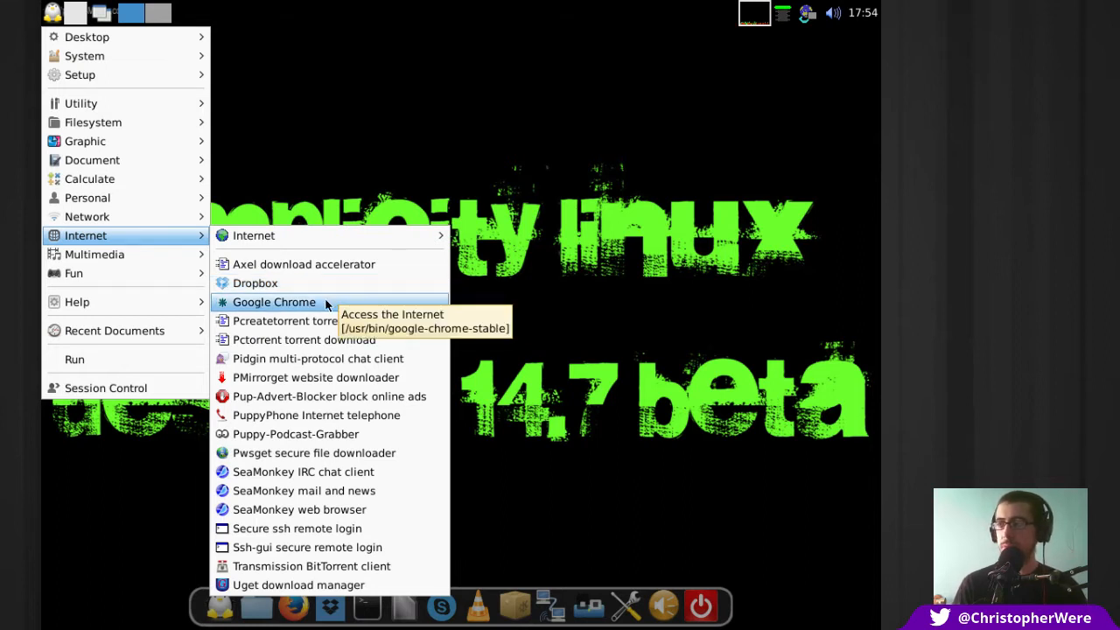
{"action": "mouse_move", "coordinate": [311, 320]}
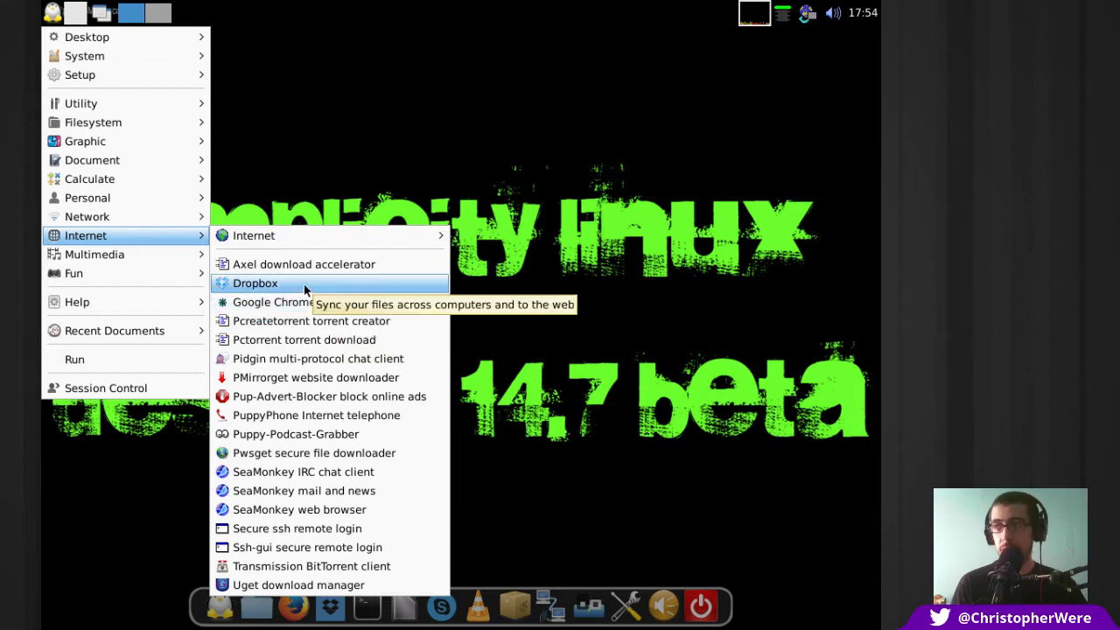
{"action": "mouse_move", "coordinate": [274, 302]}
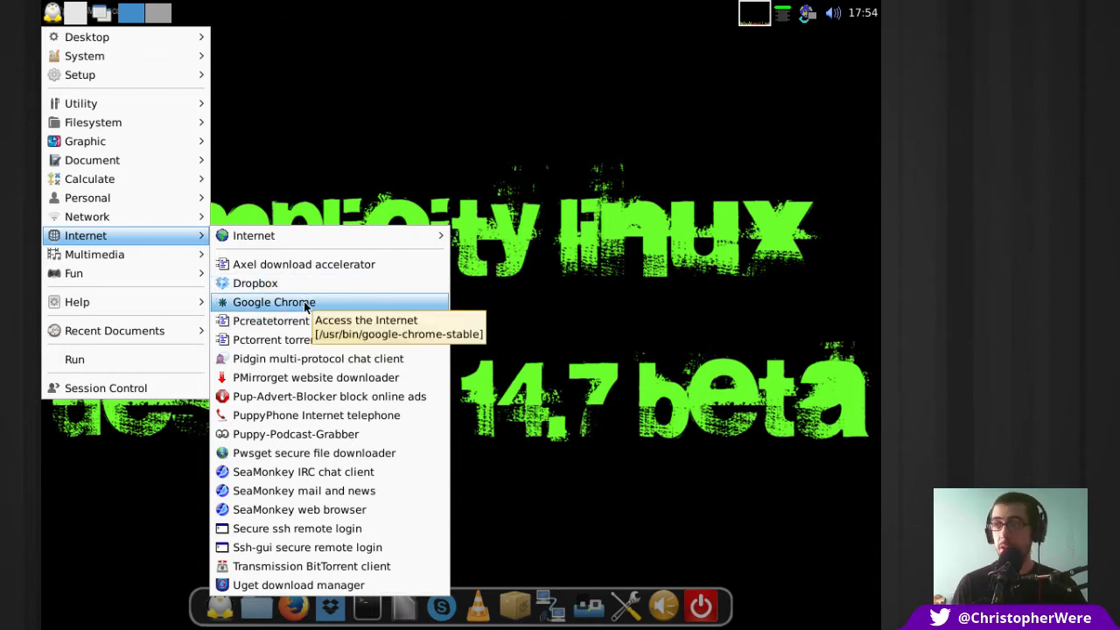
{"action": "mouse_move", "coordinate": [303, 339]}
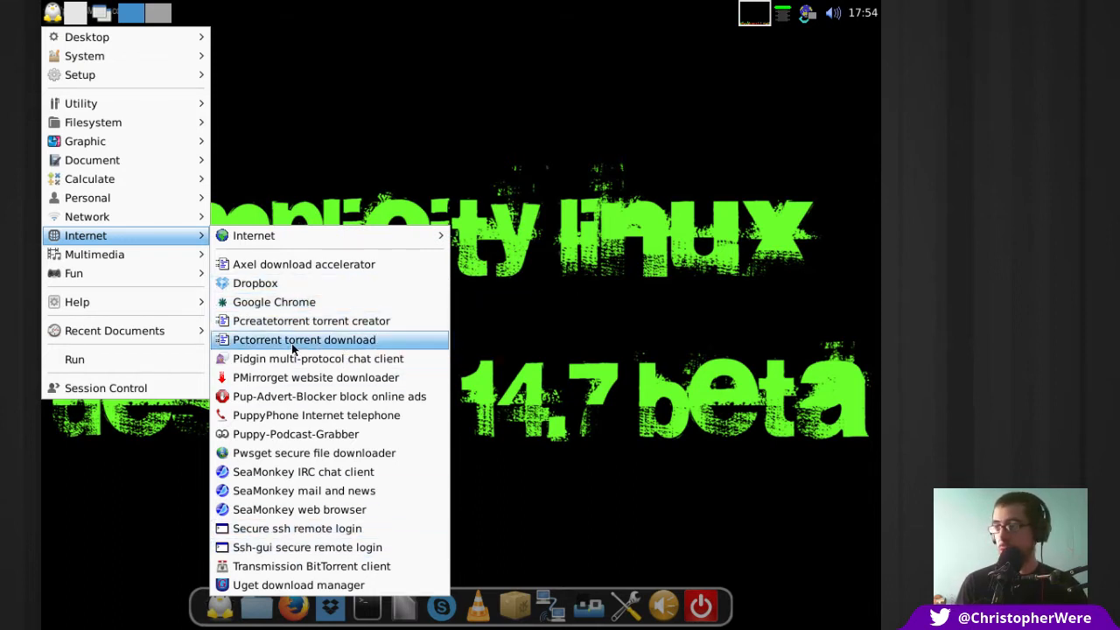
{"action": "mouse_move", "coordinate": [318, 359]}
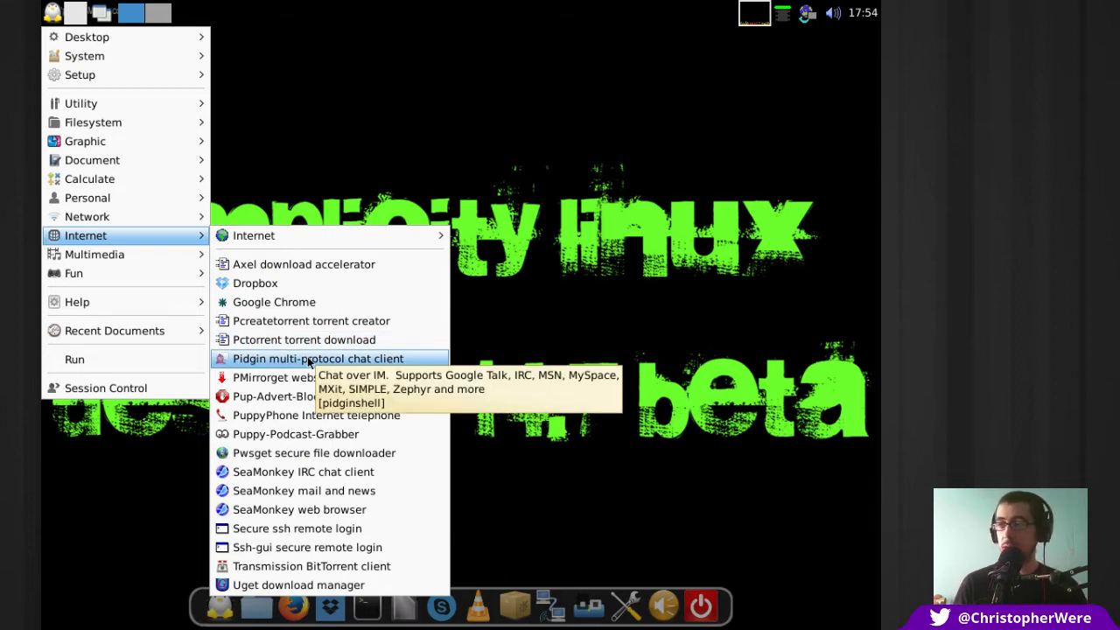
{"action": "mouse_move", "coordinate": [337, 377]}
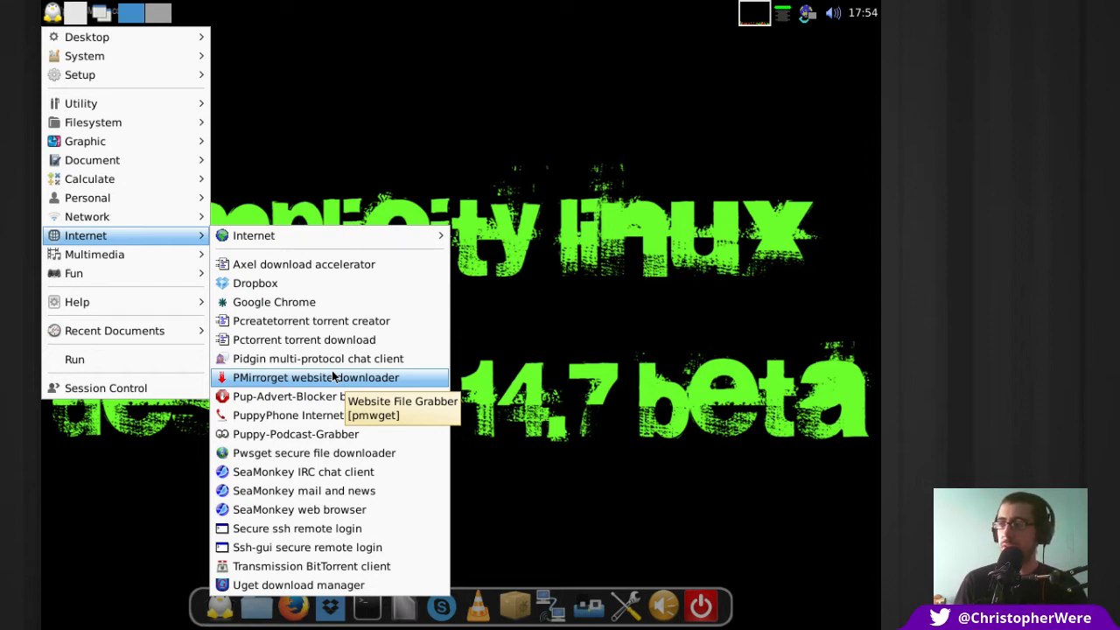
{"action": "mouse_move", "coordinate": [318, 358]}
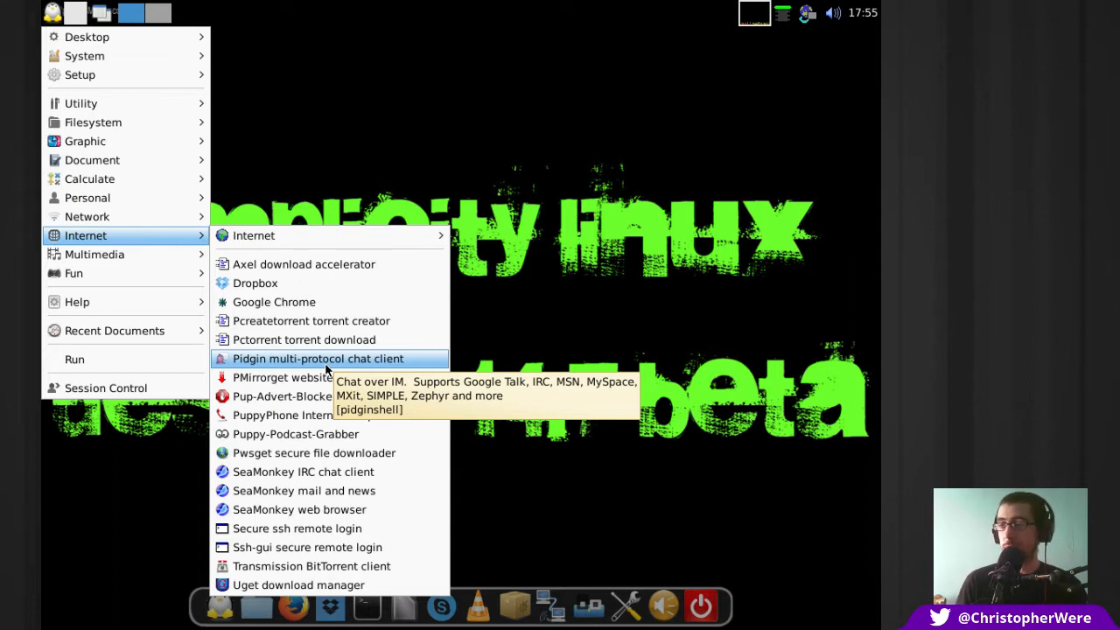
{"action": "mouse_move", "coordinate": [331, 396]}
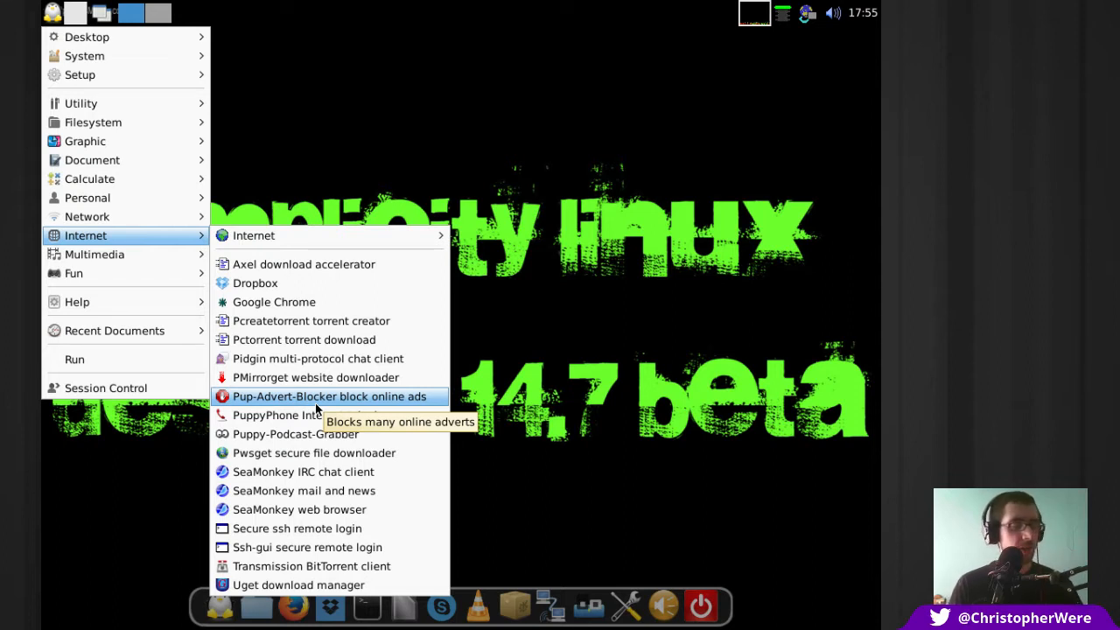
{"action": "mouse_move", "coordinate": [318, 359]}
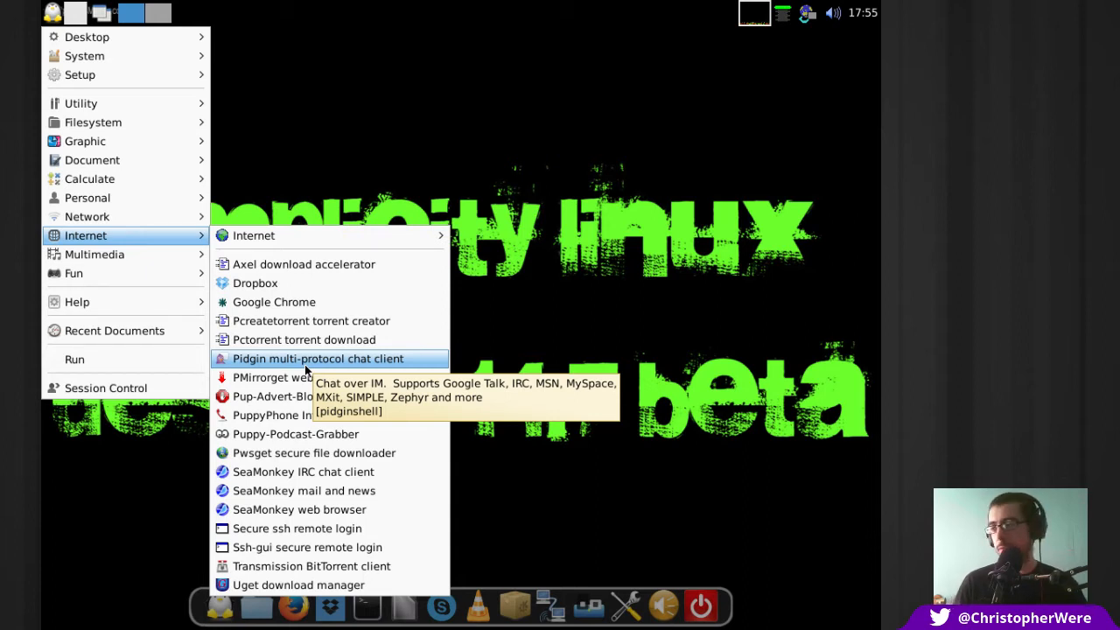
{"action": "mouse_move", "coordinate": [314, 453]}
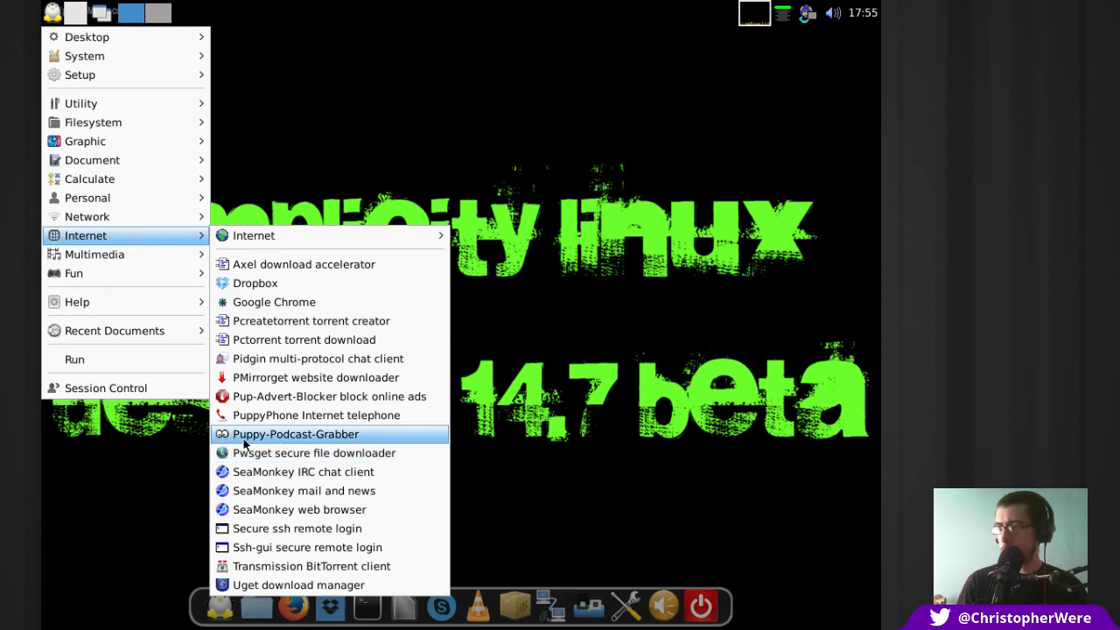
{"action": "mouse_move", "coordinate": [333, 490]}
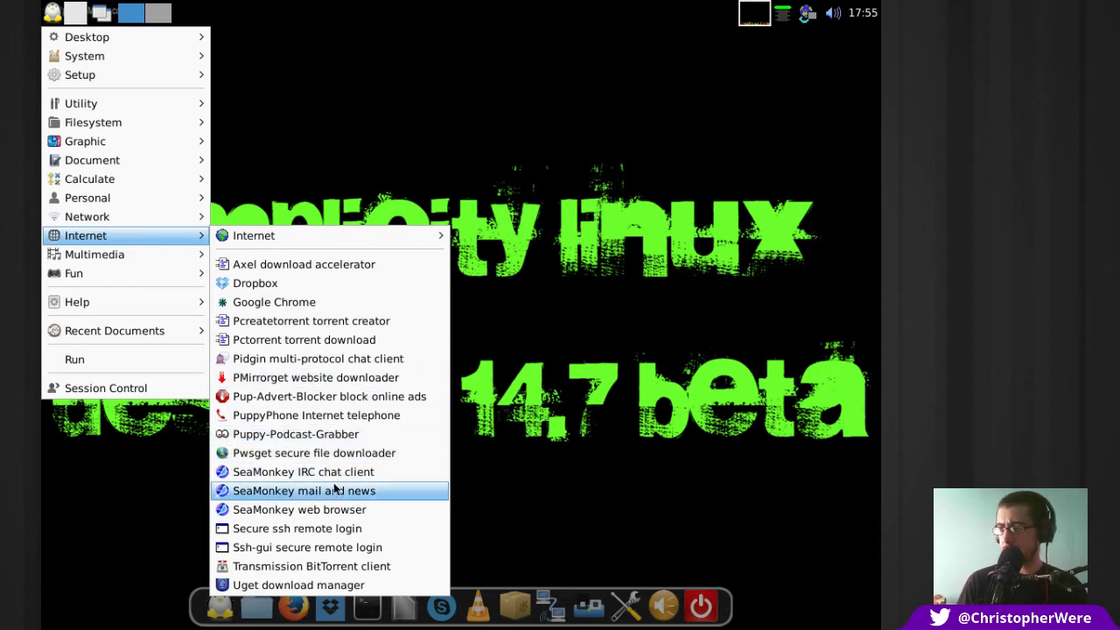
{"action": "mouse_move", "coordinate": [297, 528]}
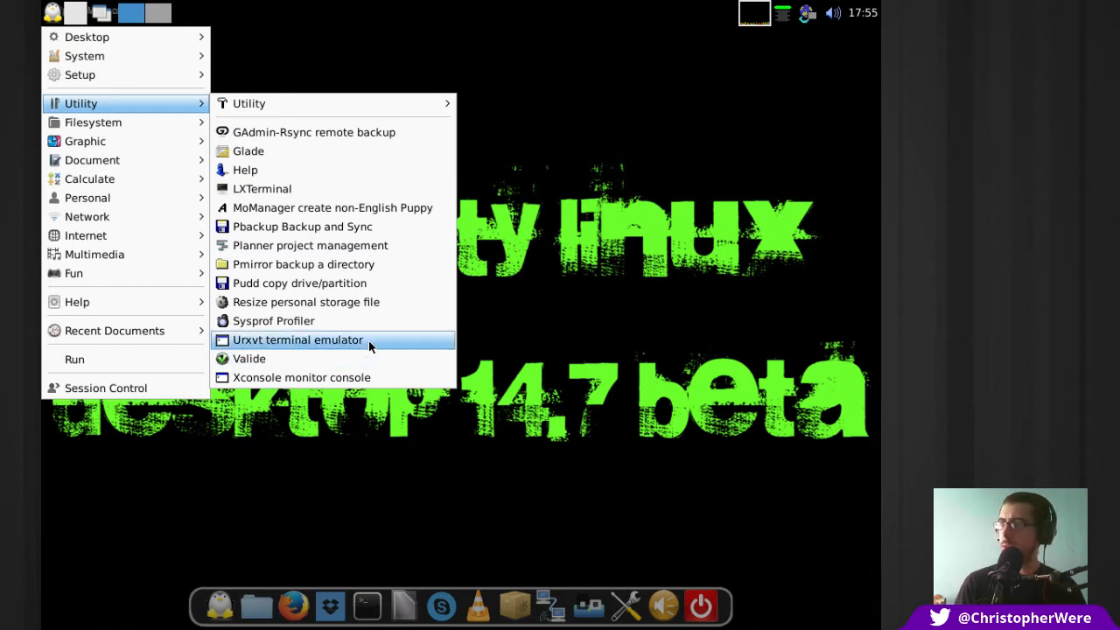
{"action": "mouse_move", "coordinate": [349, 307]}
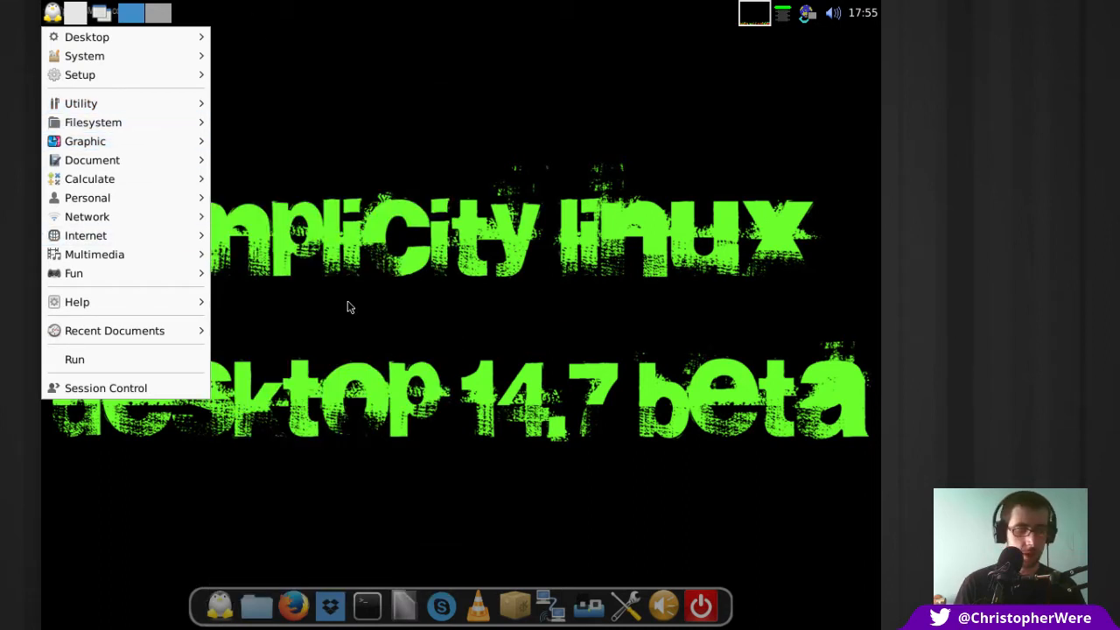
{"action": "mouse_move", "coordinate": [205, 202]}
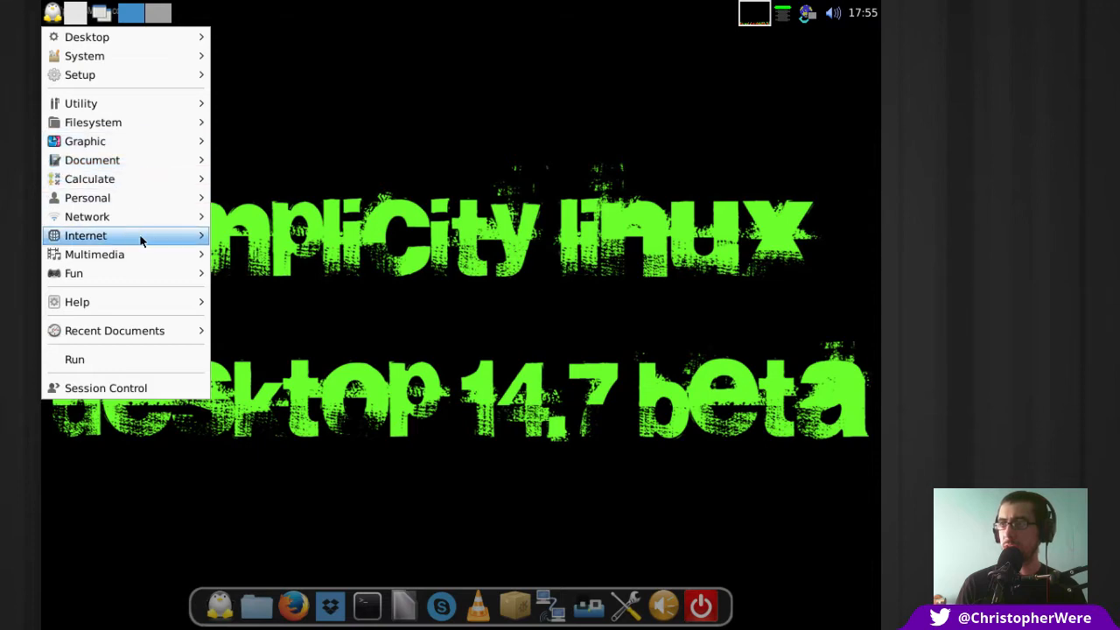
{"action": "mouse_move", "coordinate": [122, 141]}
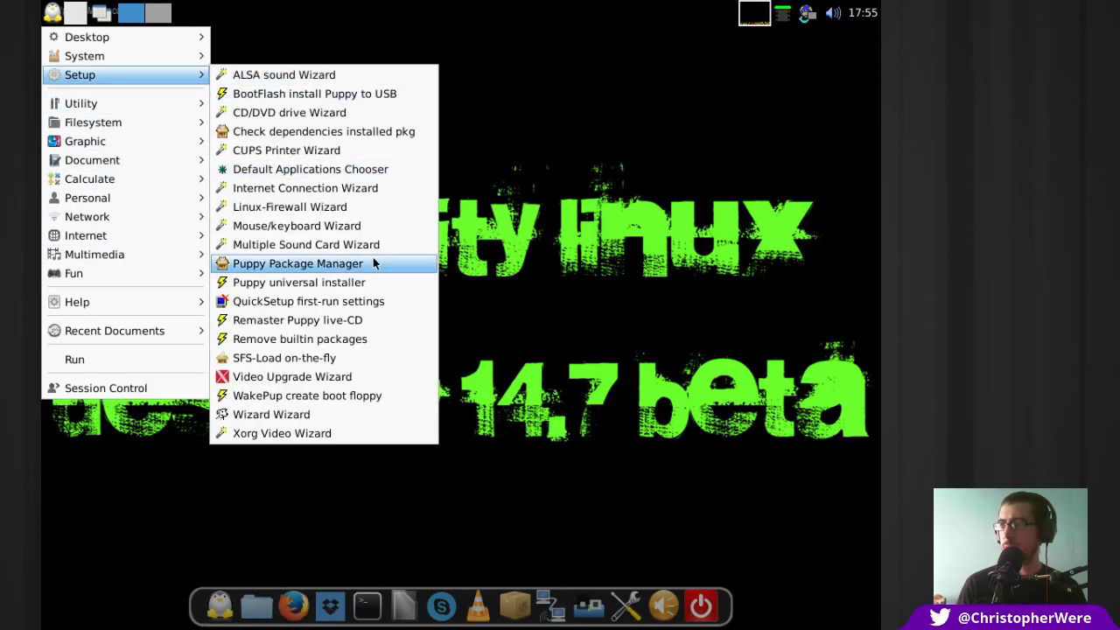
{"action": "mouse_move", "coordinate": [286, 150]}
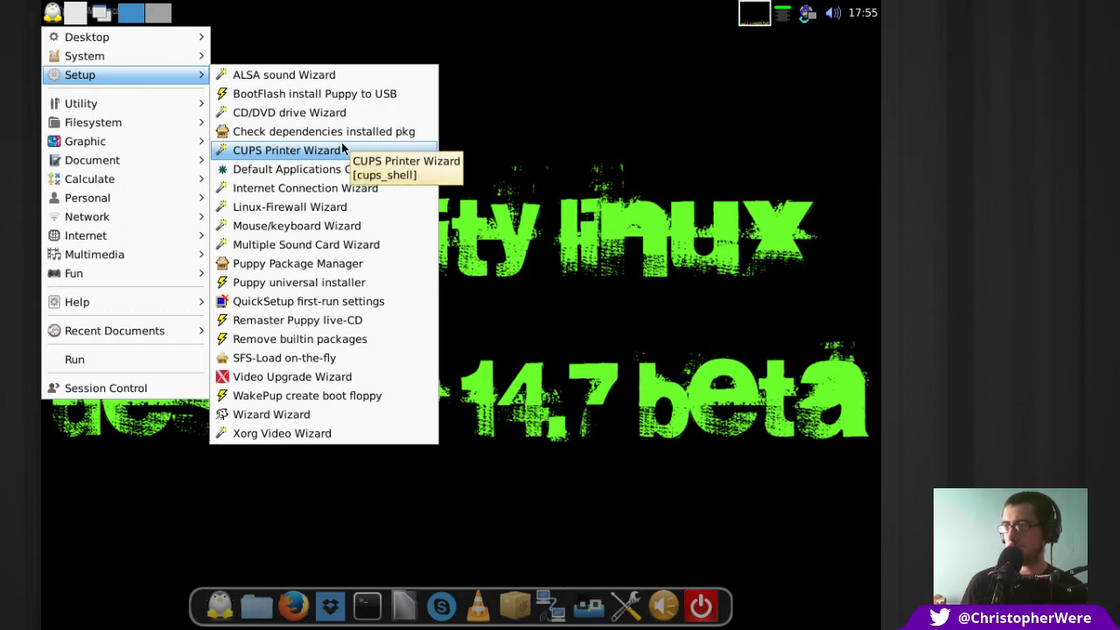
Select 'Internal (IDE or SATA) hard drive' as the Puppy install media
{"action": "left_click", "coordinate": [298, 282]}
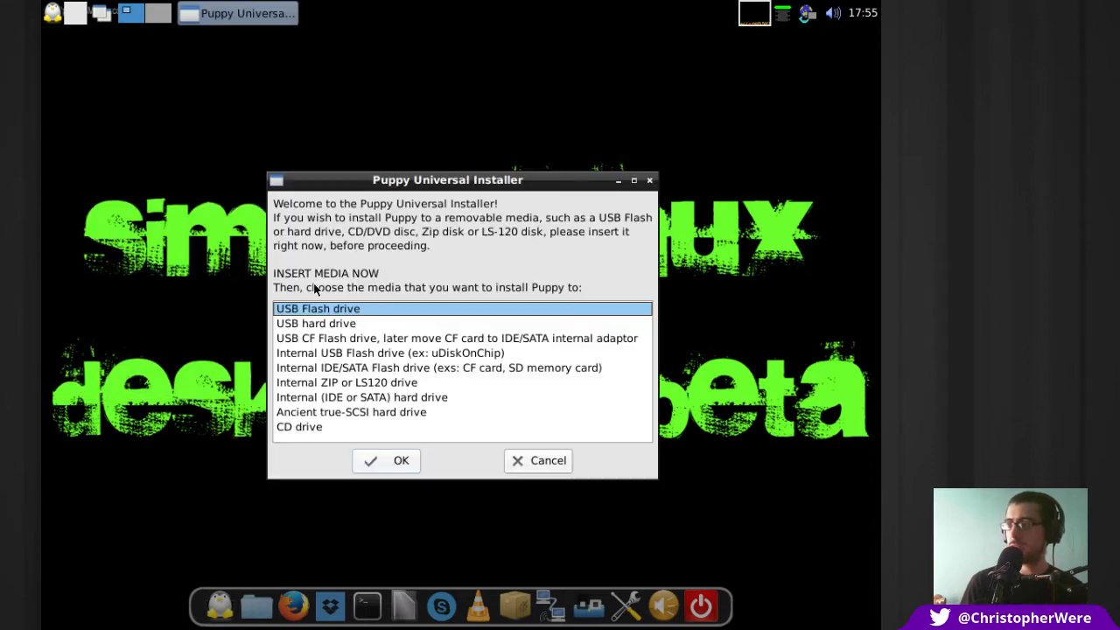
{"action": "mouse_move", "coordinate": [455, 280]}
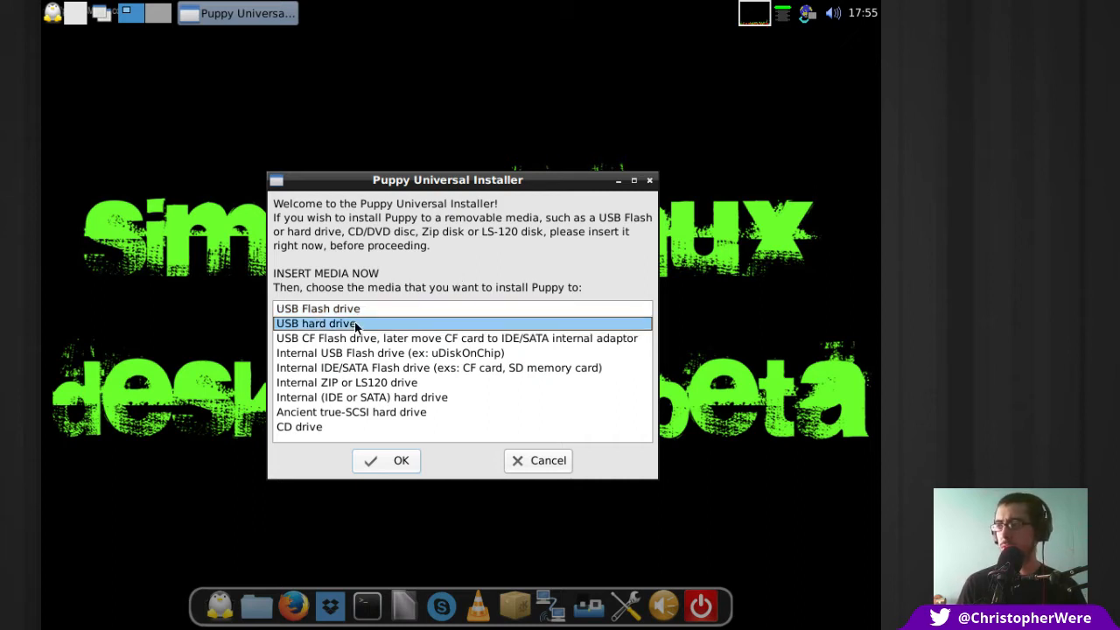
{"action": "mouse_move", "coordinate": [381, 386]}
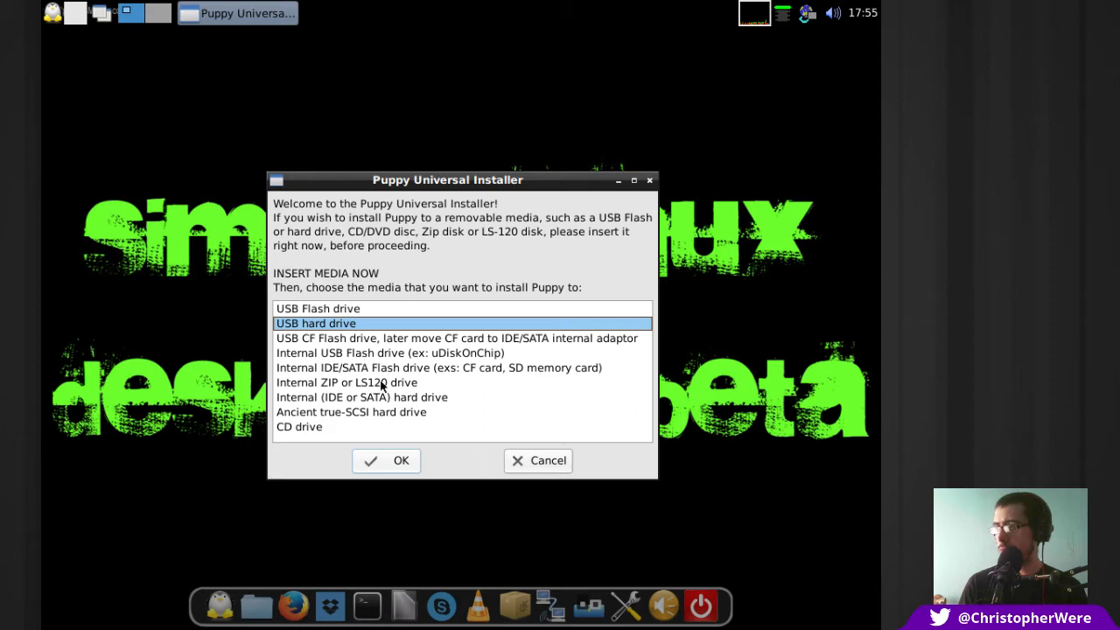
{"action": "left_click", "coordinate": [438, 367]}
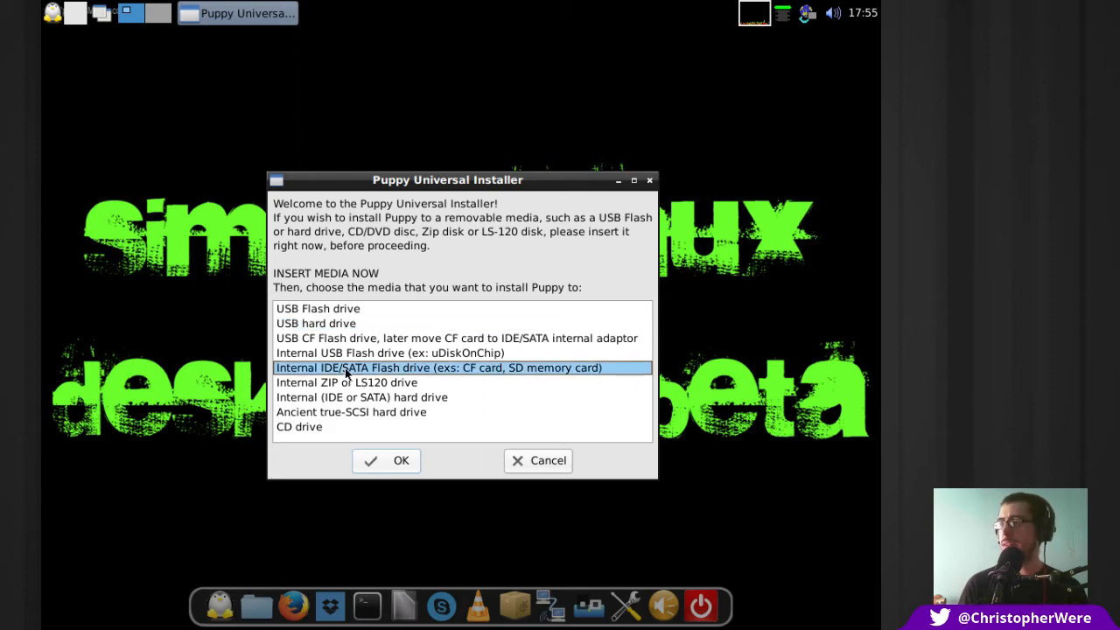
{"action": "left_click", "coordinate": [362, 397]}
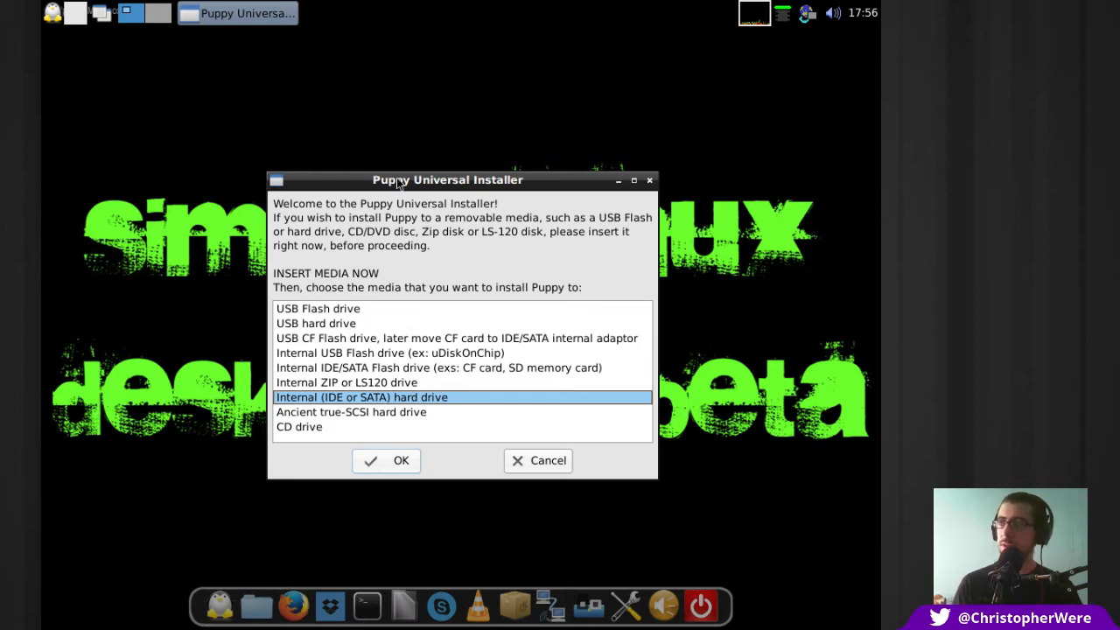
{"action": "mouse_move", "coordinate": [490, 211]}
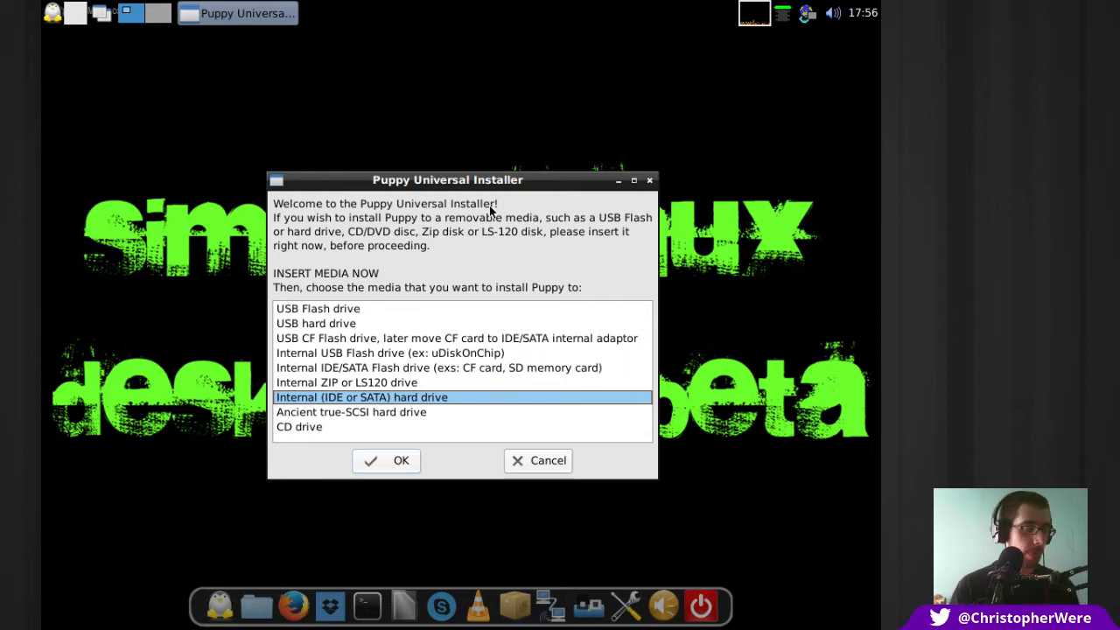
{"action": "mouse_move", "coordinate": [492, 203]}
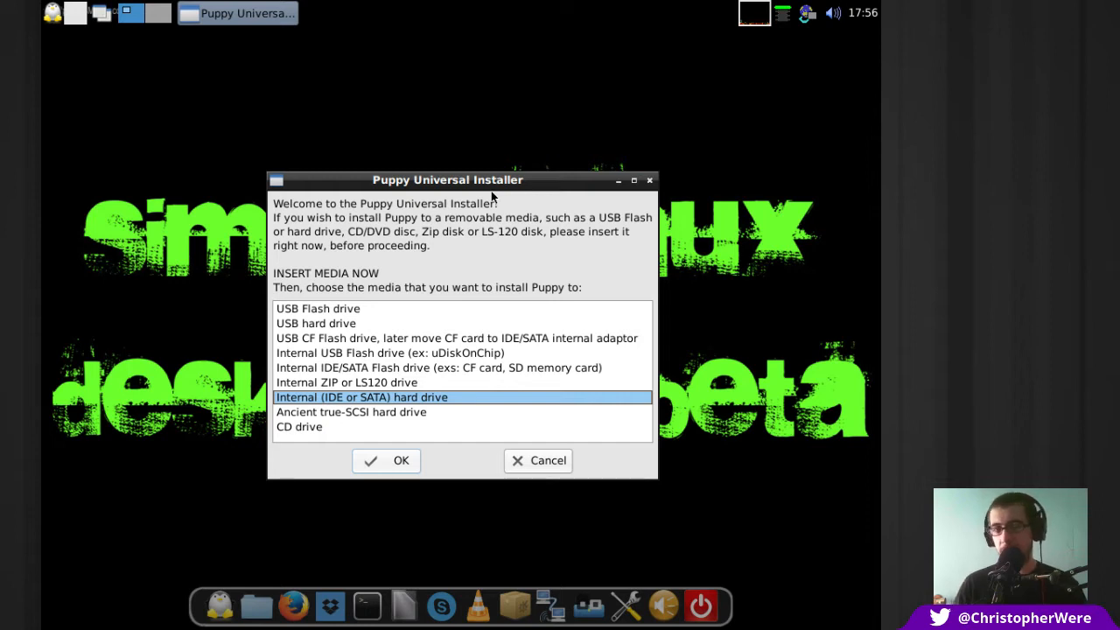
{"action": "mouse_move", "coordinate": [403, 461]}
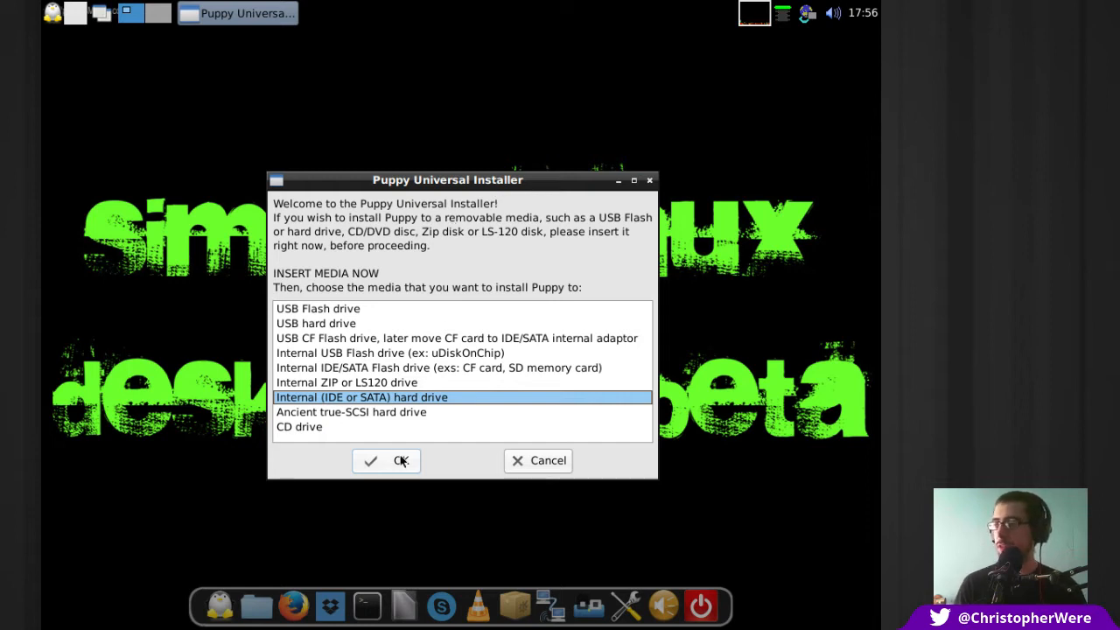
Confirm the hard drive, choose the 16 GiB sda disk, and reposition the sda1 report
{"action": "left_click", "coordinate": [402, 461]}
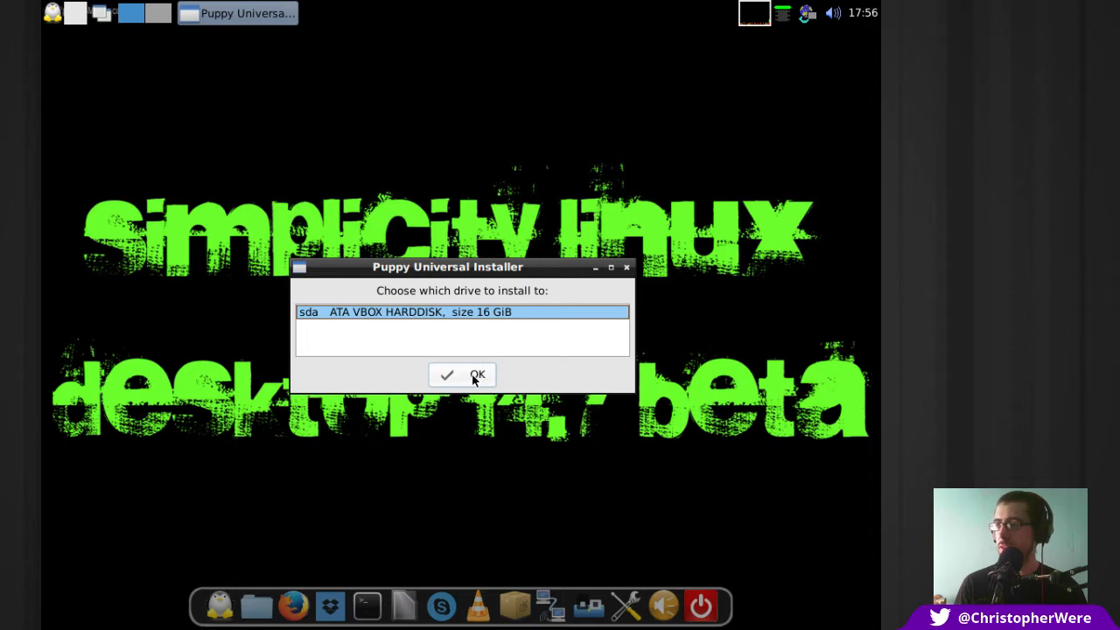
{"action": "left_click", "coordinate": [462, 375]}
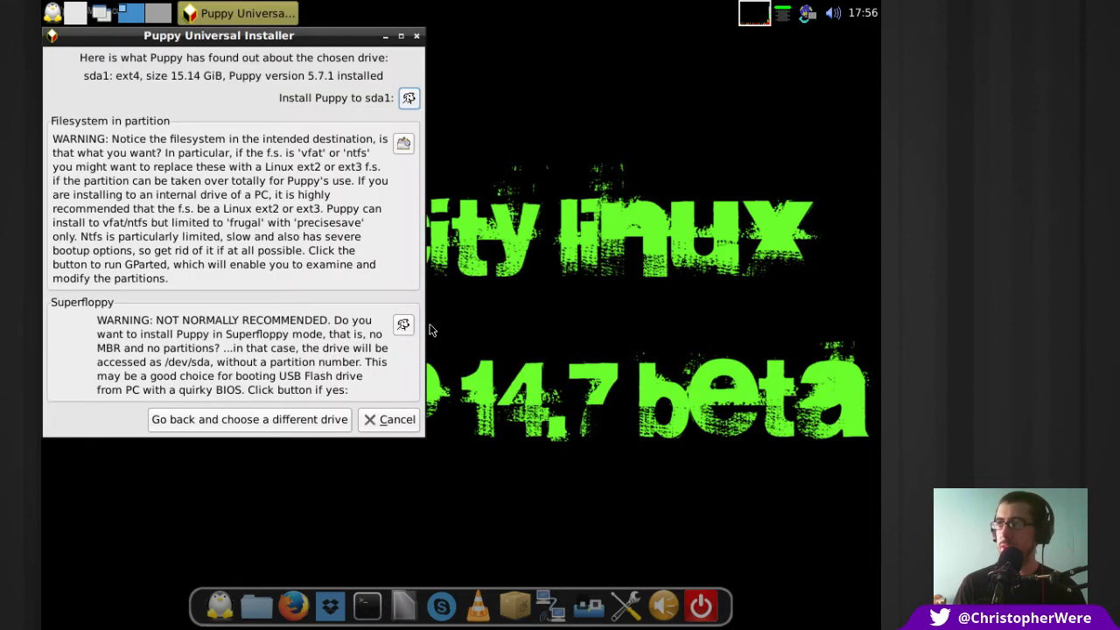
{"action": "left_click_drag", "start_coordinate": [219, 35], "coordinate": [270, 75]}
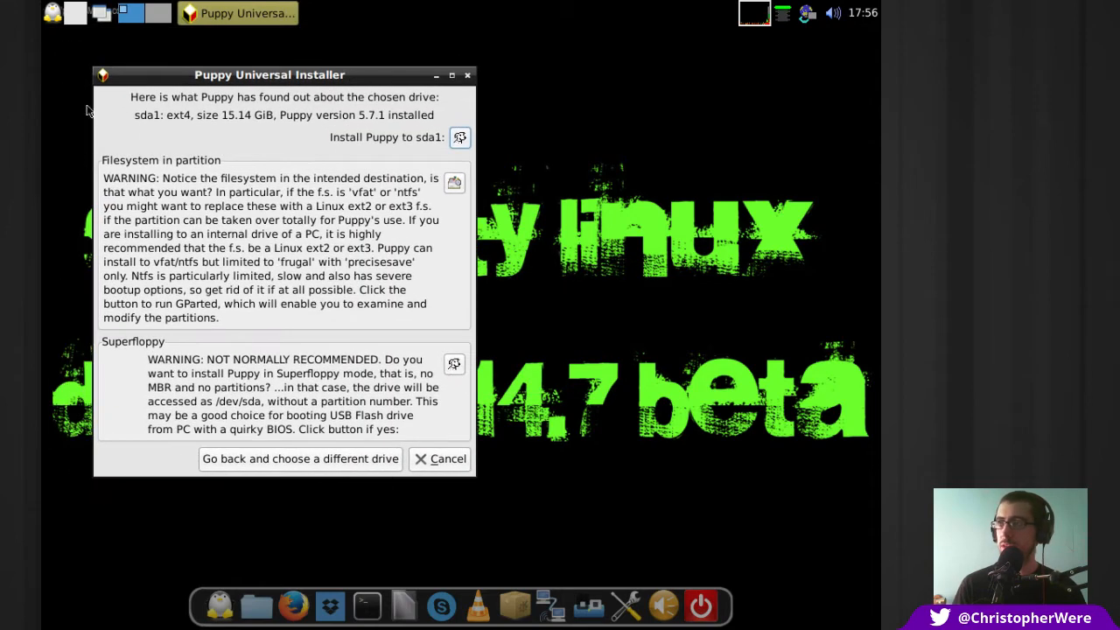
{"action": "mouse_move", "coordinate": [238, 104]}
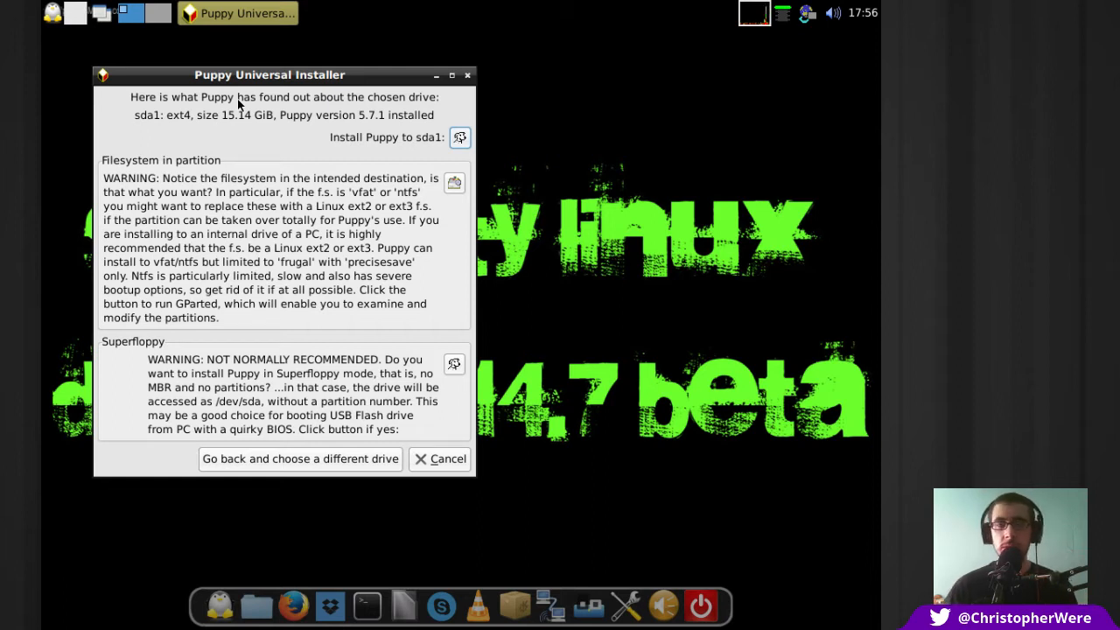
{"action": "mouse_move", "coordinate": [158, 179]}
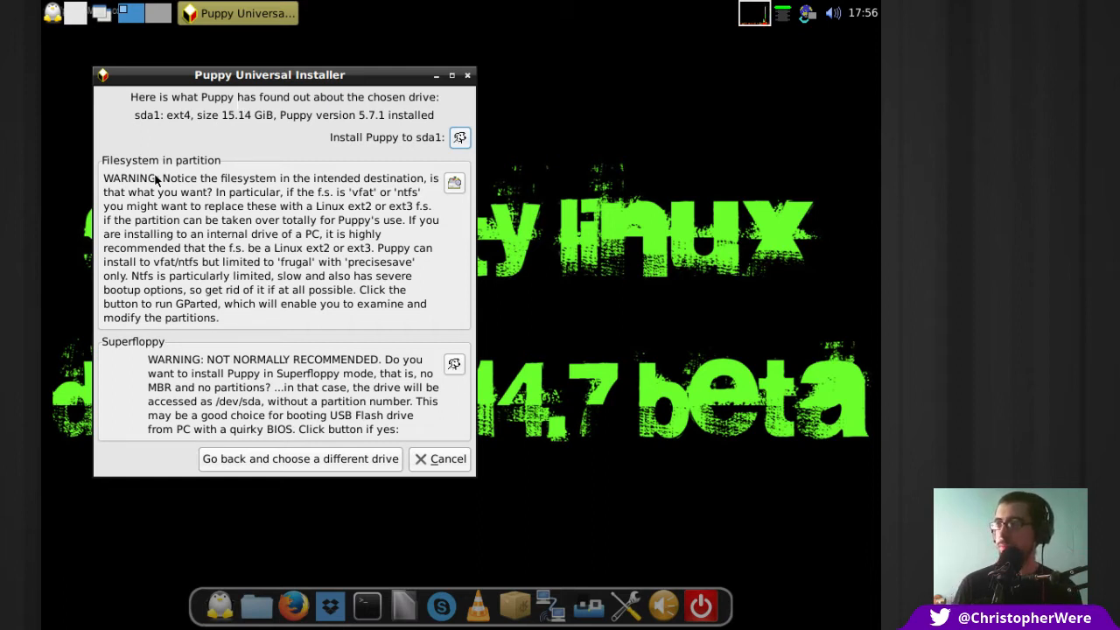
{"action": "mouse_move", "coordinate": [275, 327]}
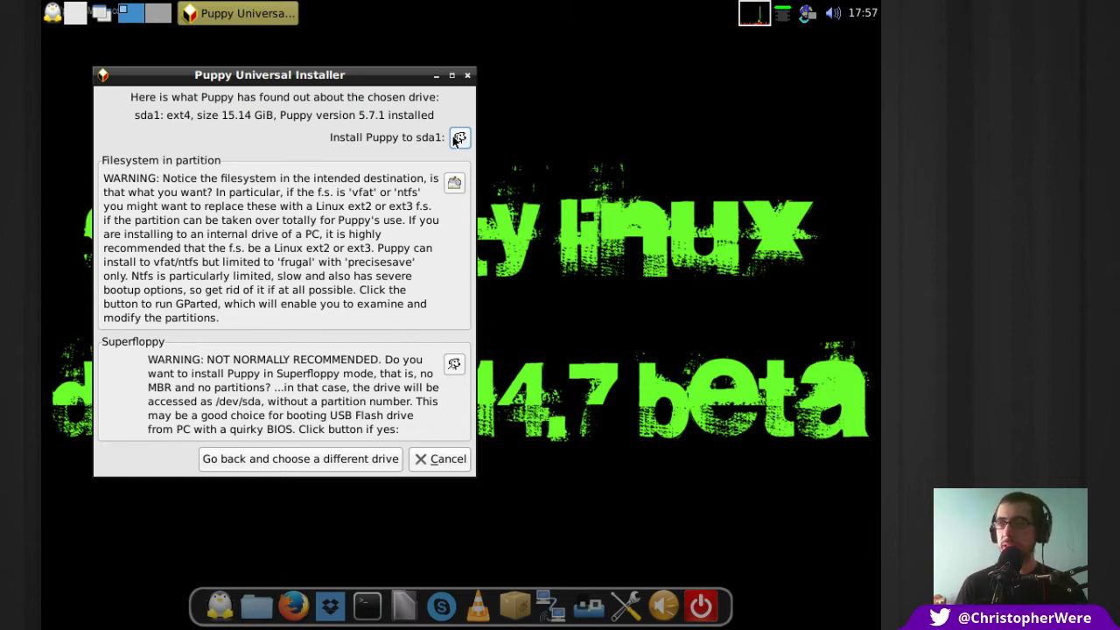
{"action": "mouse_move", "coordinate": [630, 210]}
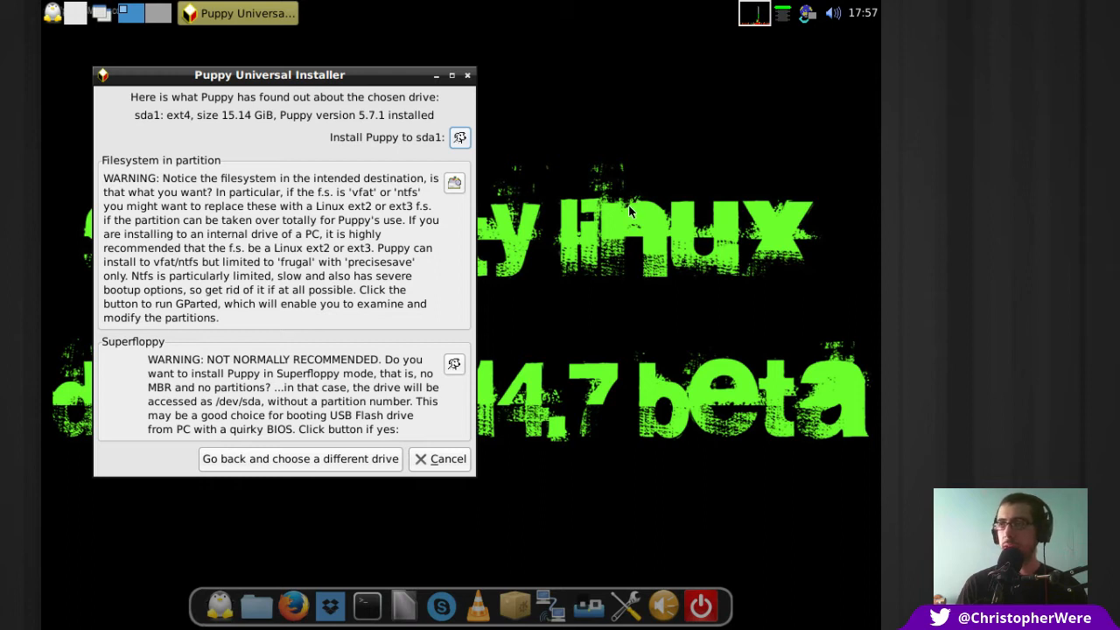
{"action": "mouse_move", "coordinate": [123, 188]}
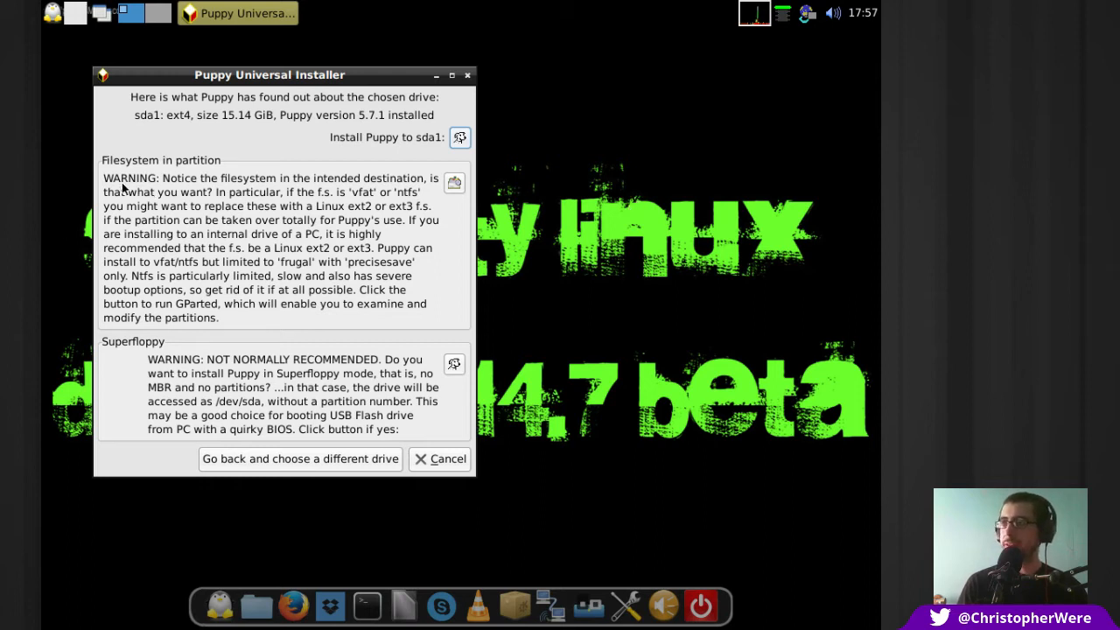
{"action": "mouse_move", "coordinate": [207, 191]}
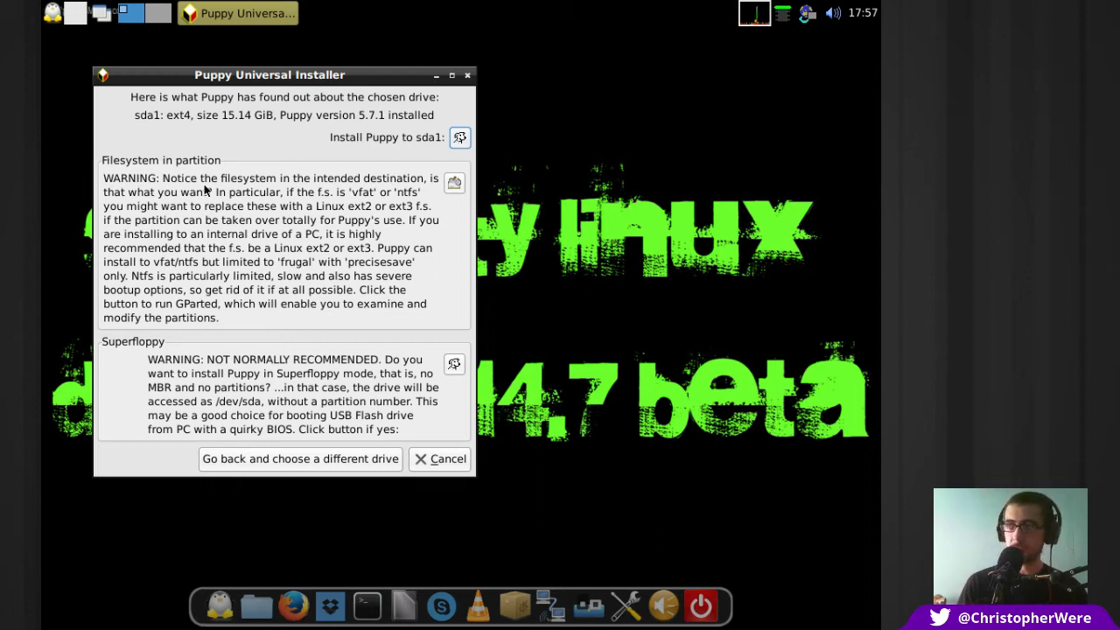
{"action": "mouse_move", "coordinate": [299, 236]}
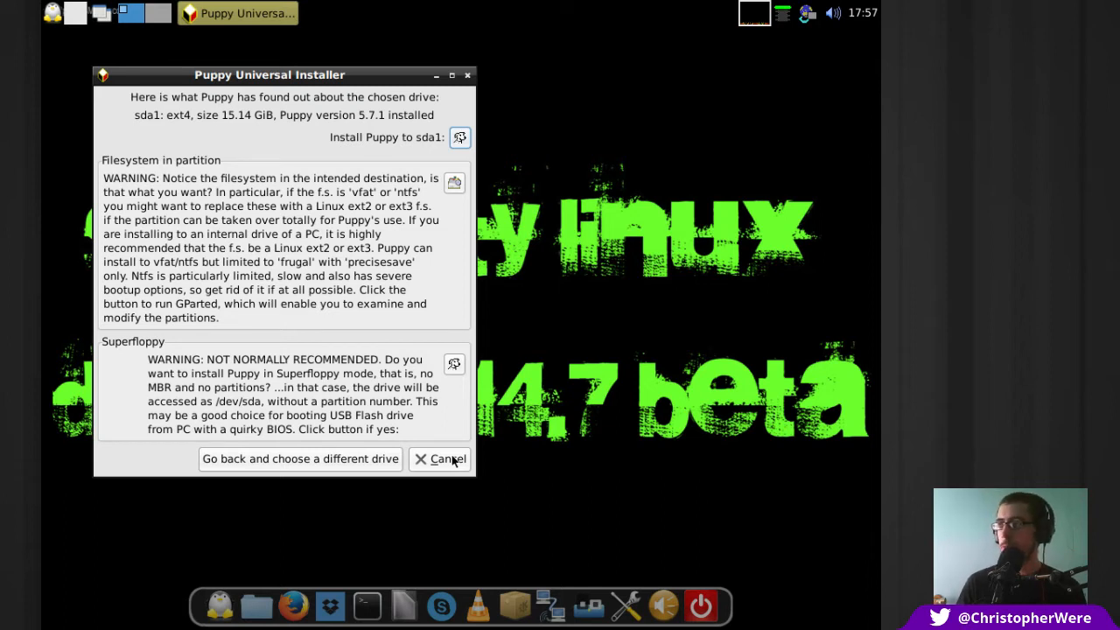
{"action": "left_click", "coordinate": [446, 459]}
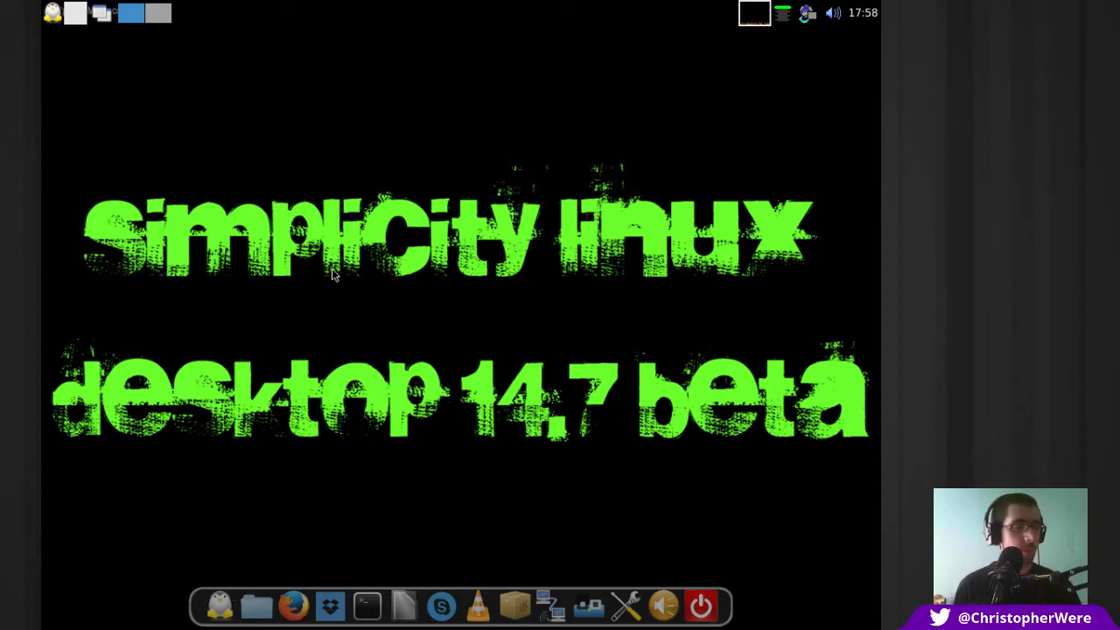
{"action": "mouse_move", "coordinate": [429, 296]}
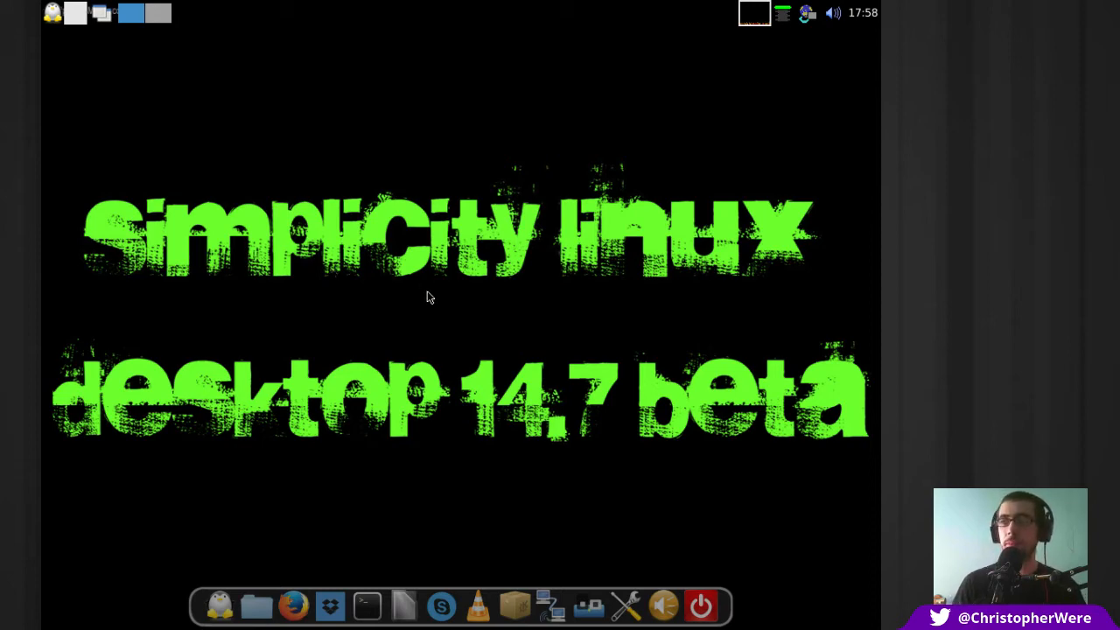
{"action": "mouse_move", "coordinate": [435, 294]}
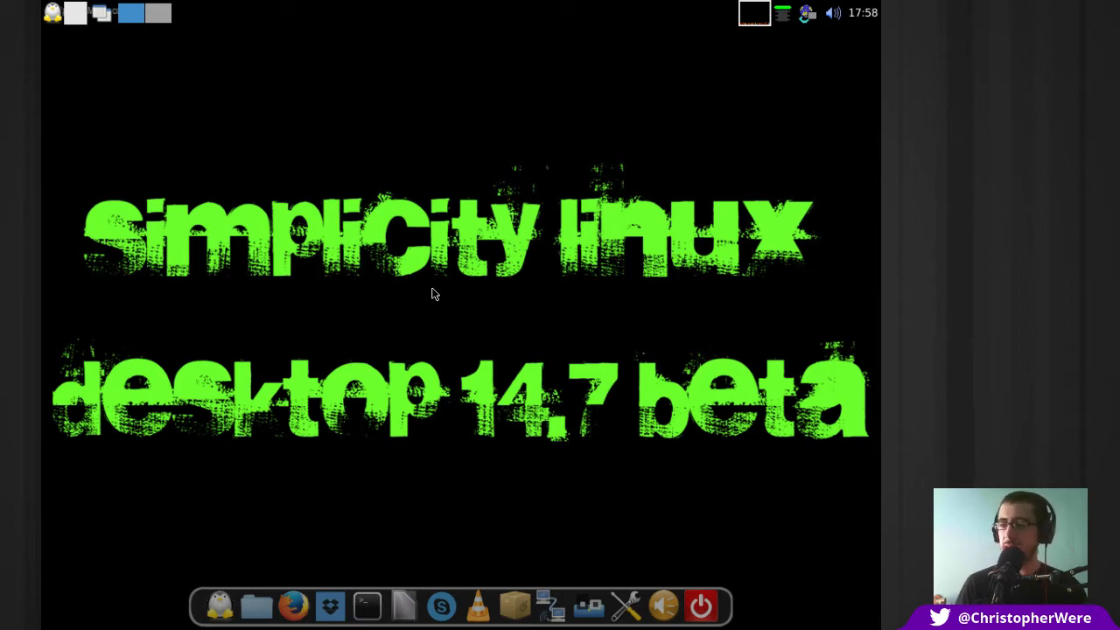
{"action": "mouse_move", "coordinate": [479, 336]}
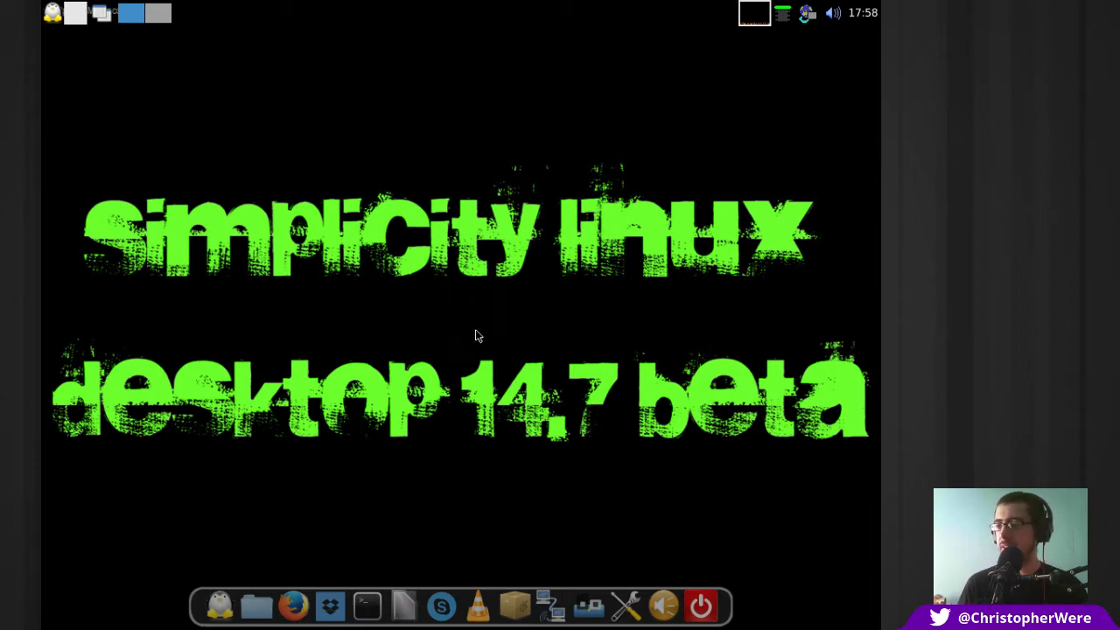
{"action": "mouse_move", "coordinate": [487, 604]}
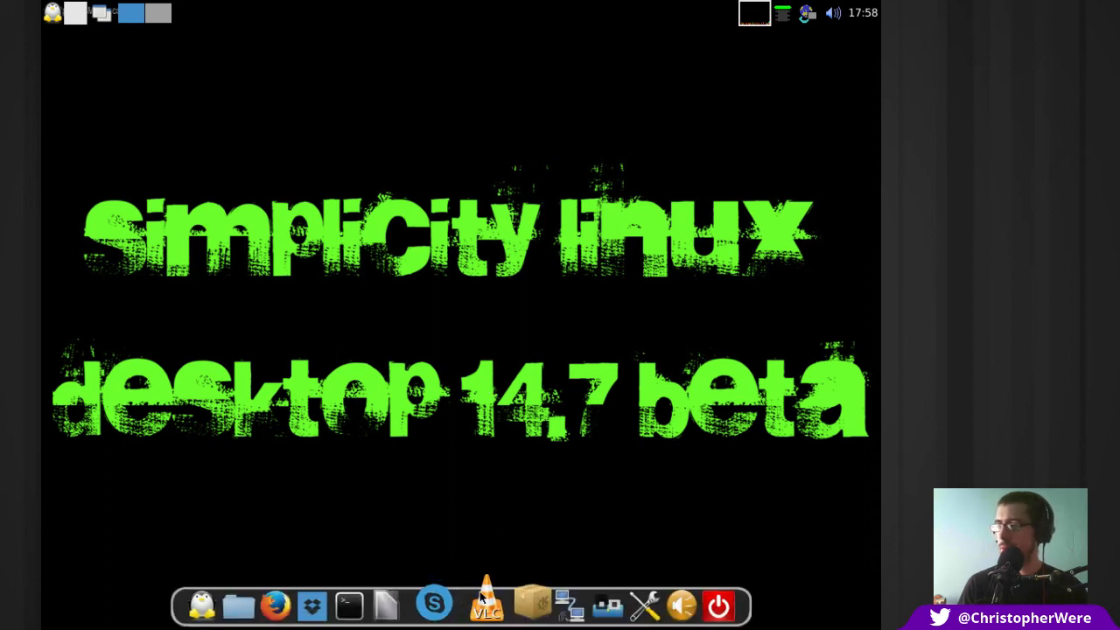
{"action": "mouse_move", "coordinate": [742, 603]}
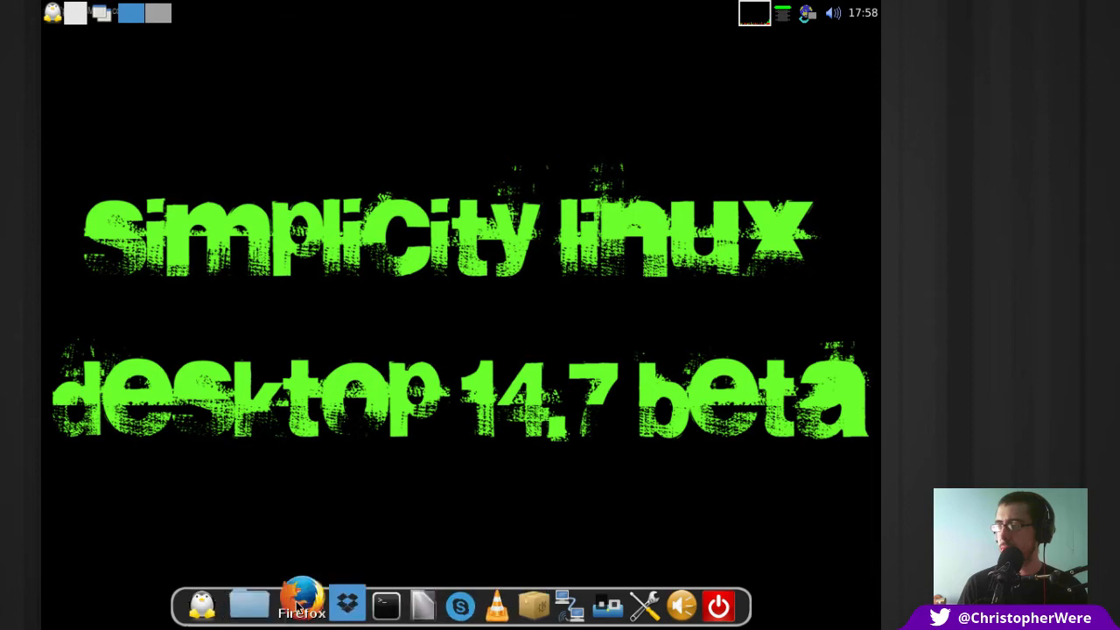
{"action": "mouse_move", "coordinate": [225, 604]}
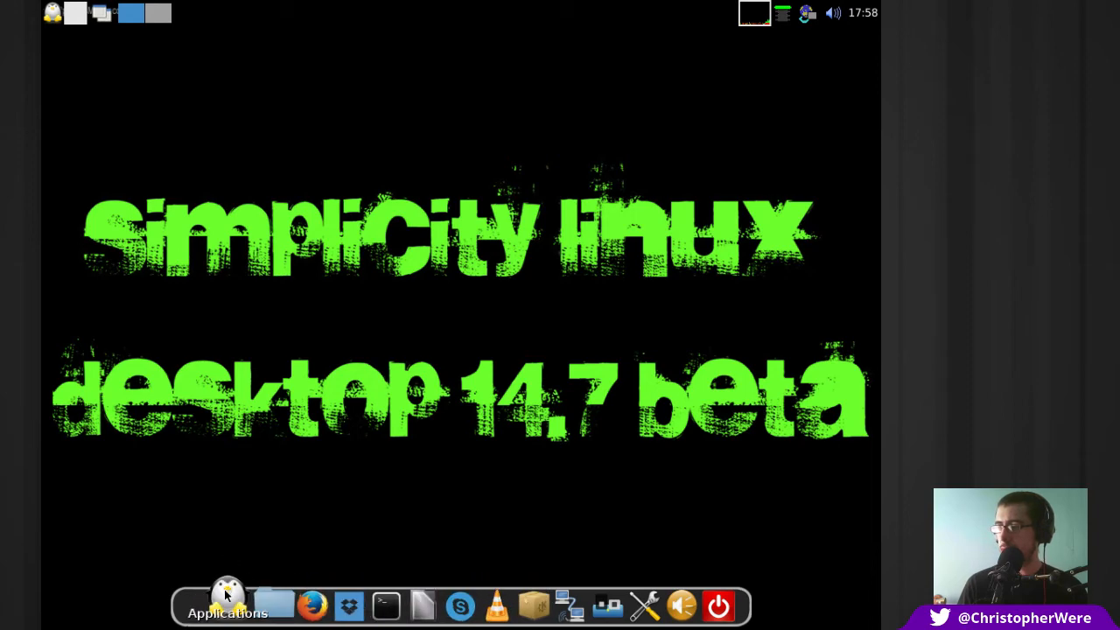
Open Application Finder and browse Internet, Multimedia, Settings, All, System and Other categories
{"action": "left_click", "coordinate": [227, 605]}
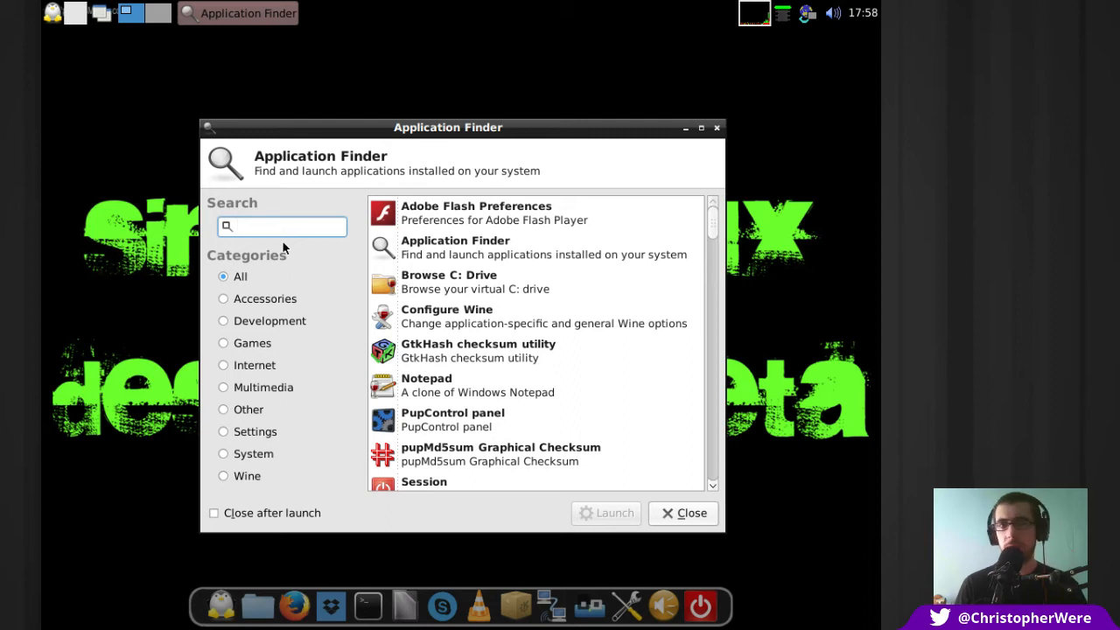
{"action": "left_click", "coordinate": [223, 365]}
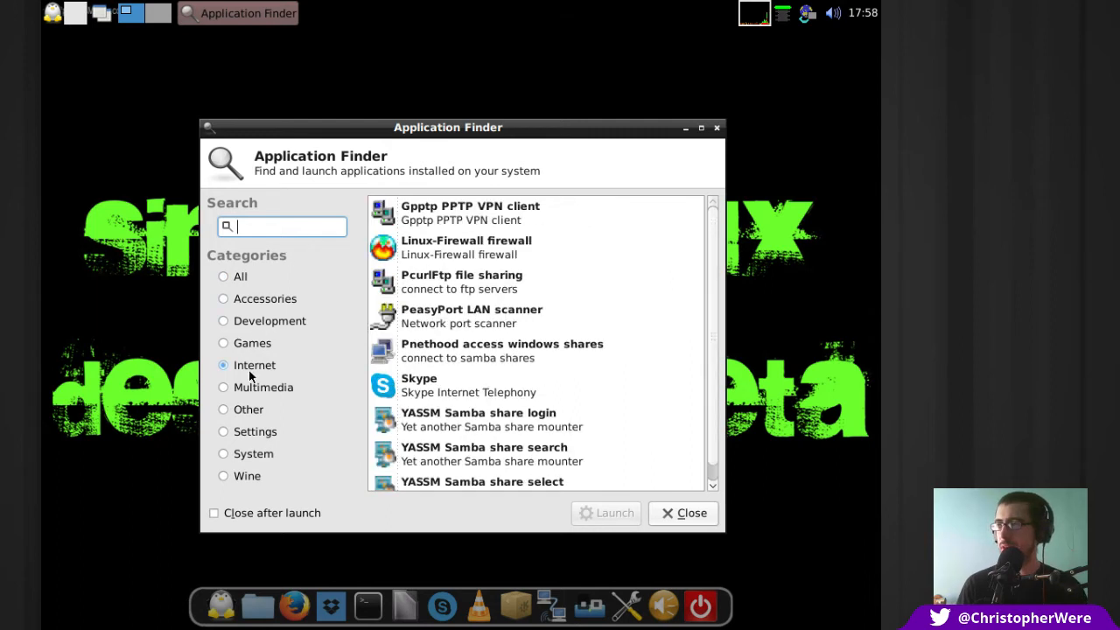
{"action": "left_click", "coordinate": [224, 342]}
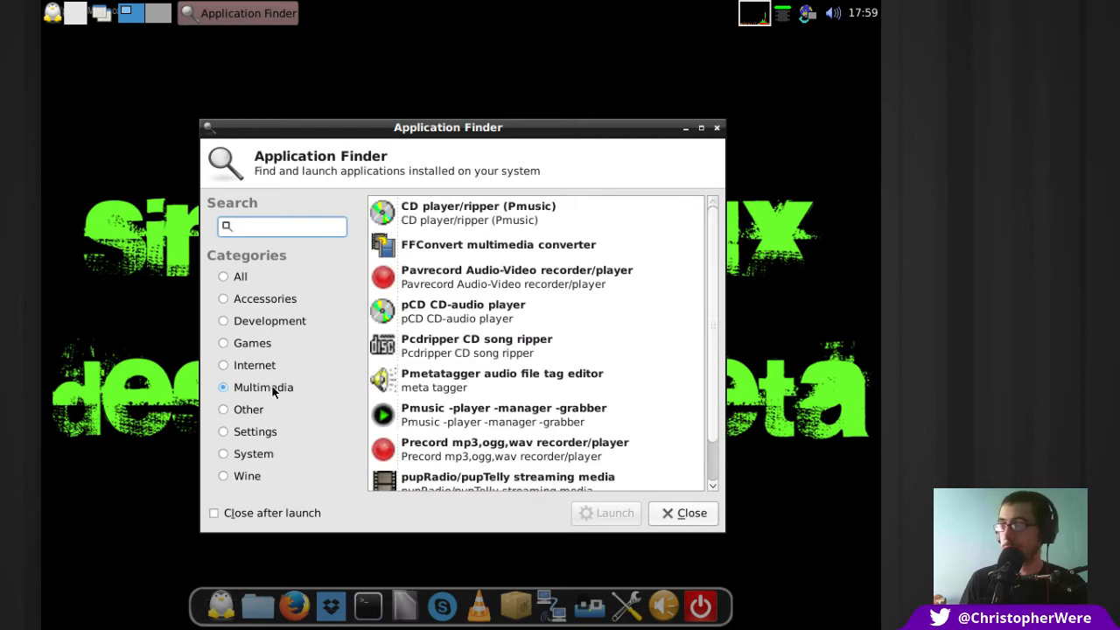
{"action": "left_click", "coordinate": [224, 432]}
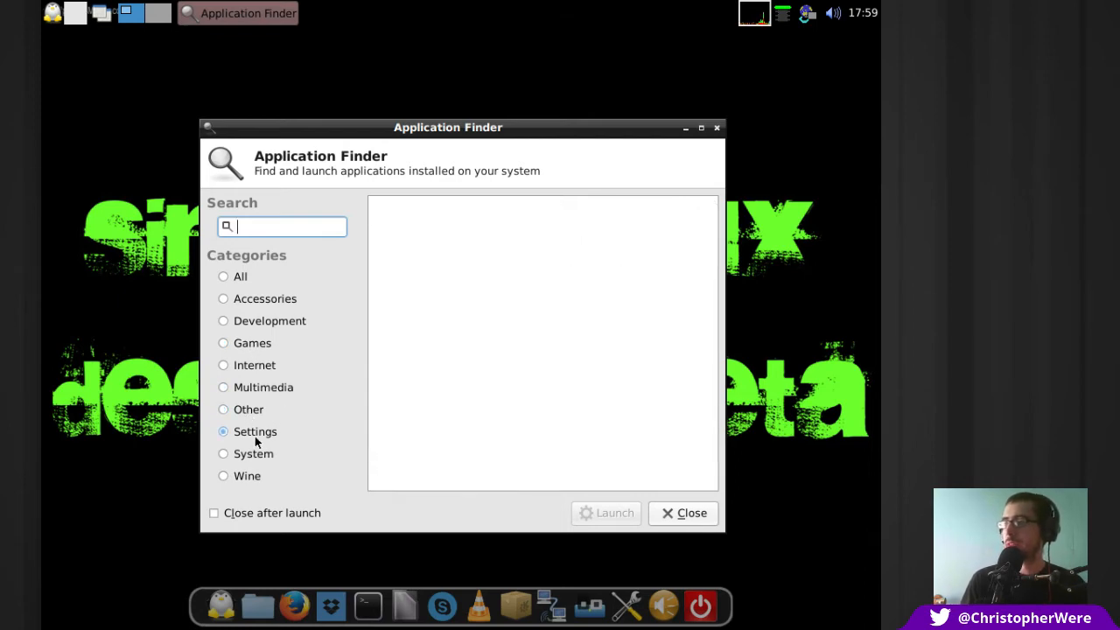
{"action": "left_click", "coordinate": [223, 277]}
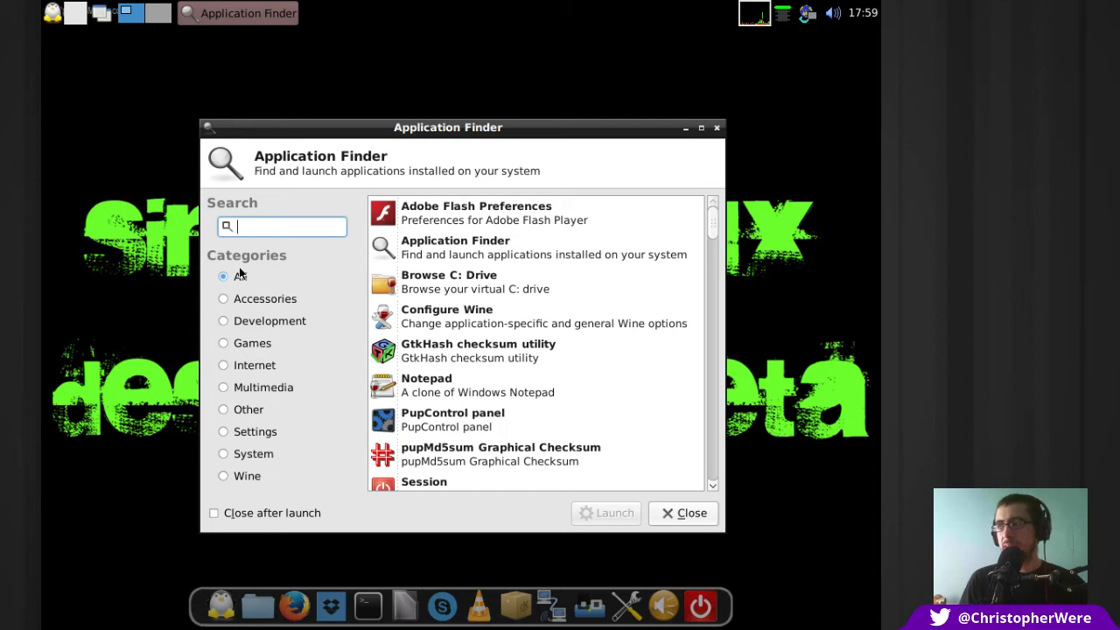
{"action": "left_click", "coordinate": [223, 454]}
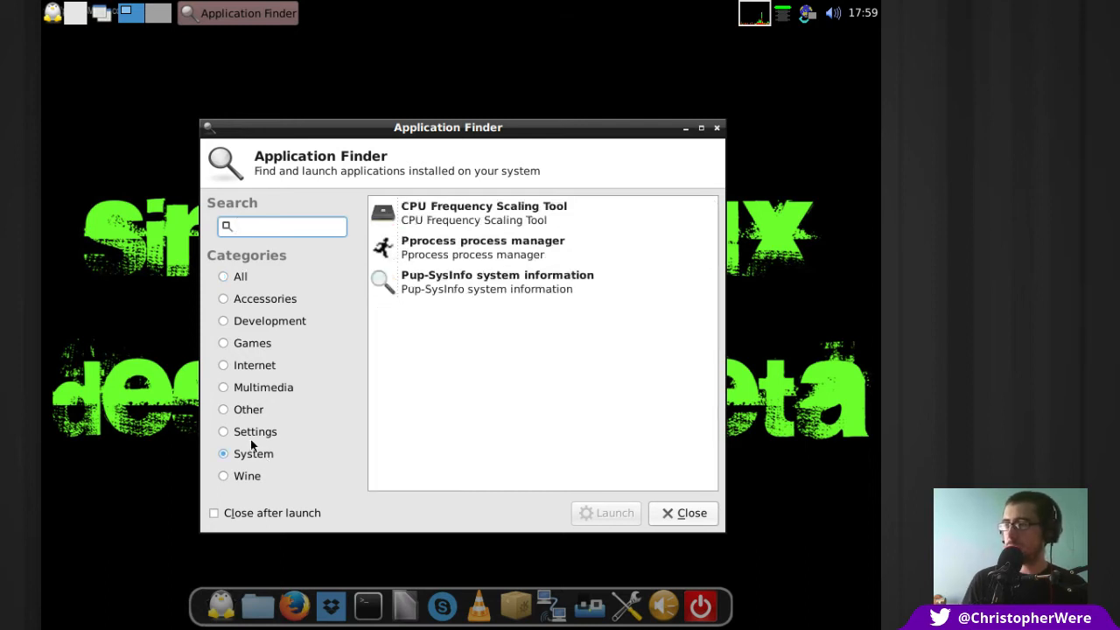
{"action": "left_click", "coordinate": [223, 409]}
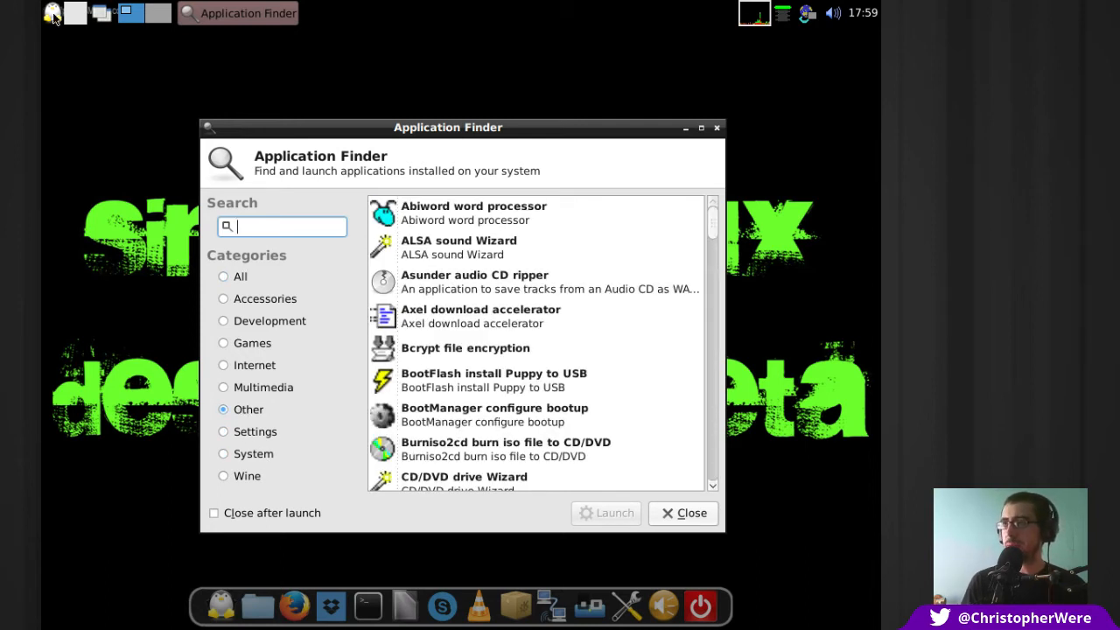
{"action": "left_click", "coordinate": [53, 13]}
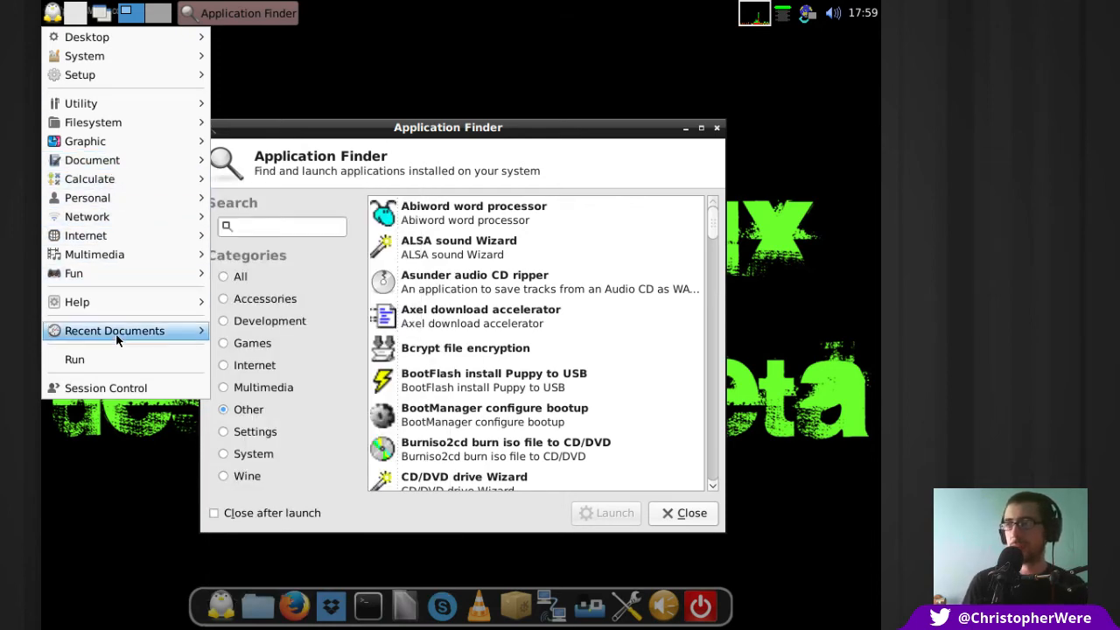
Browse the Recent Documents, Help and System submenus, then dismiss the menu
{"action": "left_click", "coordinate": [114, 330]}
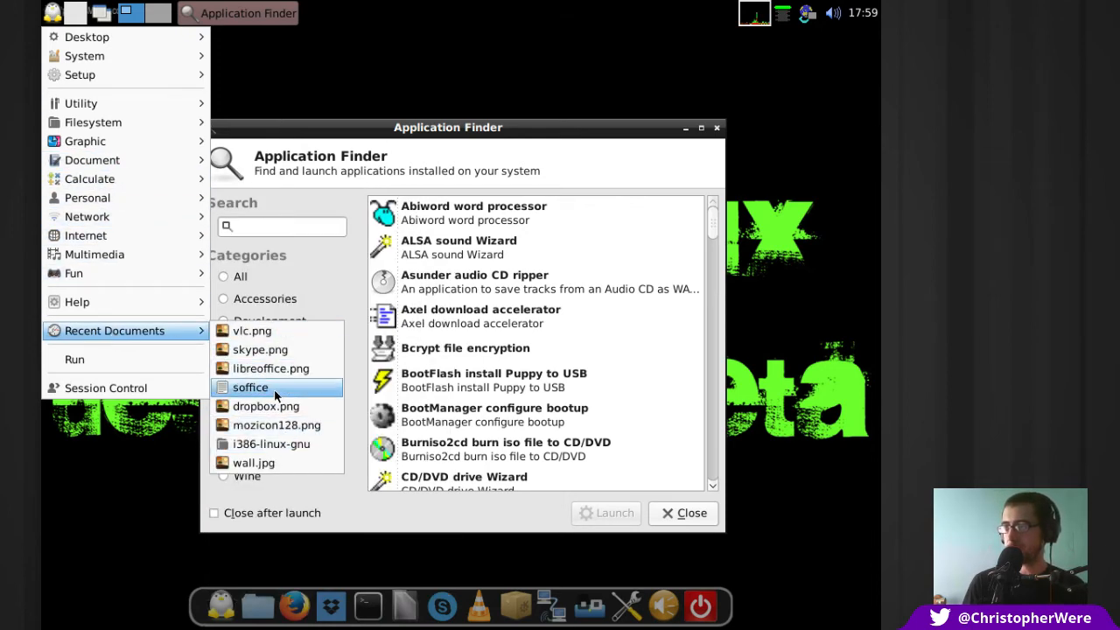
{"action": "mouse_move", "coordinate": [77, 301]}
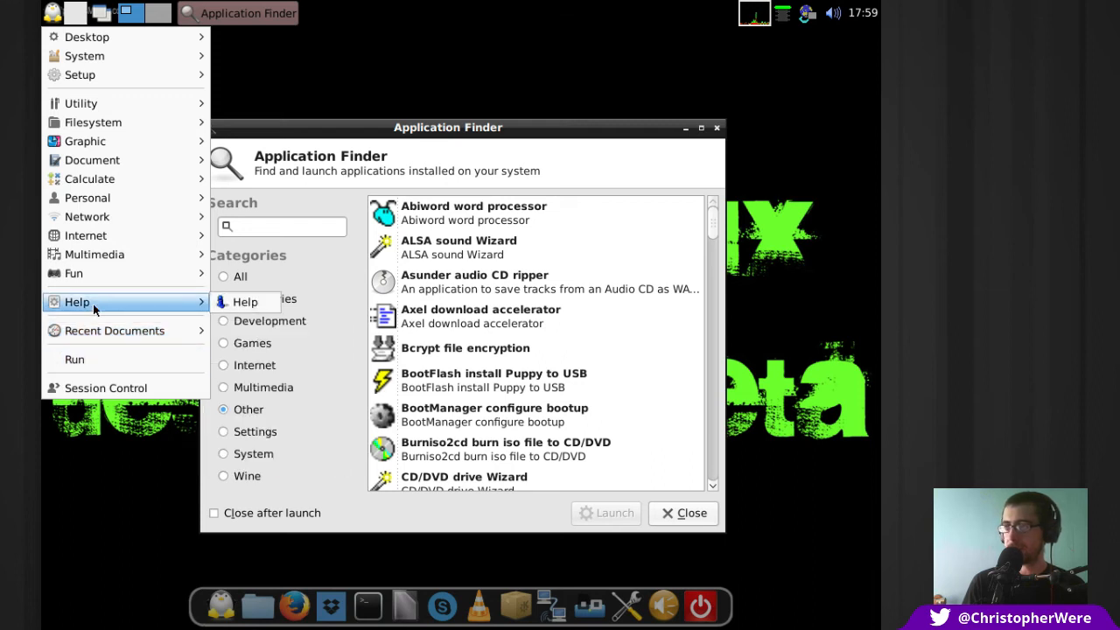
{"action": "mouse_move", "coordinate": [87, 198]}
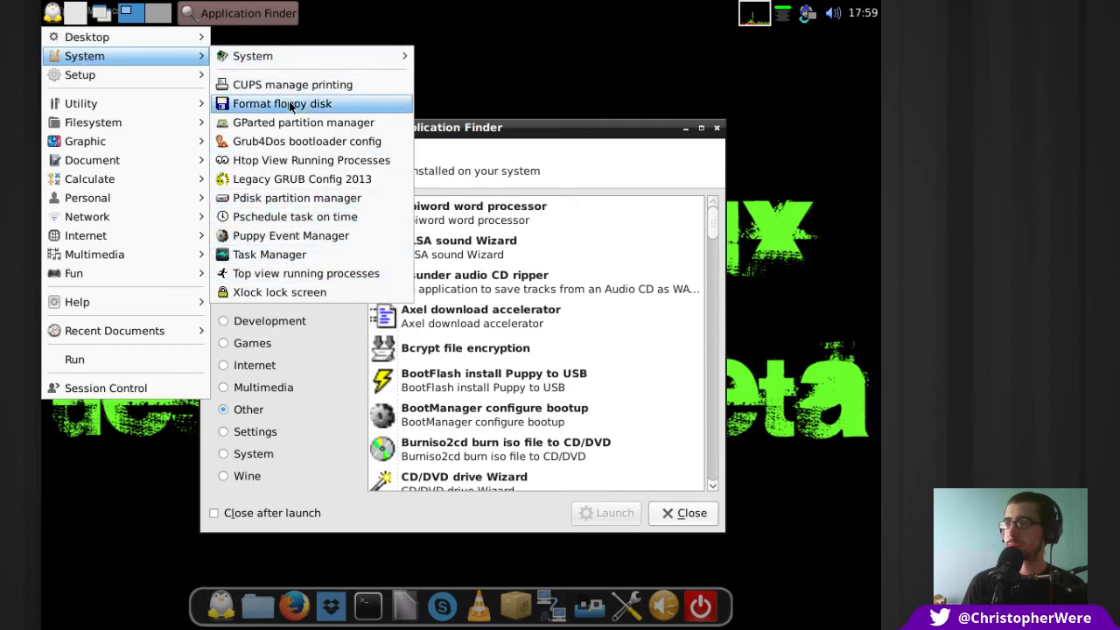
{"action": "left_click", "coordinate": [730, 131]}
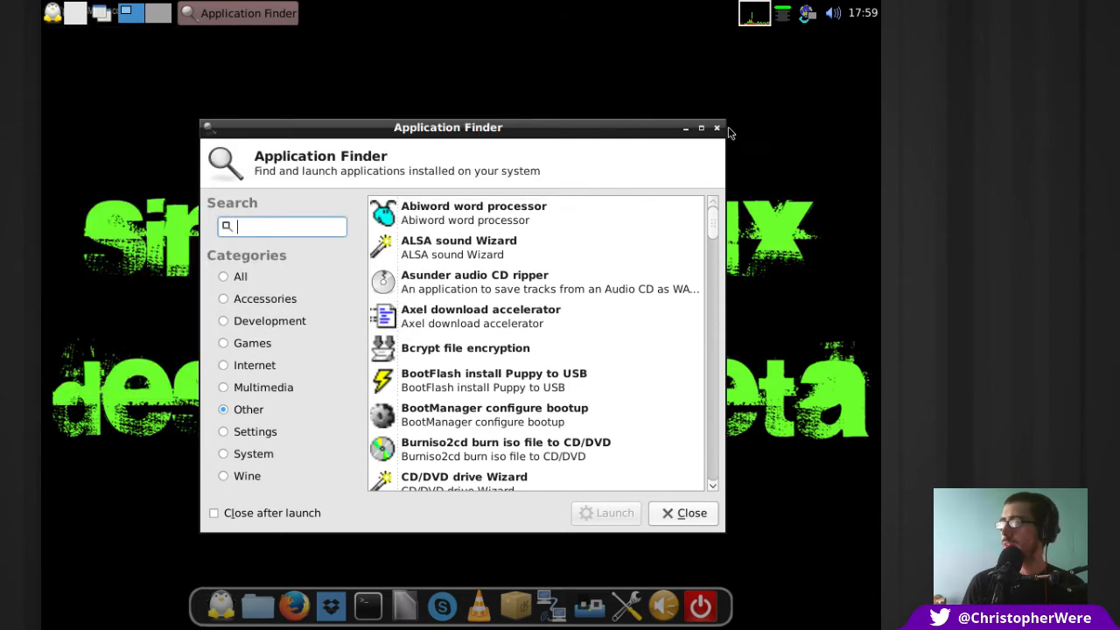
{"action": "mouse_move", "coordinate": [717, 128]}
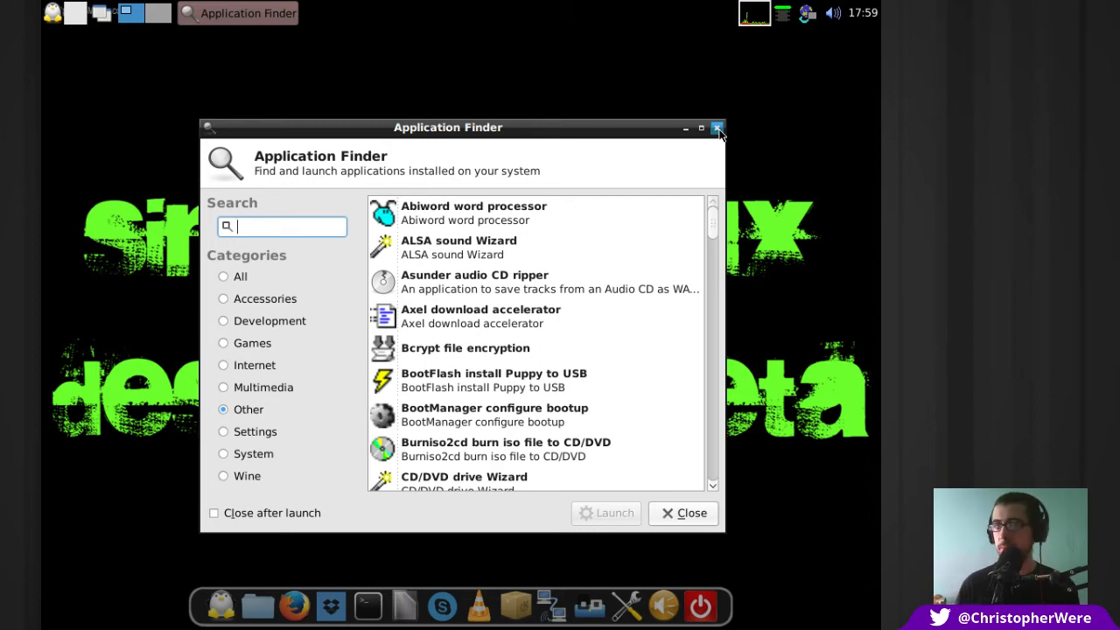
{"action": "mouse_move", "coordinate": [719, 232]}
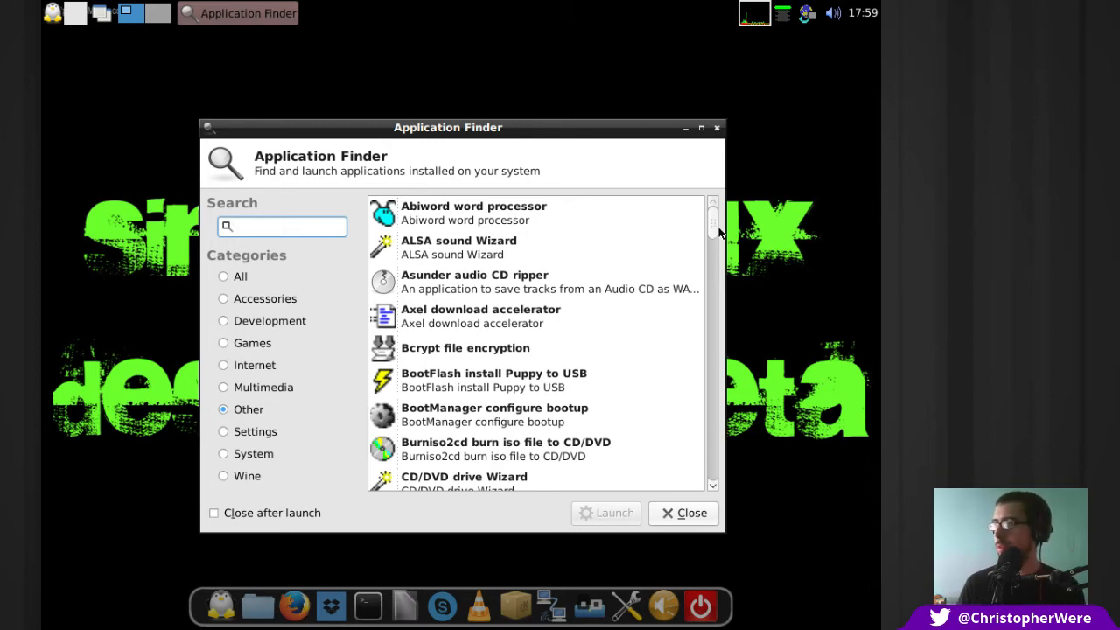
Scroll the Other list, then view Internet, Multimedia, Accessories and All application lists
{"action": "scroll", "scroll_direction": "down", "scroll_amount": 3}
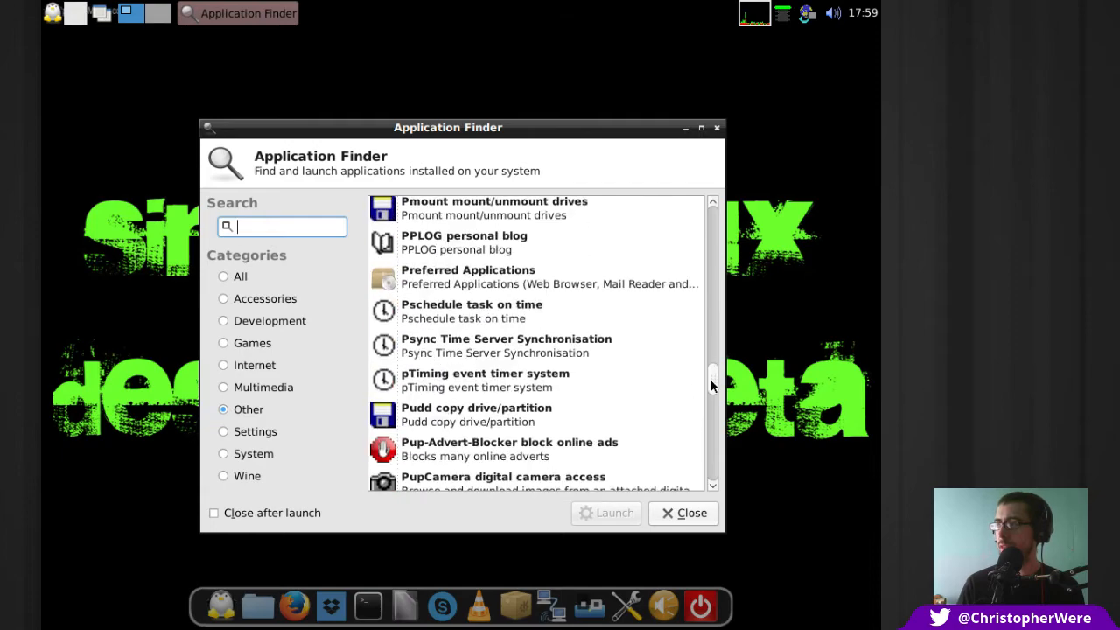
{"action": "scroll", "scroll_direction": "up", "scroll_amount": 3}
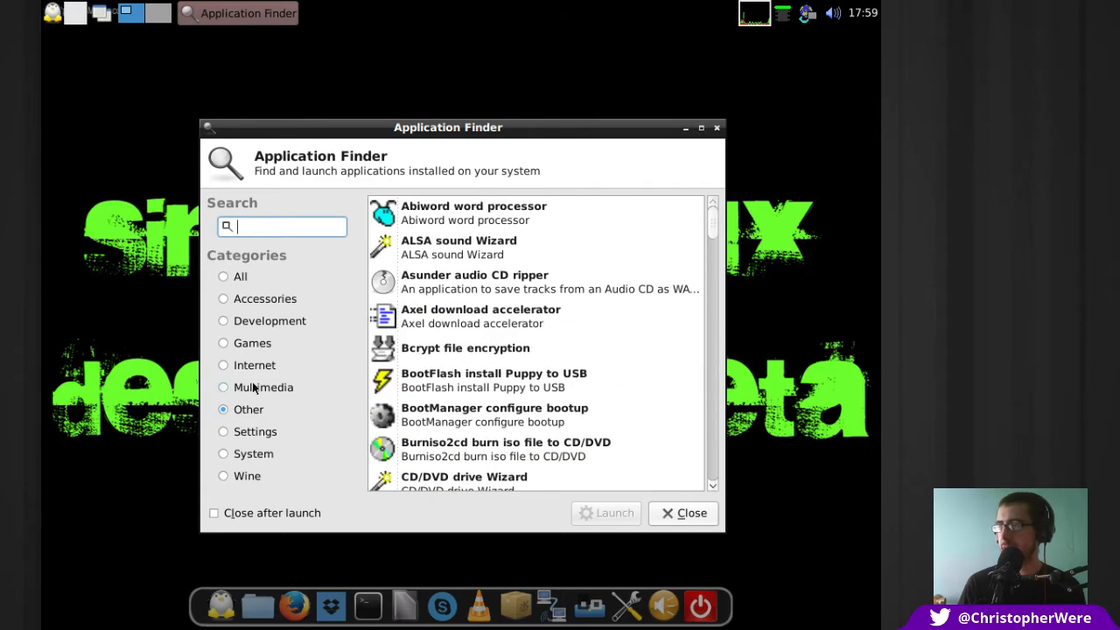
{"action": "left_click", "coordinate": [223, 365]}
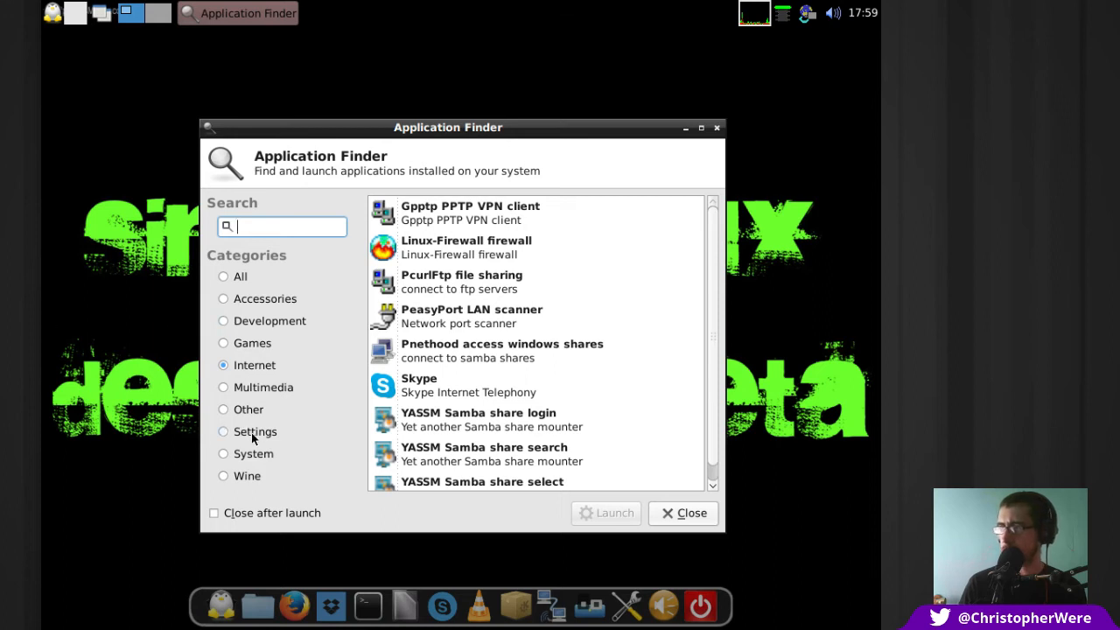
{"action": "left_click", "coordinate": [223, 431]}
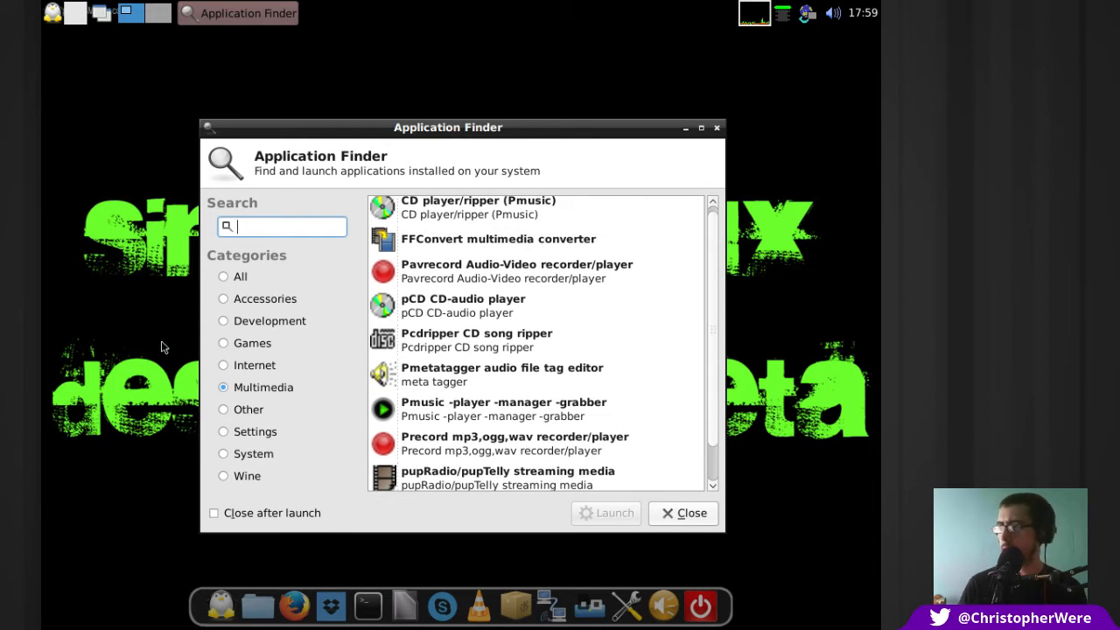
{"action": "left_click", "coordinate": [265, 298]}
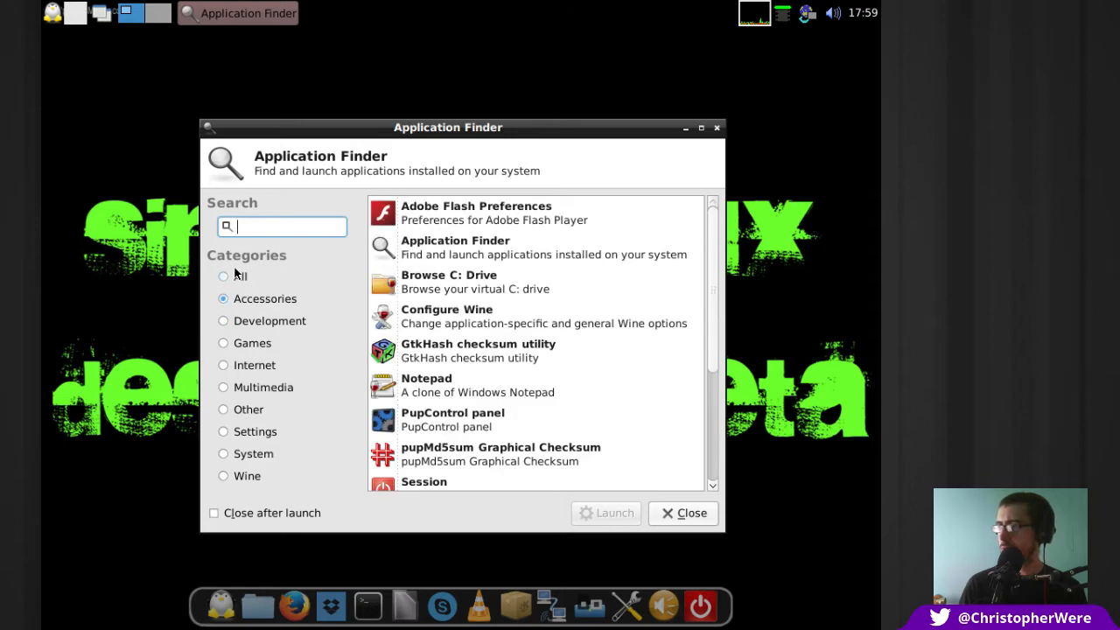
{"action": "left_click", "coordinate": [223, 277]}
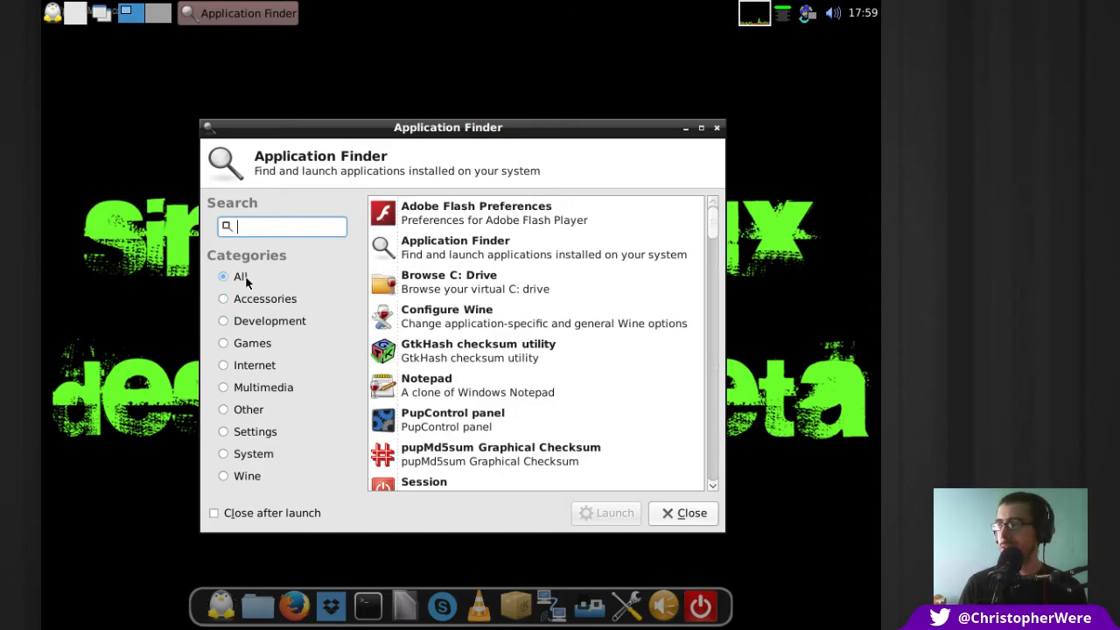
{"action": "left_click", "coordinate": [223, 386]}
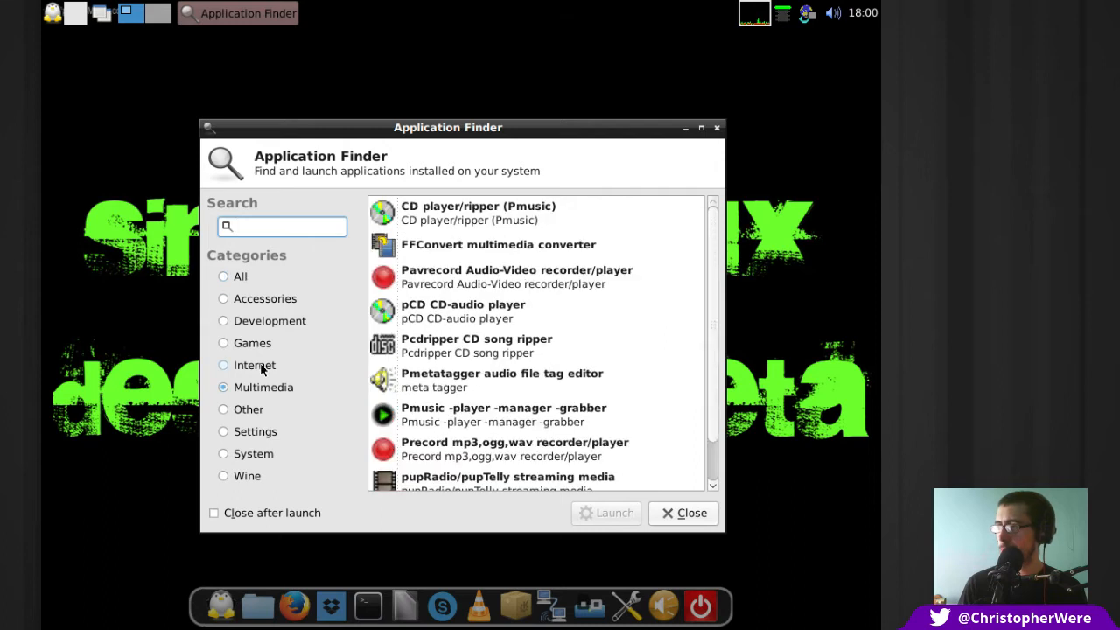
{"action": "scroll", "scroll_direction": "down", "scroll_amount": 3}
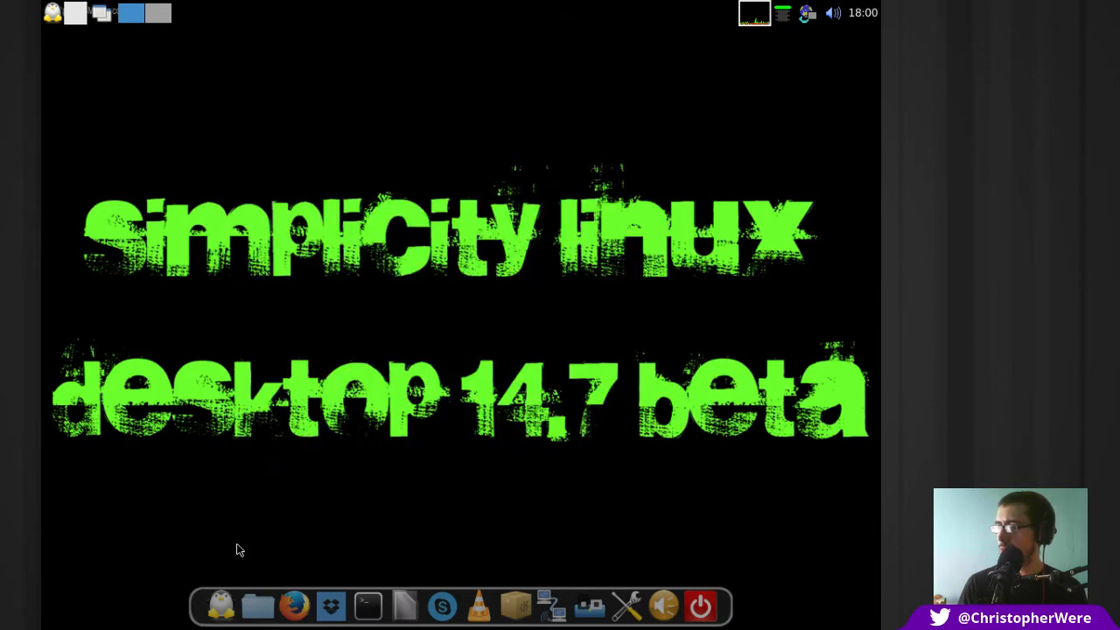
{"action": "mouse_move", "coordinate": [294, 604]}
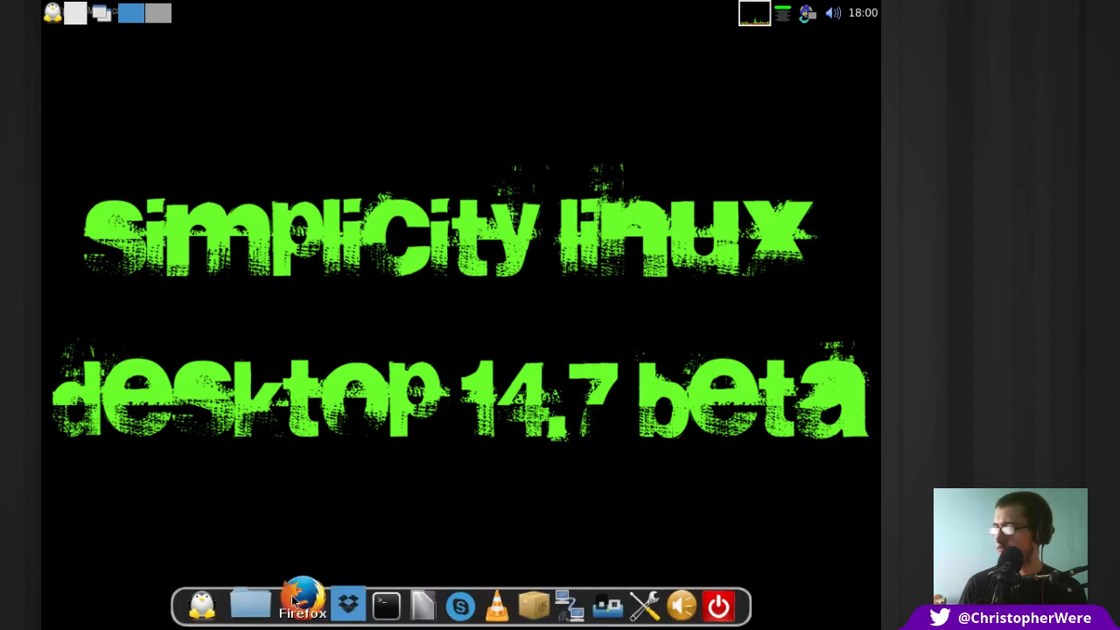
{"action": "mouse_move", "coordinate": [411, 600]}
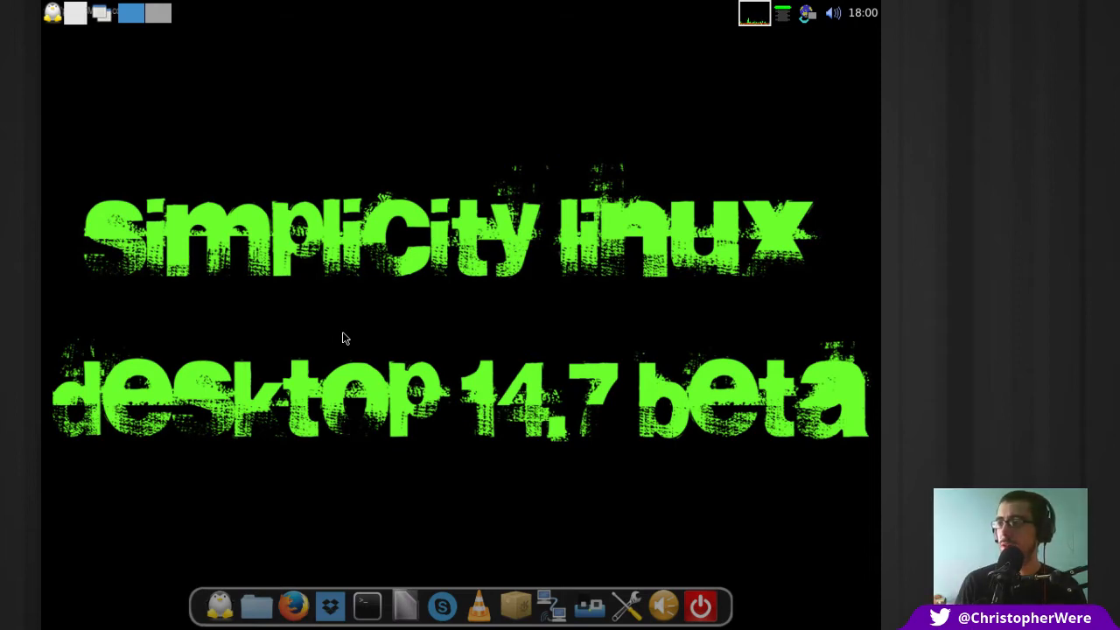
{"action": "mouse_move", "coordinate": [446, 245]}
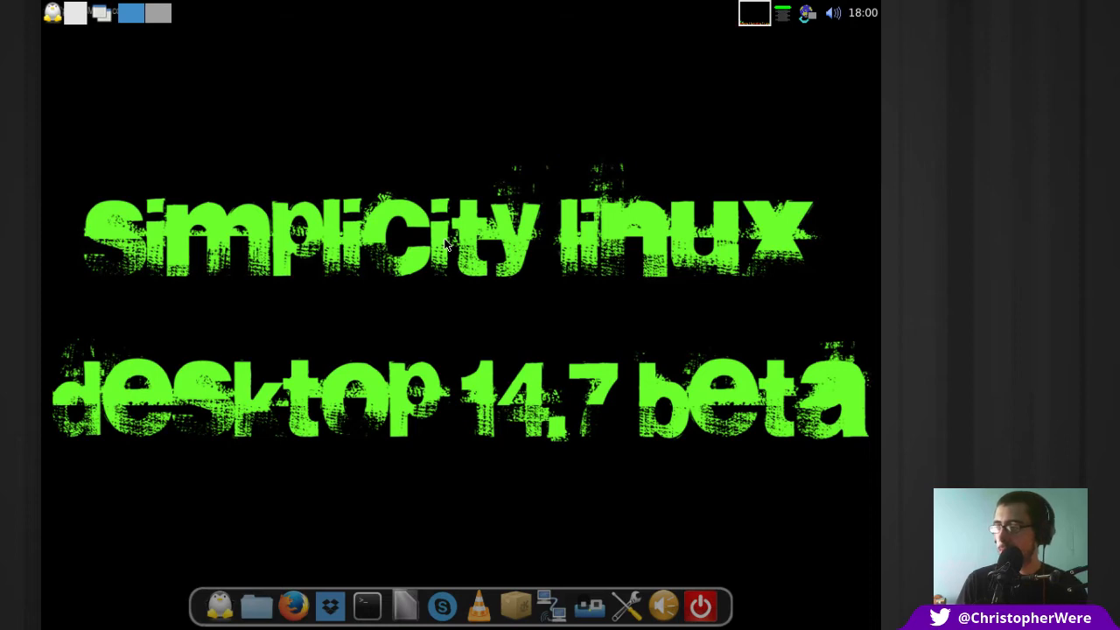
{"action": "mouse_move", "coordinate": [461, 318]}
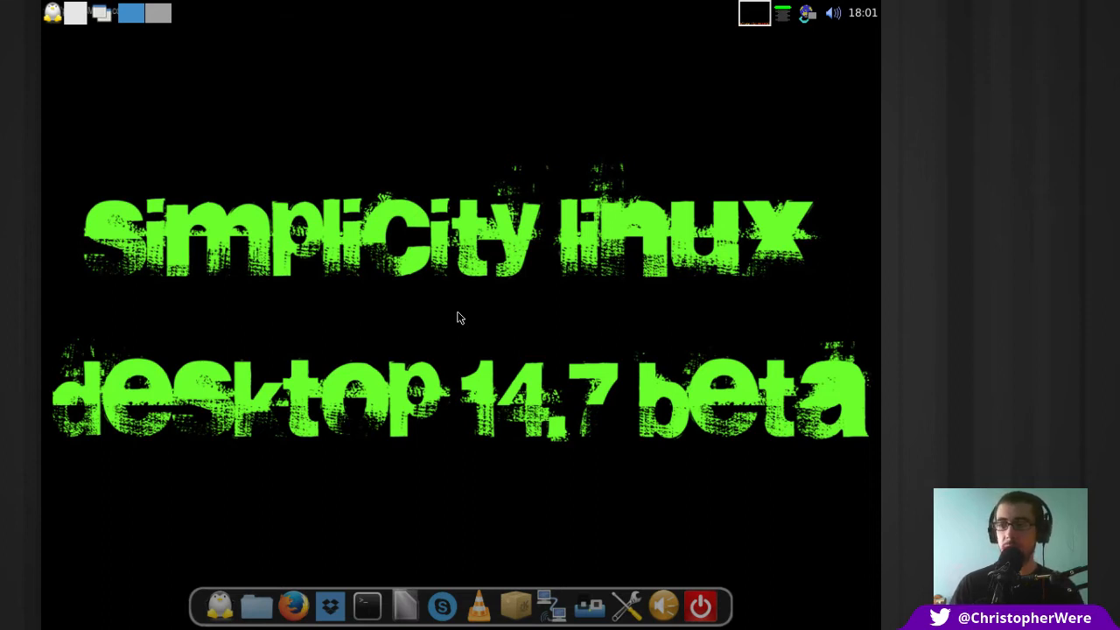
{"action": "mouse_move", "coordinate": [477, 335]}
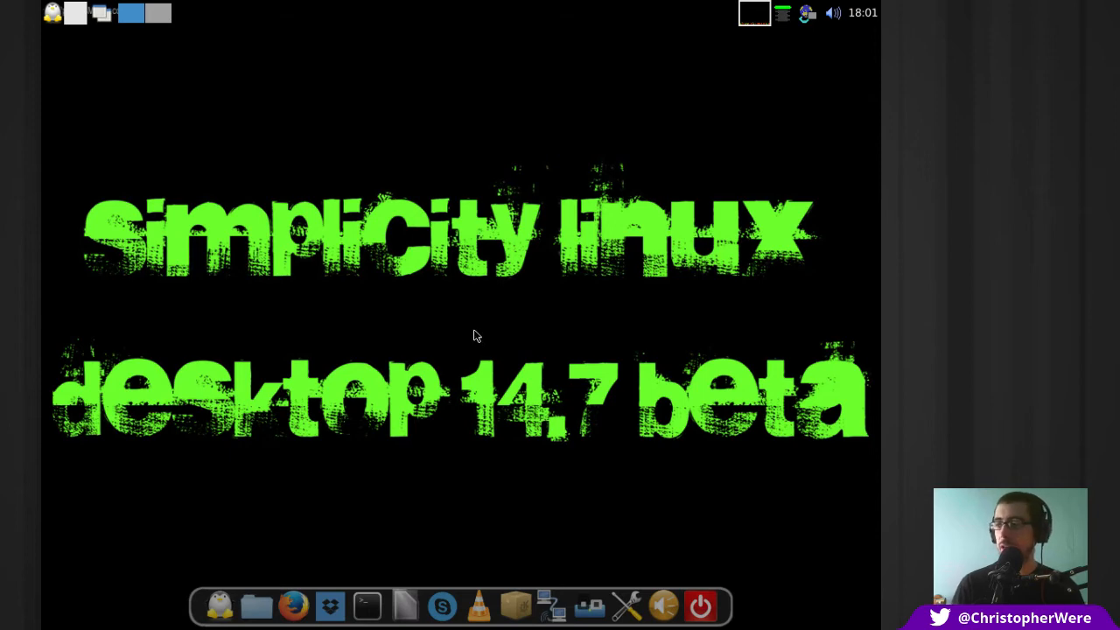
Launch PCManFM from the dock's folder icon to show the /root folder
{"action": "left_click", "coordinate": [257, 606]}
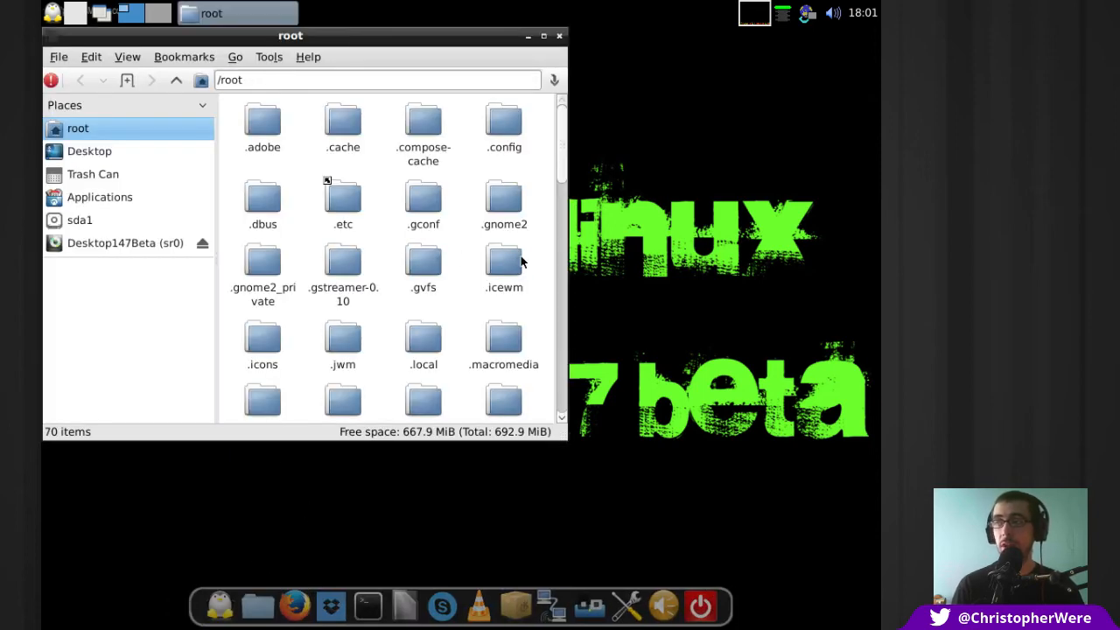
{"action": "mouse_move", "coordinate": [567, 265]}
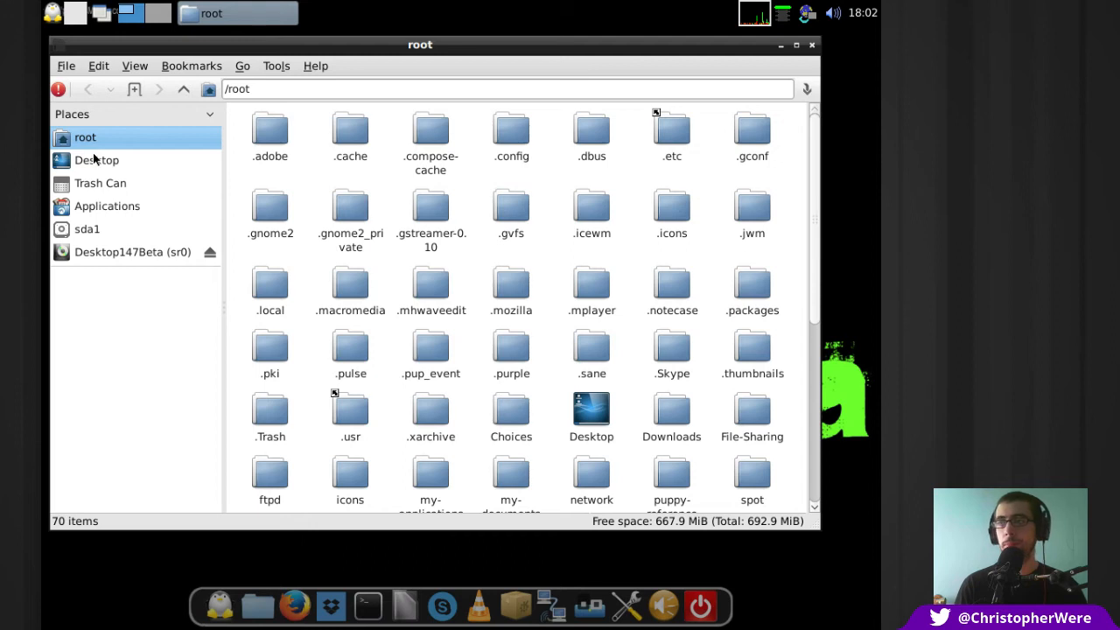
{"action": "mouse_move", "coordinate": [698, 201]}
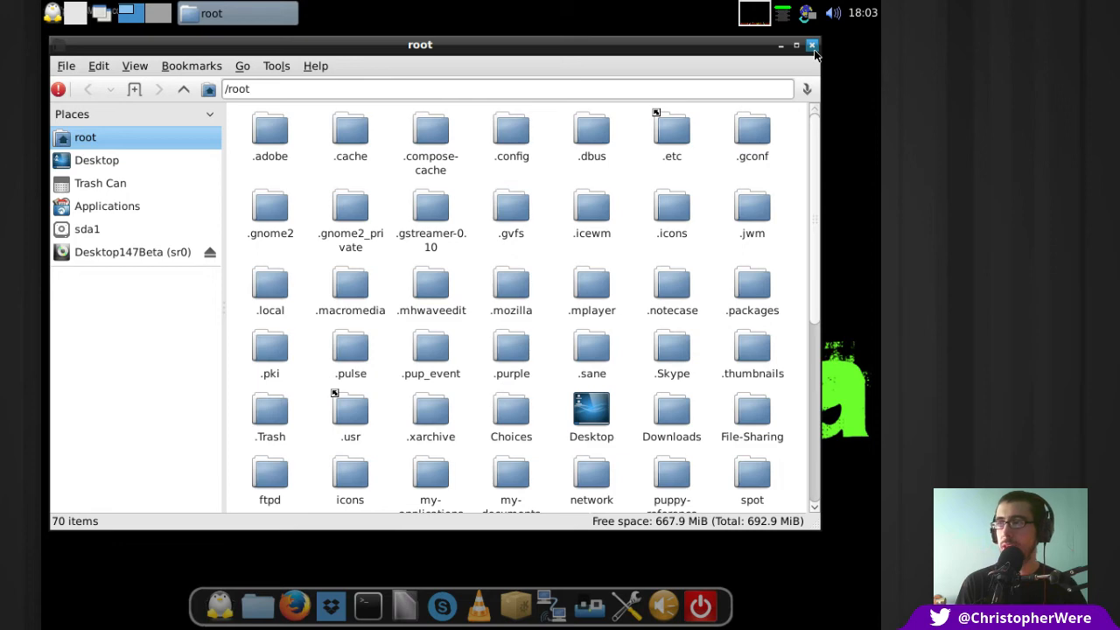
Close PCManFM and open the penguin main menu on its Filesystem submenu
{"action": "left_click", "coordinate": [812, 44]}
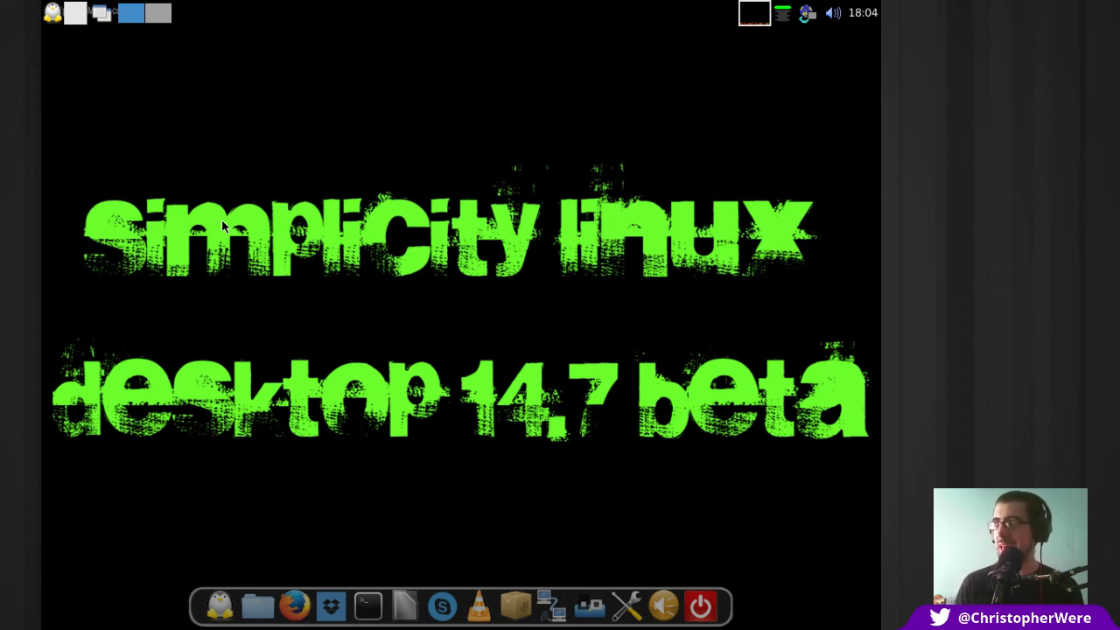
{"action": "mouse_move", "coordinate": [265, 243]}
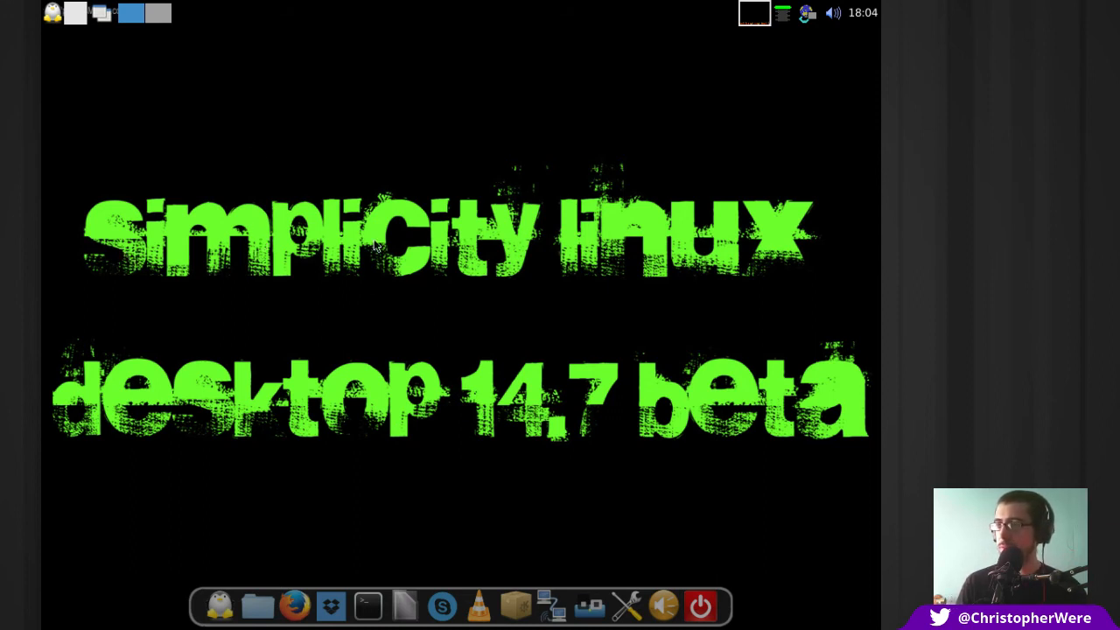
{"action": "left_click", "coordinate": [52, 13]}
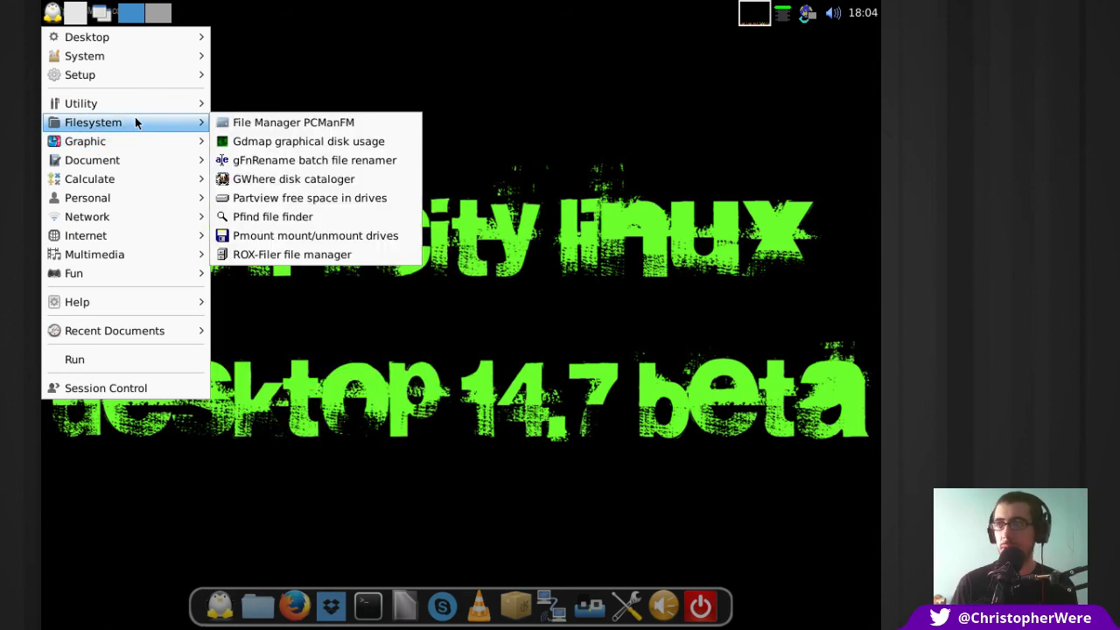
{"action": "mouse_move", "coordinate": [315, 235]}
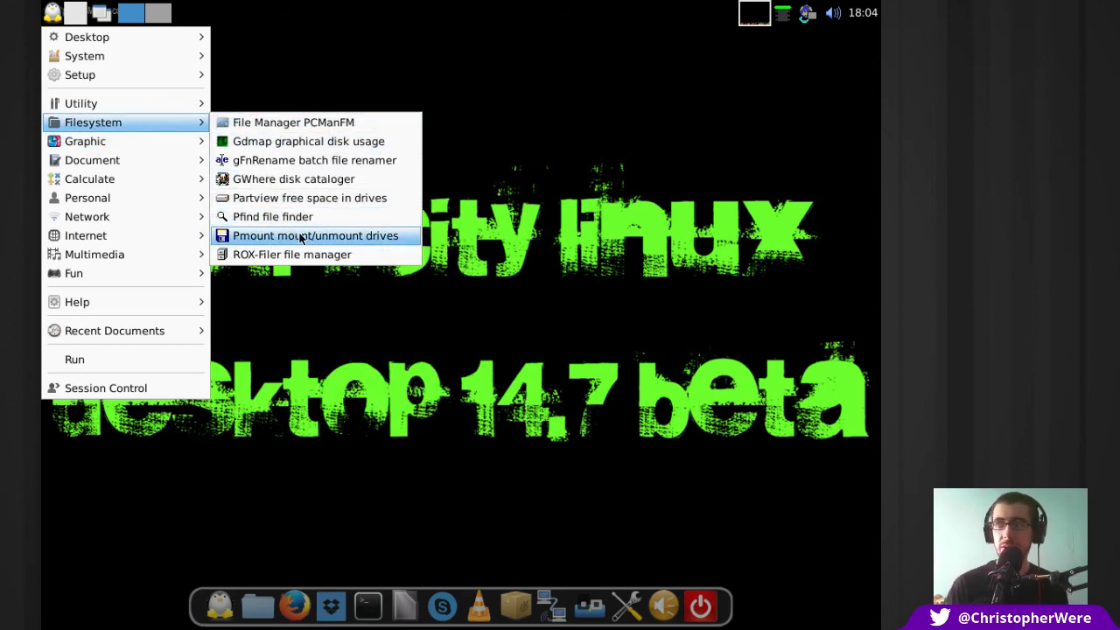
{"action": "mouse_move", "coordinate": [315, 236]}
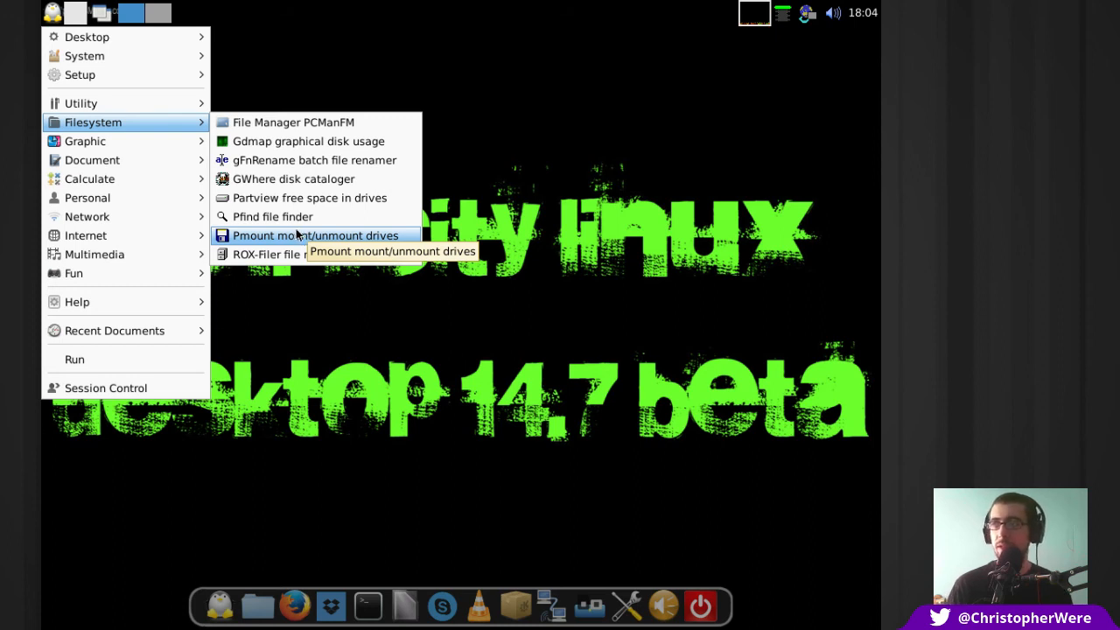
{"action": "mouse_move", "coordinate": [291, 253]}
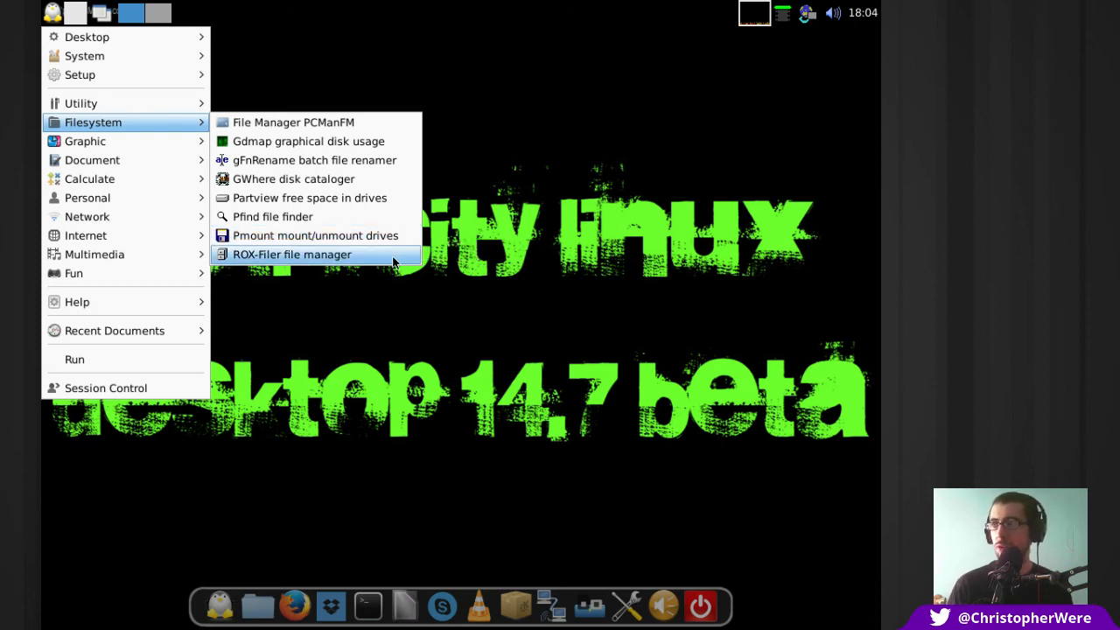
Launch ROX-Filer from Filesystem, browse the home folder, then close it
{"action": "left_click", "coordinate": [292, 254]}
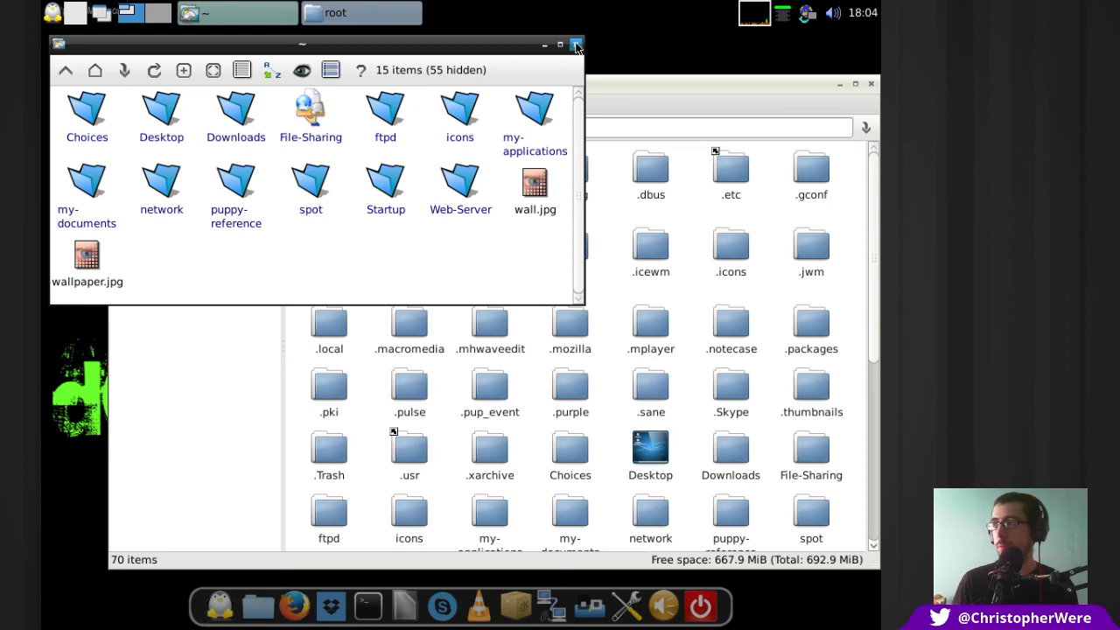
{"action": "left_click", "coordinate": [576, 45]}
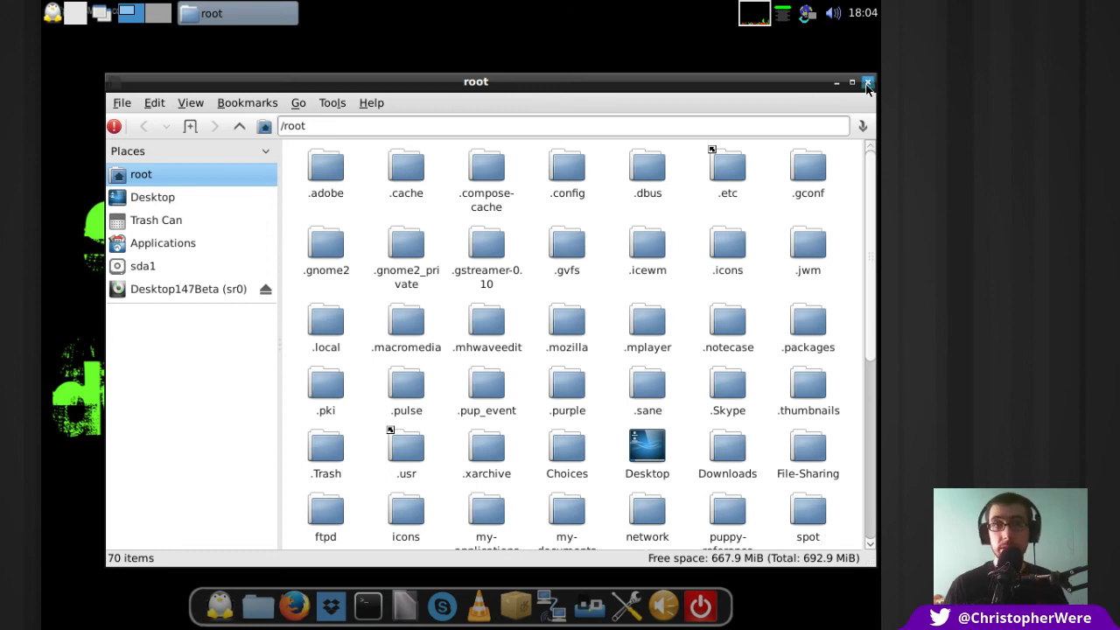
{"action": "left_click", "coordinate": [867, 82]}
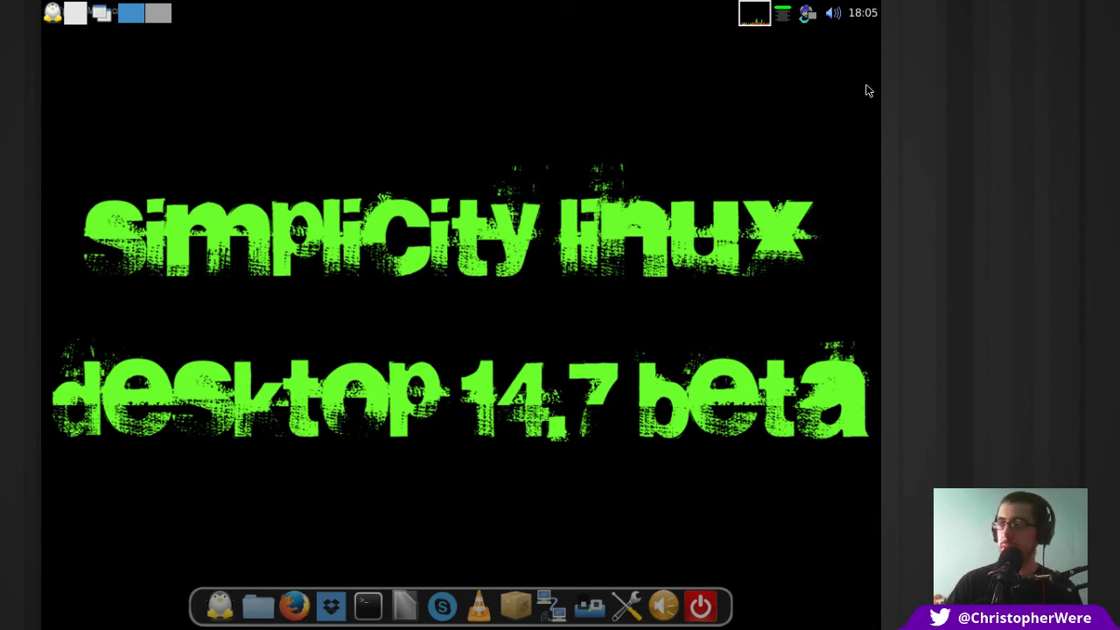
{"action": "mouse_move", "coordinate": [555, 200]}
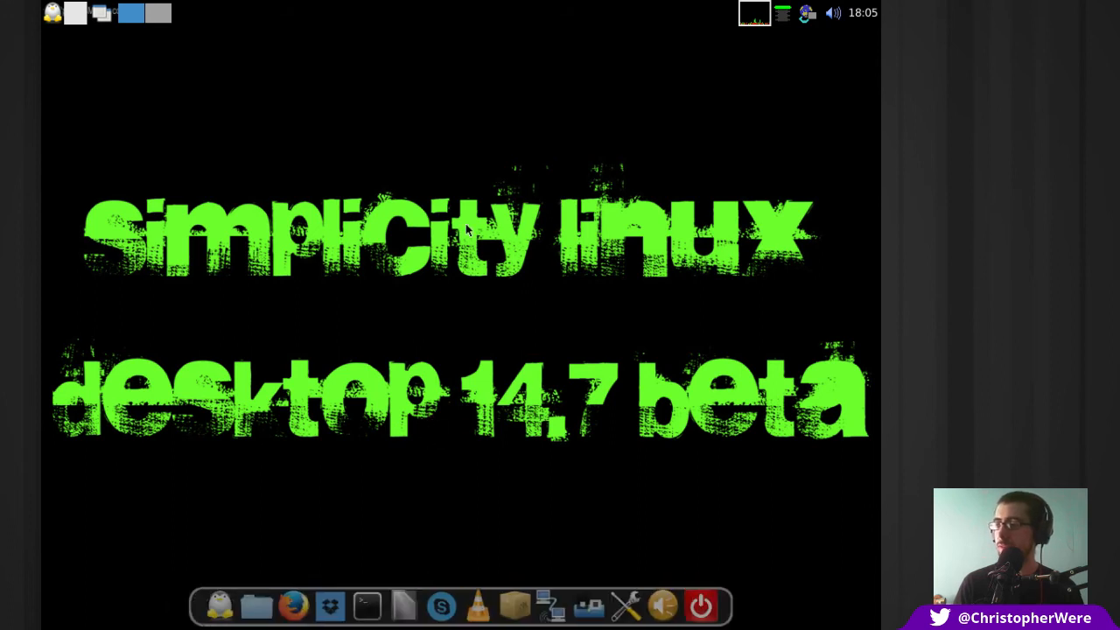
{"action": "mouse_move", "coordinate": [446, 217]}
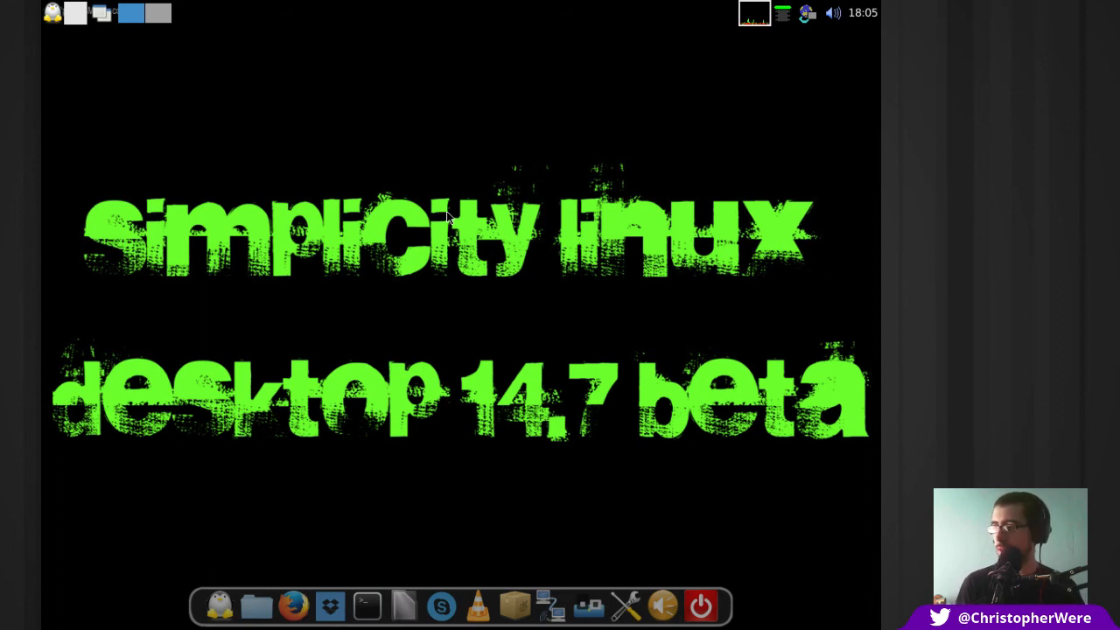
{"action": "mouse_move", "coordinate": [468, 468]}
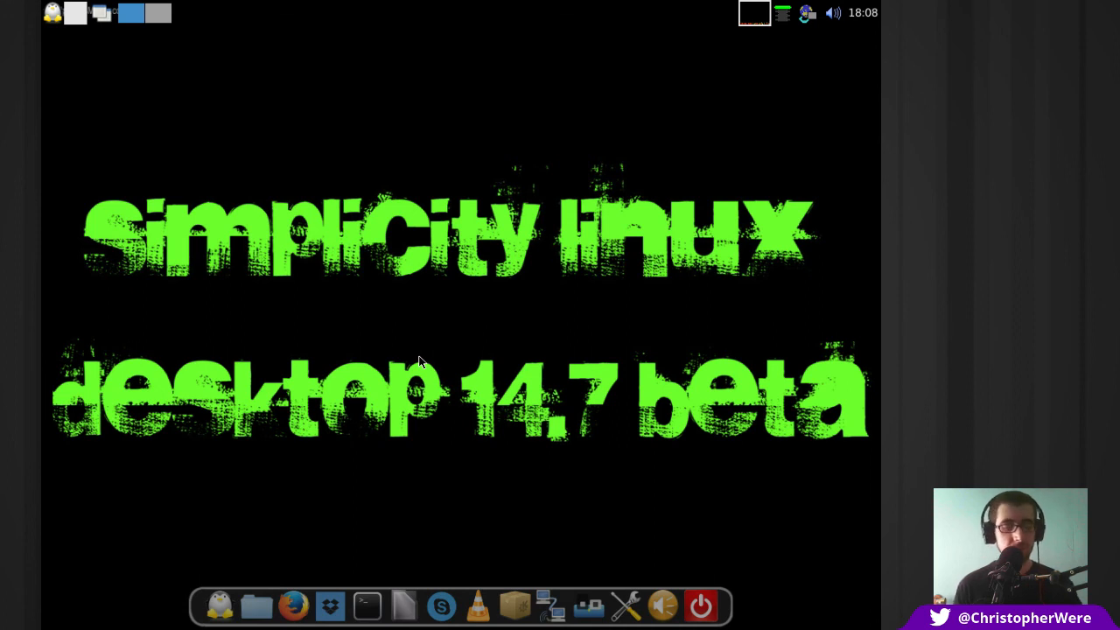
{"action": "mouse_move", "coordinate": [101, 602]}
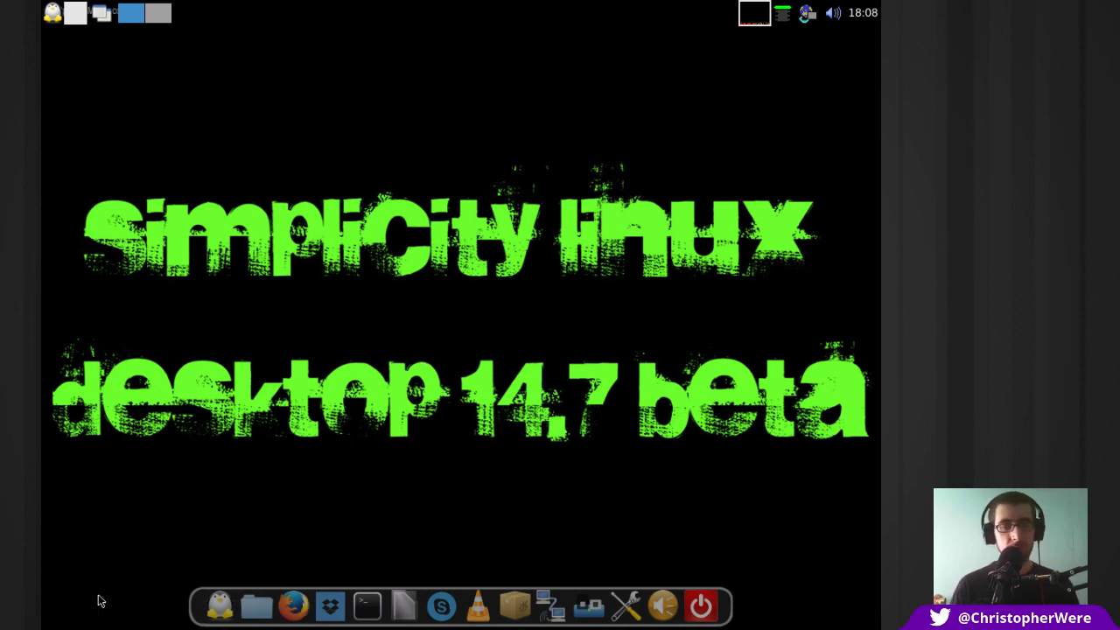